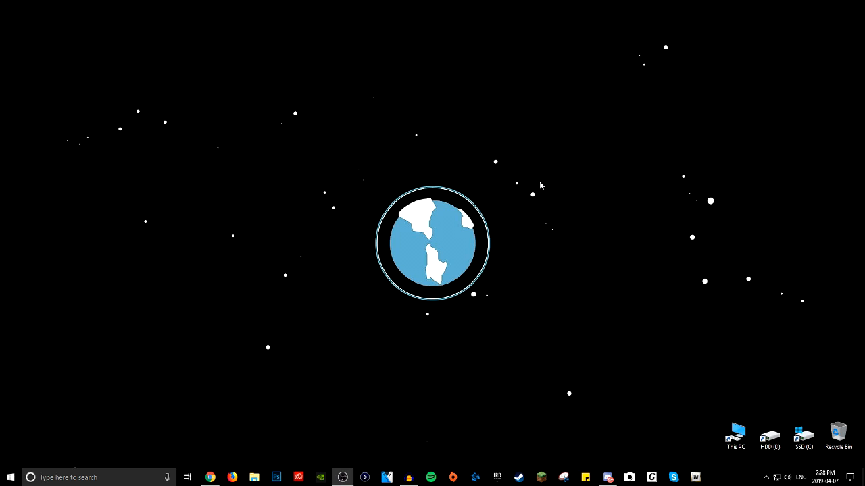
mouse_move(597, 426)
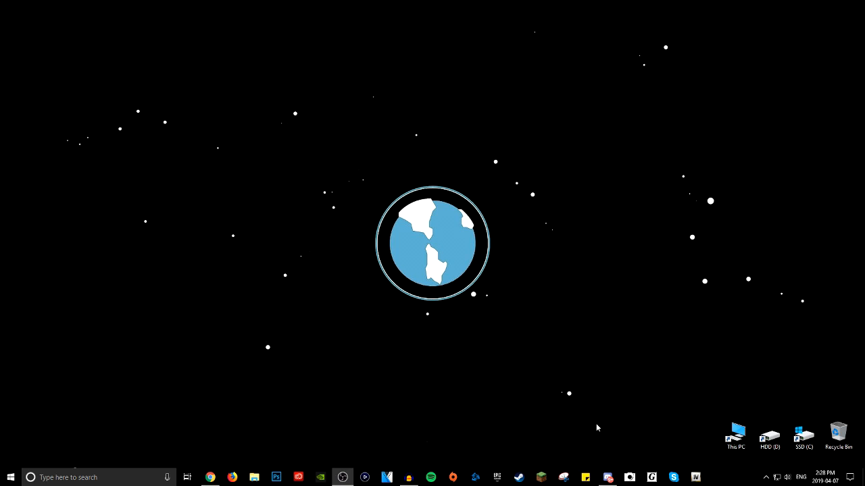
mouse_move(475, 187)
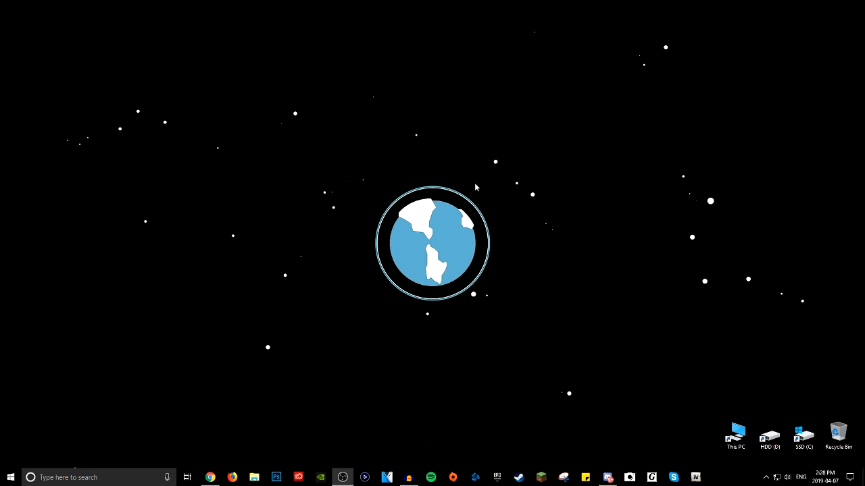
mouse_move(502, 191)
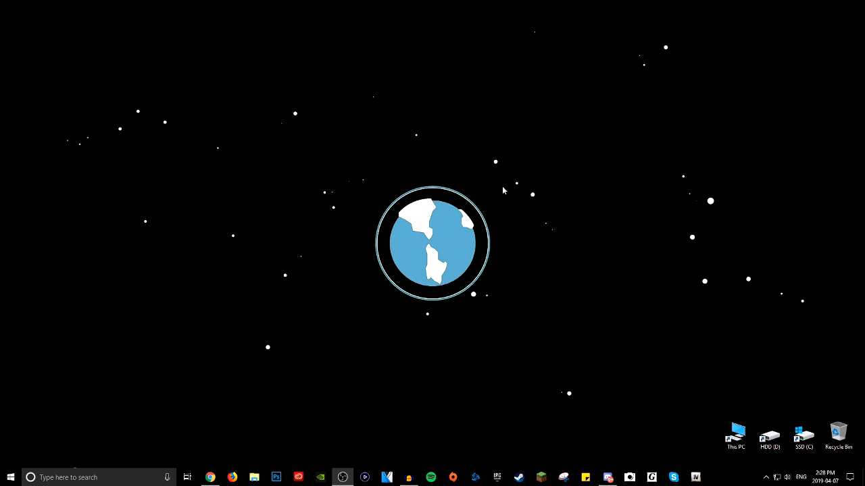
mouse_move(508, 184)
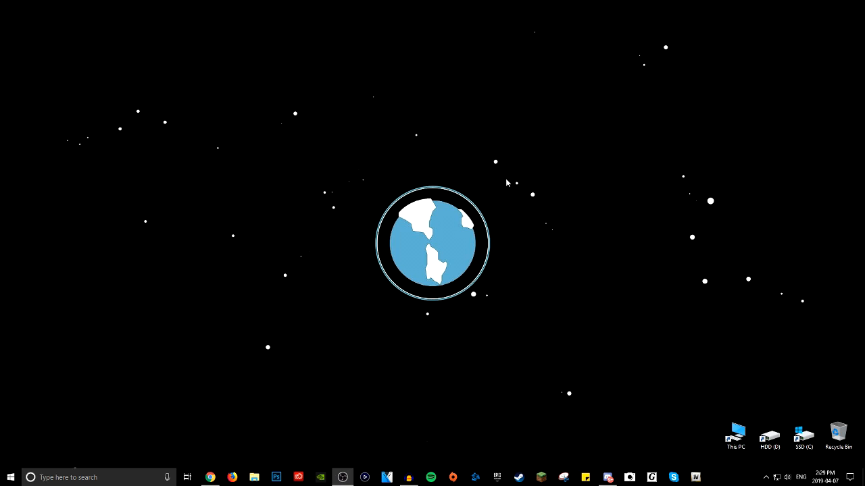
Step: Bring up Discord in Chrome showing the Tutorial Server's general channel
click(211, 478)
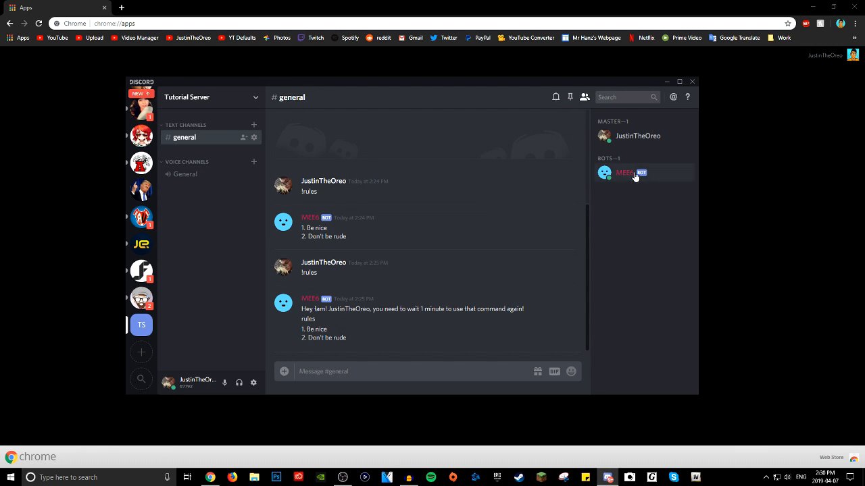
mouse_move(634, 177)
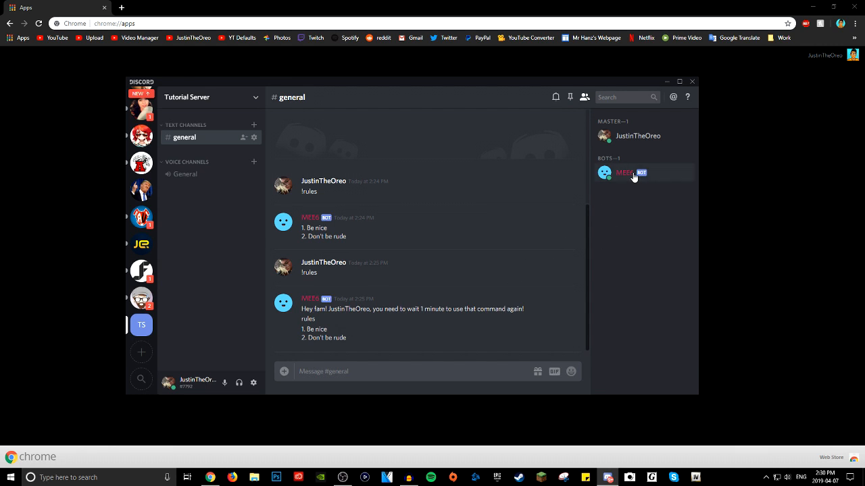
mouse_move(599, 175)
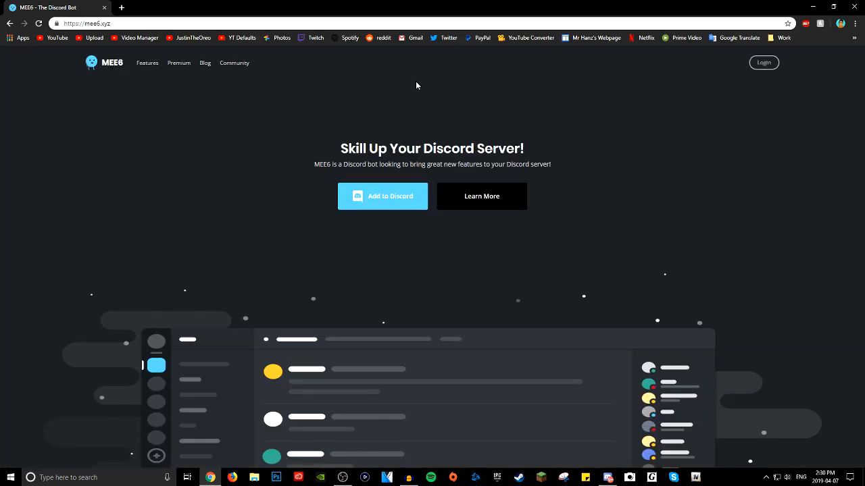
Step: Log in to MEE6 and browse the Tutorial Server's plugin list down to the premium Record plugin
click(382, 195)
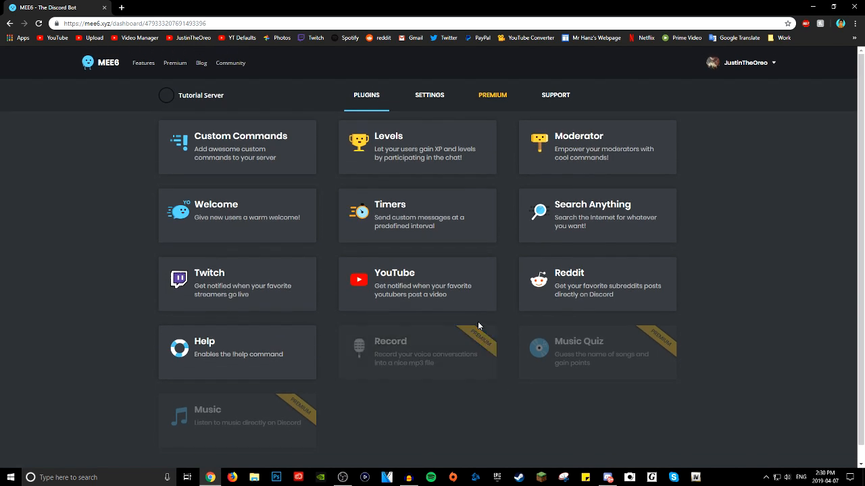
mouse_move(681, 280)
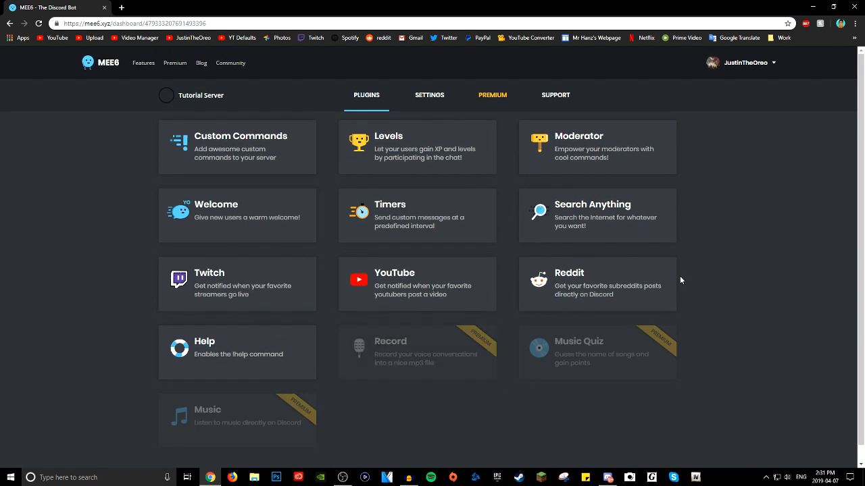
mouse_move(706, 215)
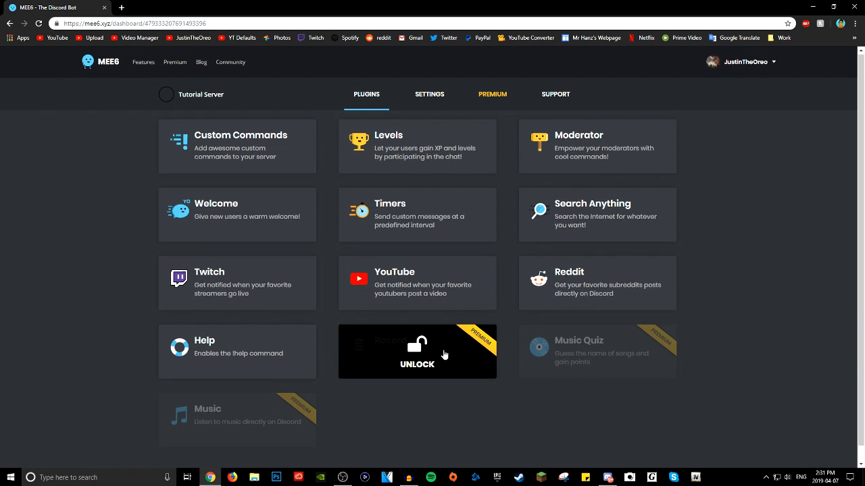
scroll(down, 3)
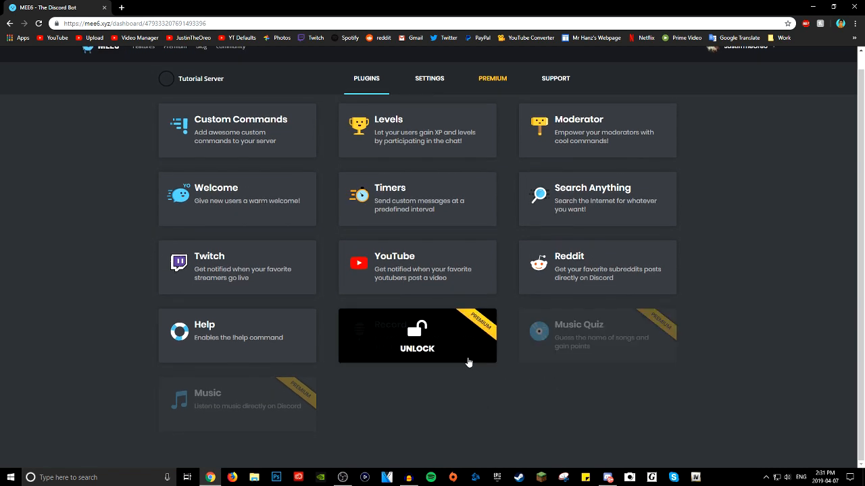
mouse_move(473, 378)
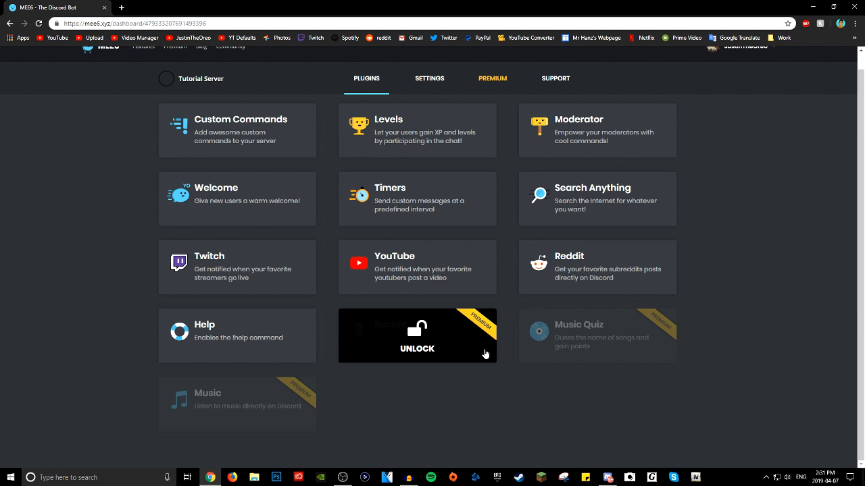
mouse_move(465, 350)
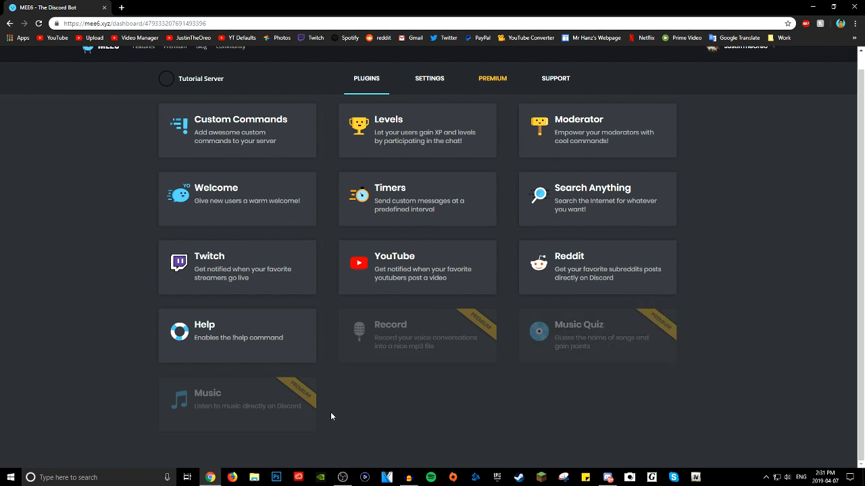
mouse_move(321, 429)
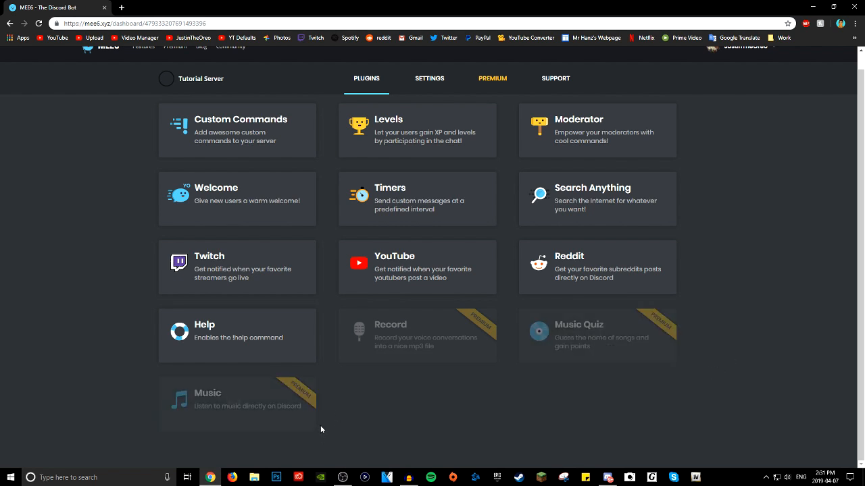
mouse_move(238, 404)
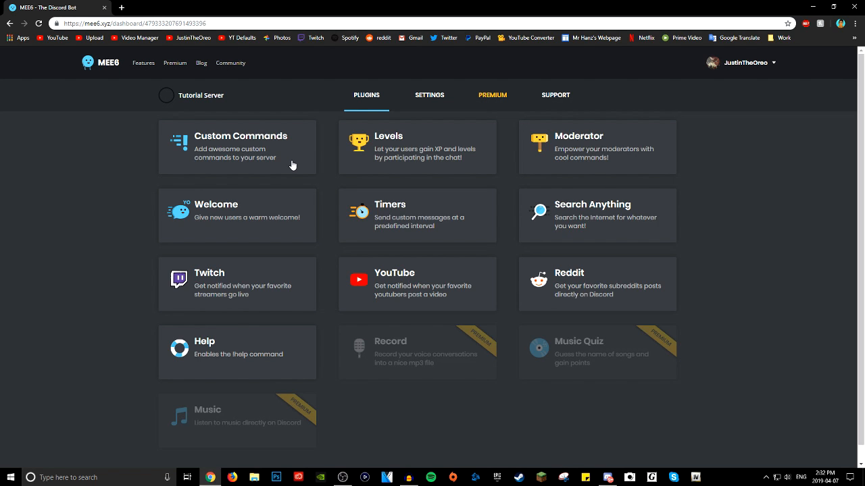
Step: Go into Custom Commands and bring up the !rules command for editing
click(236, 148)
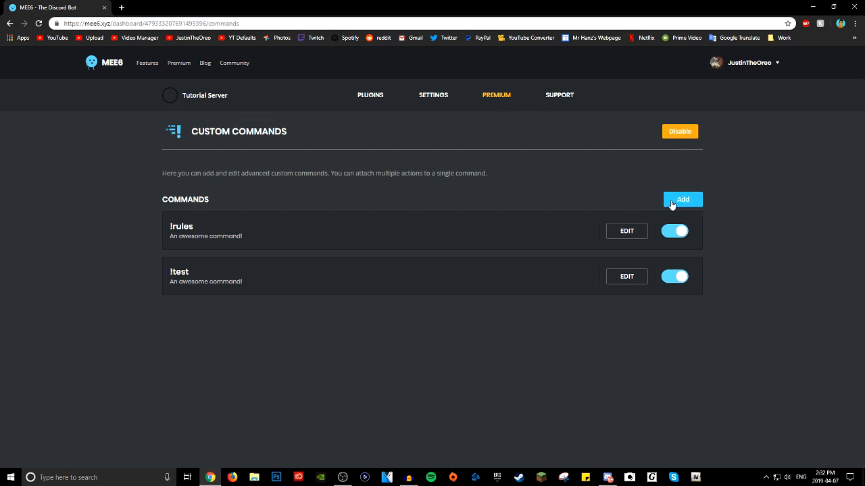
click(682, 200)
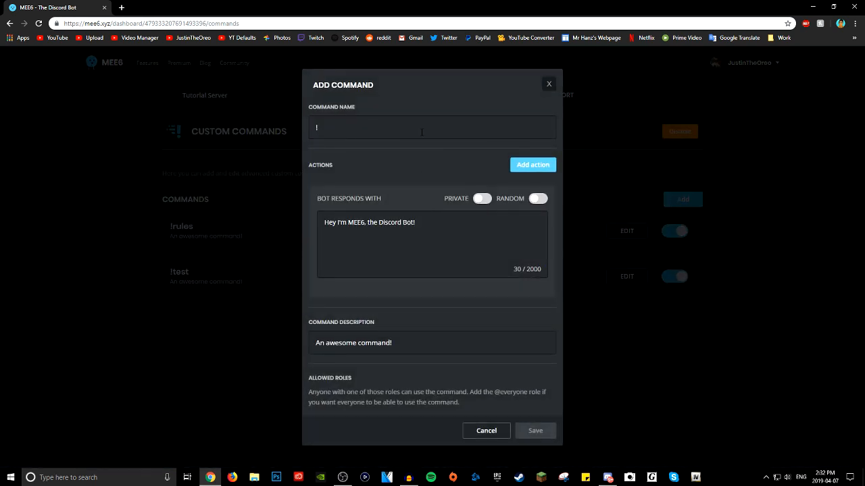
click(433, 127)
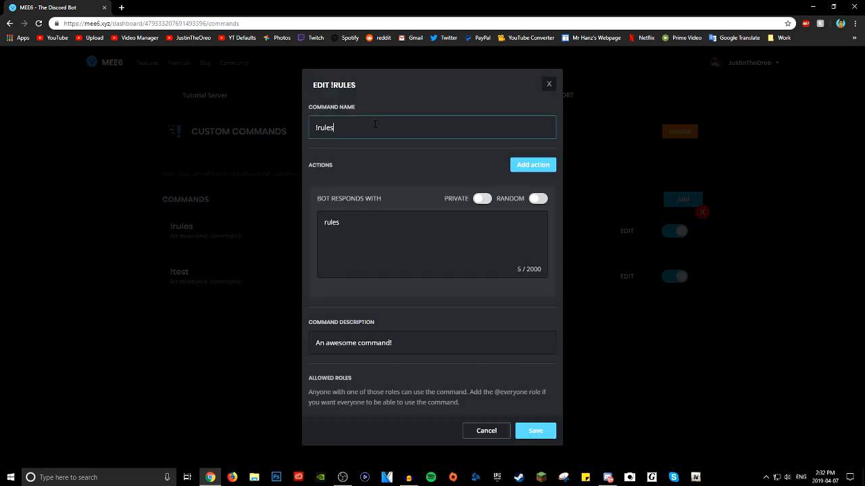
Step: Replace the !rules reply text with '1.Be Nice' and '2. Dont be rude'
double_click(332, 222)
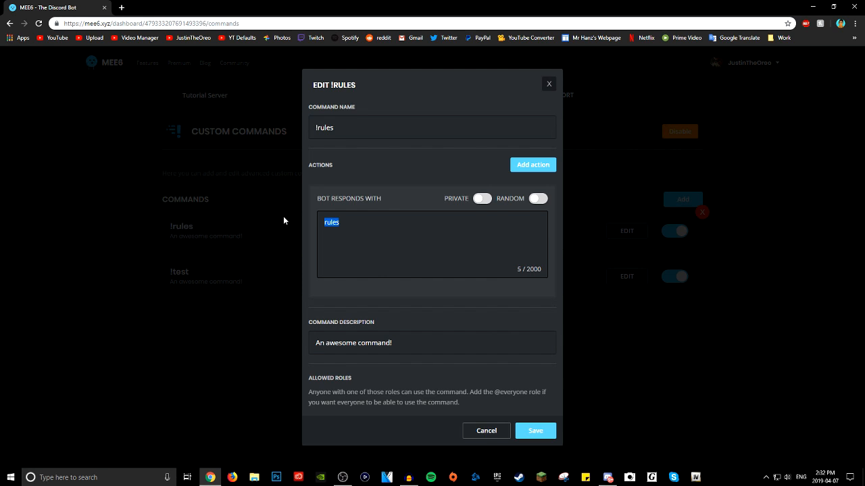
text(1)
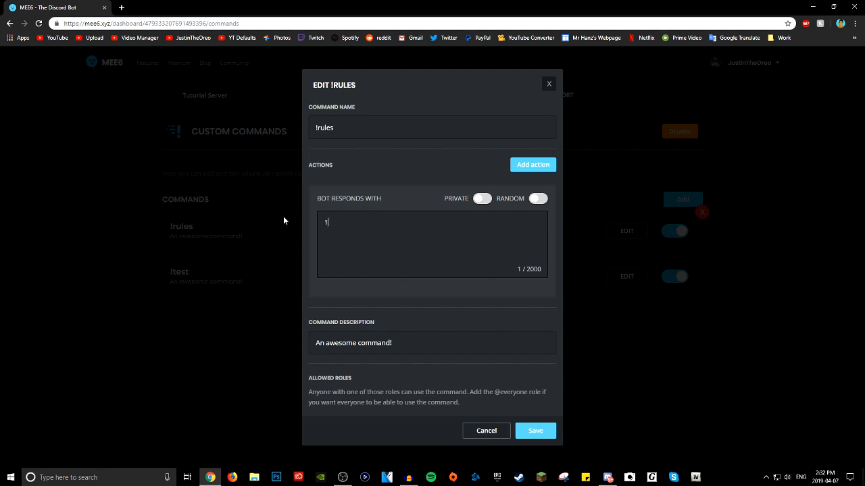
text(.Be Nice)
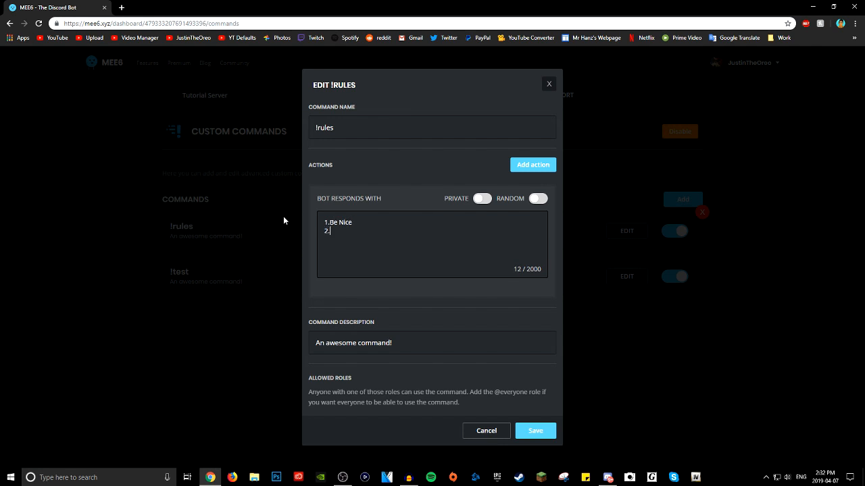
text(Dont be rude)
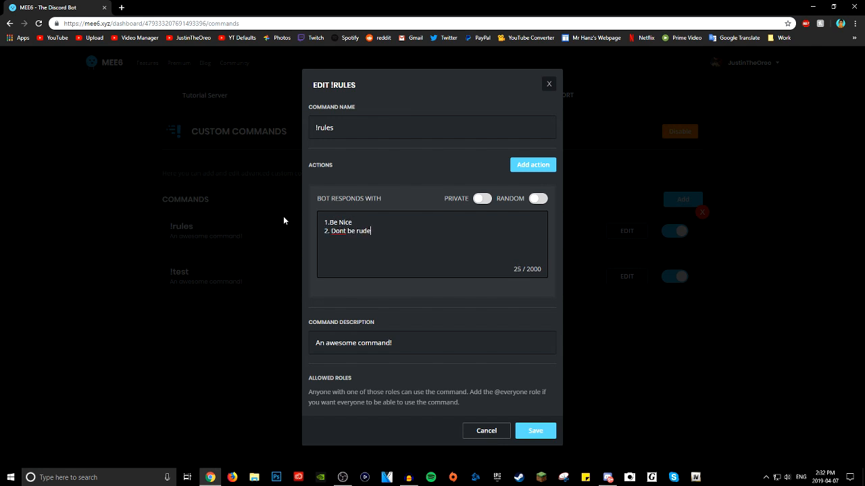
mouse_move(710, 260)
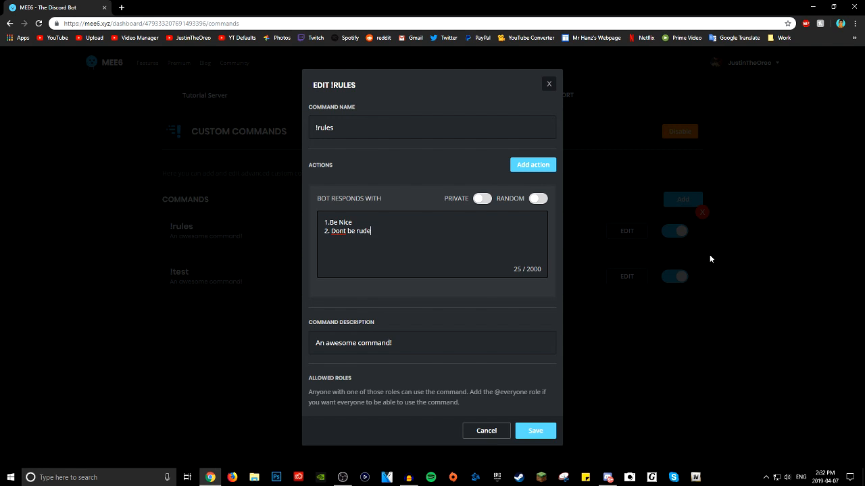
click(432, 127)
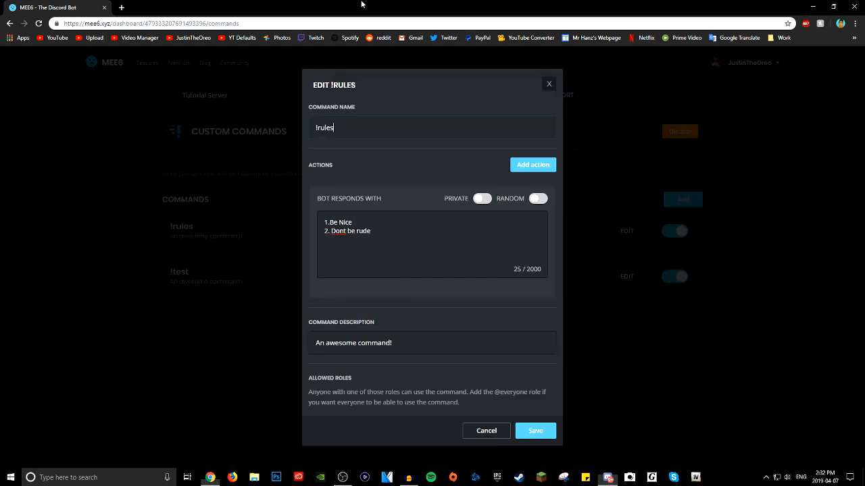
Step: Switch !rules to private, random replies, adding then removing an extra message box
click(480, 198)
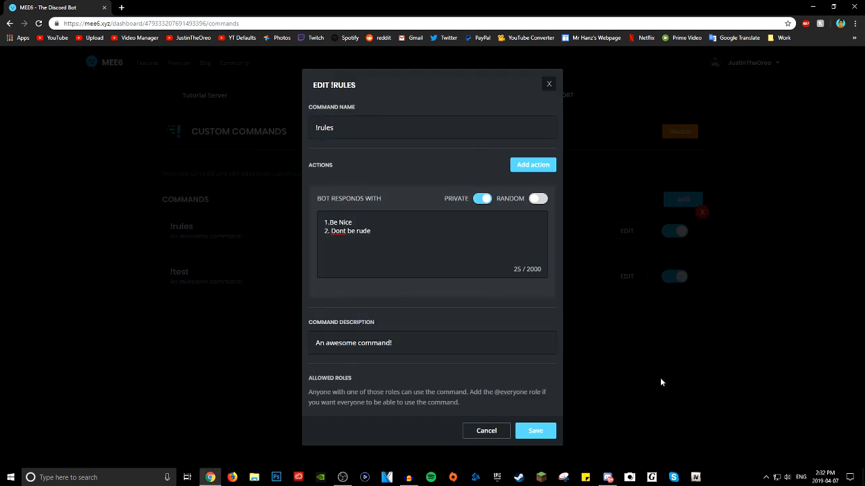
click(538, 197)
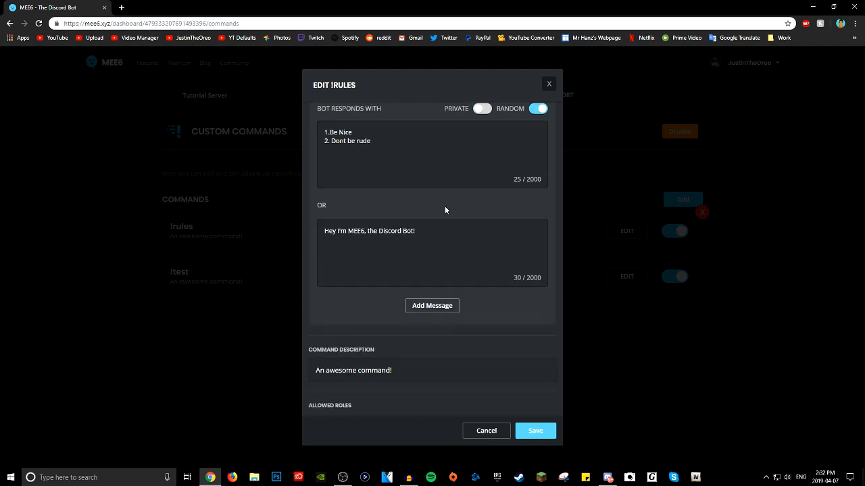
triple_click(369, 230)
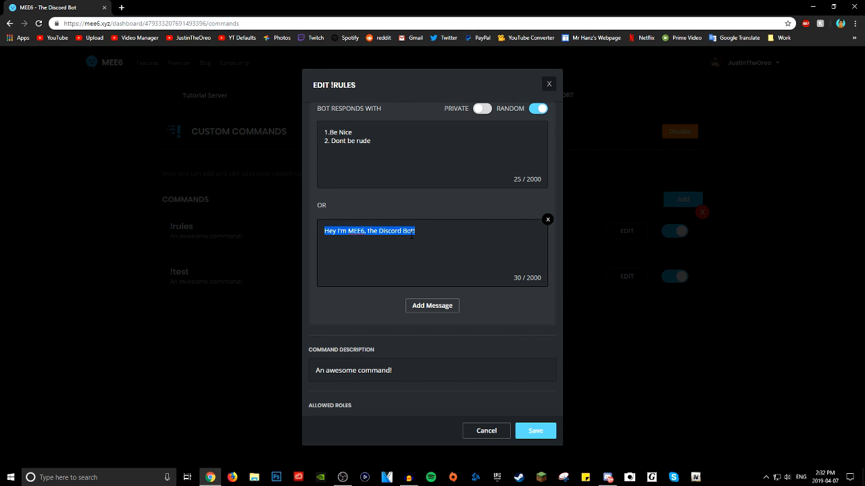
mouse_move(334, 276)
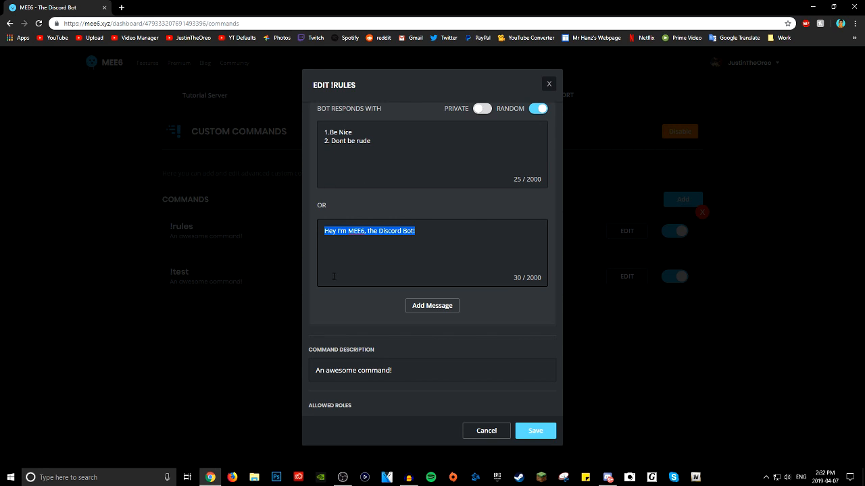
click(432, 306)
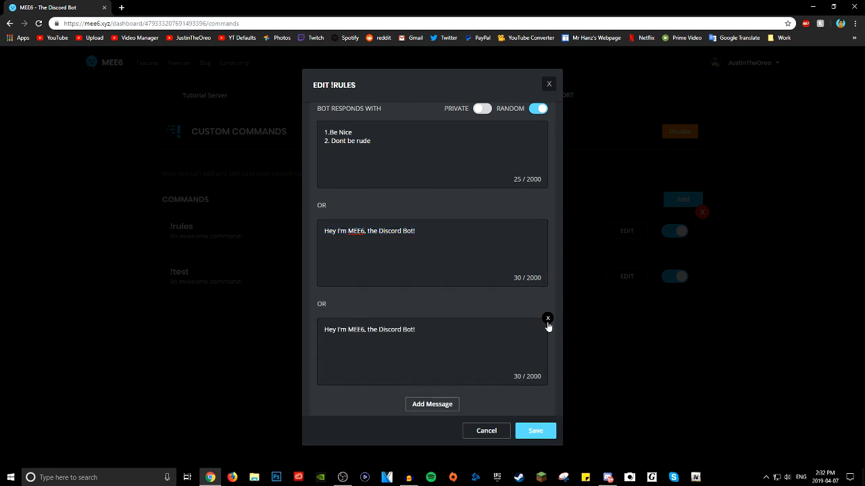
click(549, 318)
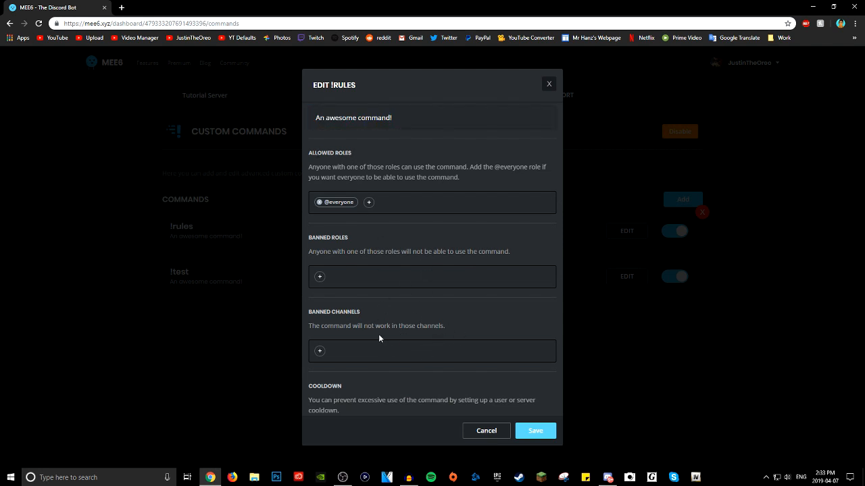
Step: Add the Bots role to !rules' allowed roles and bring up the cooldown type choices
click(367, 203)
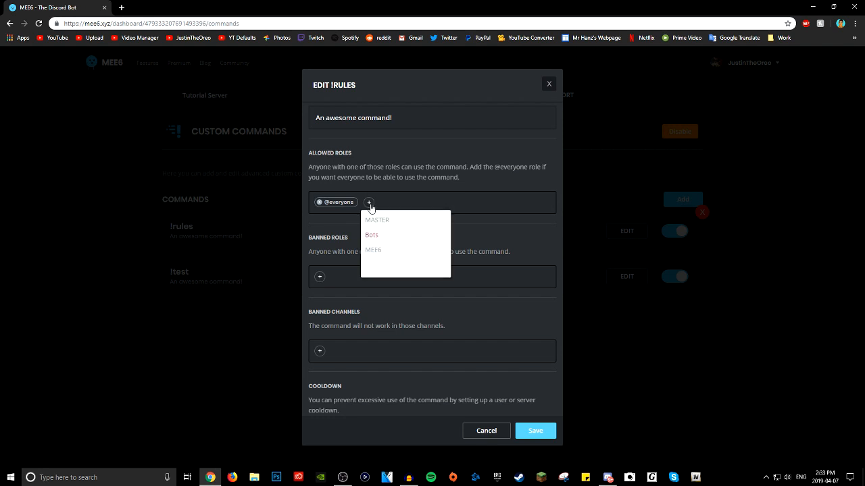
click(372, 235)
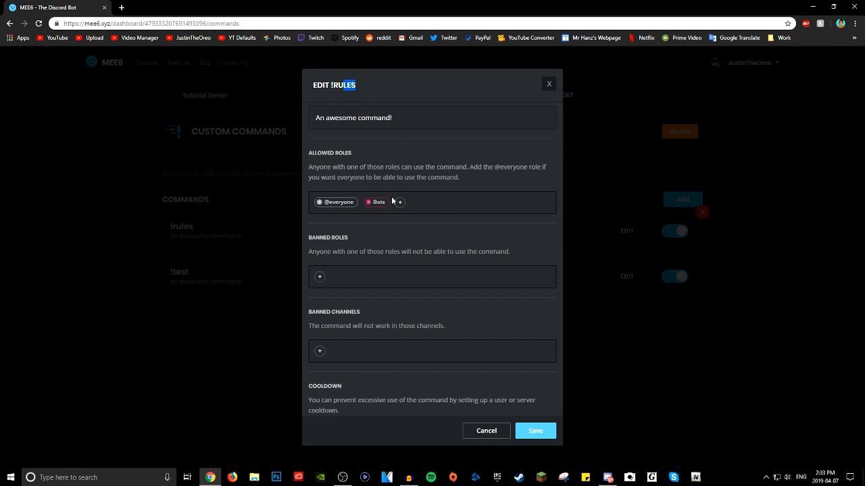
mouse_move(327, 265)
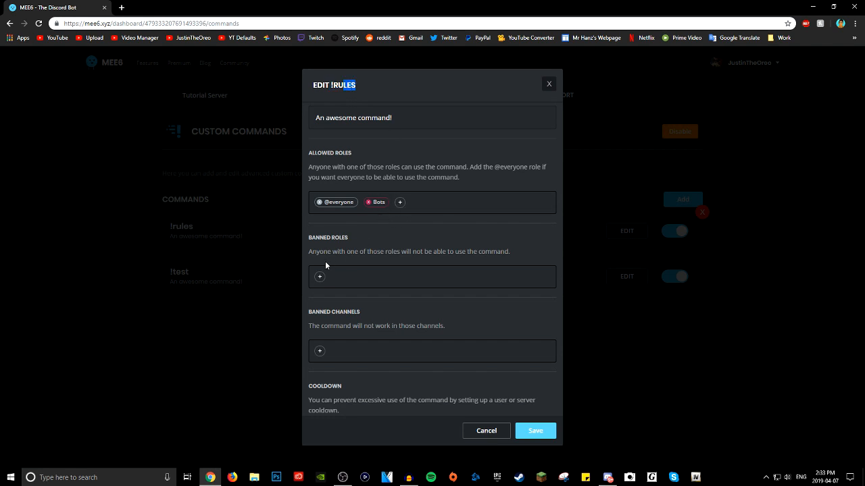
click(319, 351)
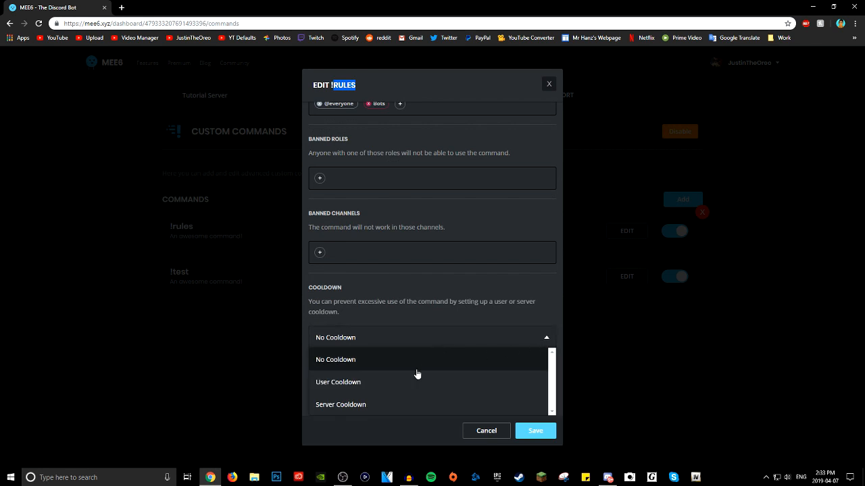
mouse_move(435, 384)
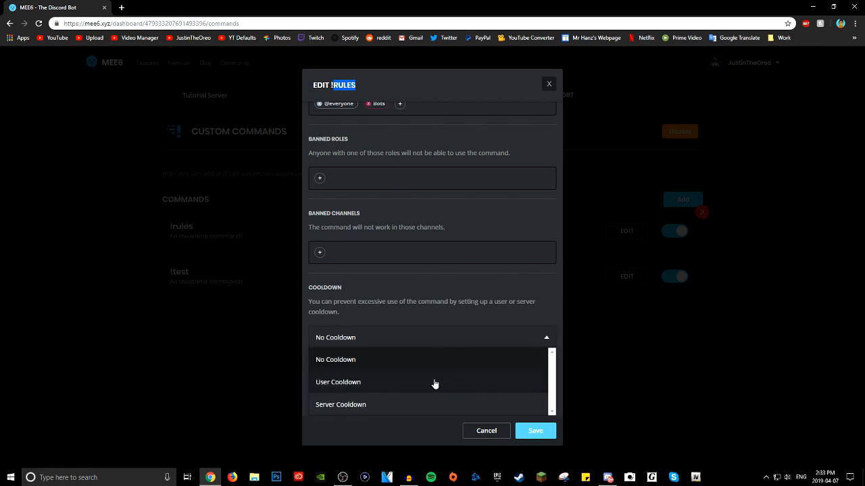
mouse_move(424, 384)
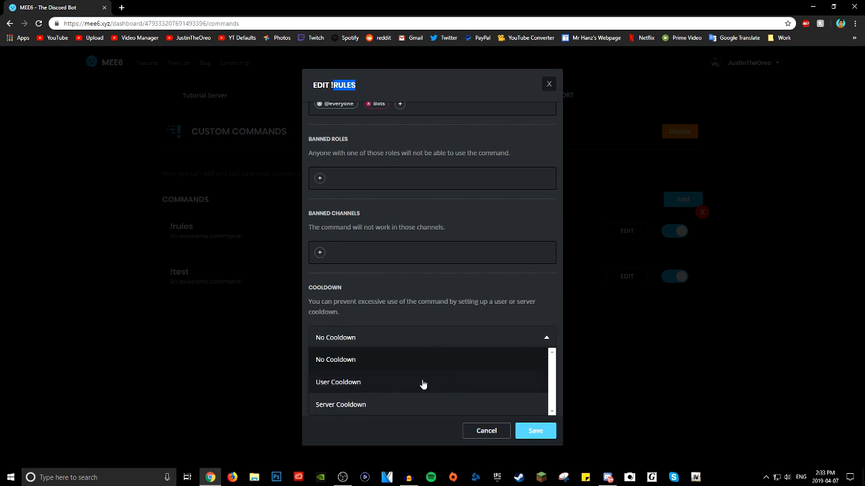
mouse_move(432, 396)
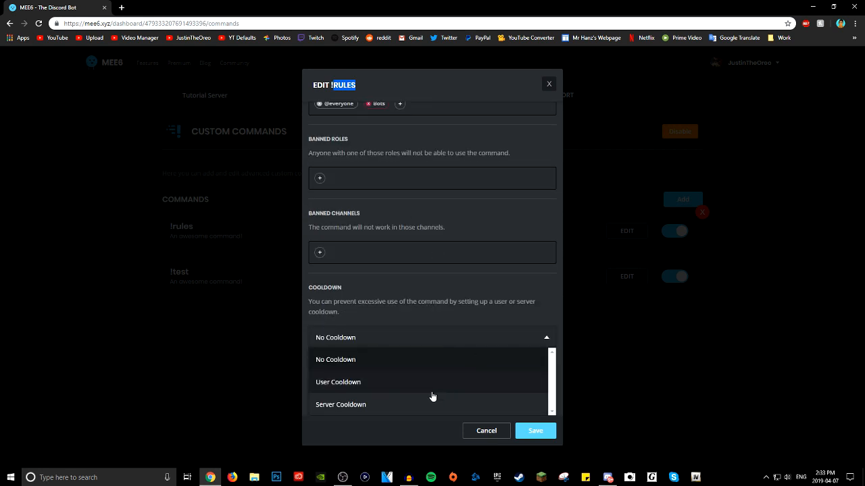
Step: Try Server Cooldown for !rules, then settle on User Cooldown
click(340, 404)
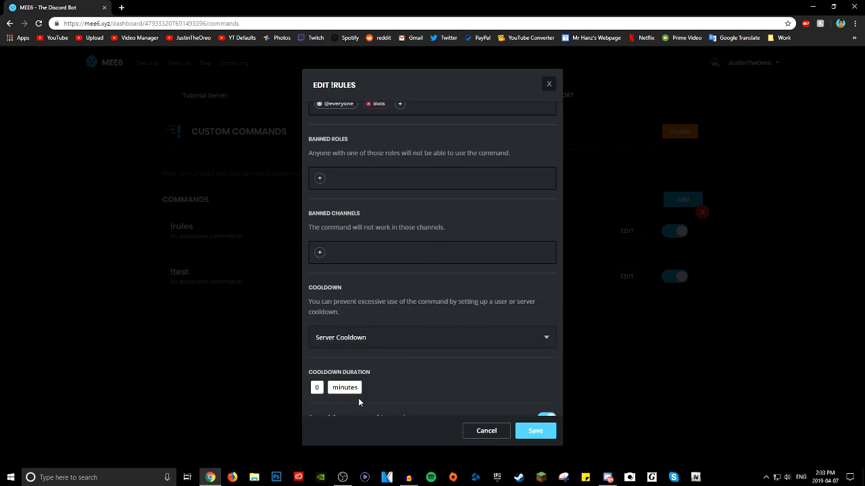
click(433, 338)
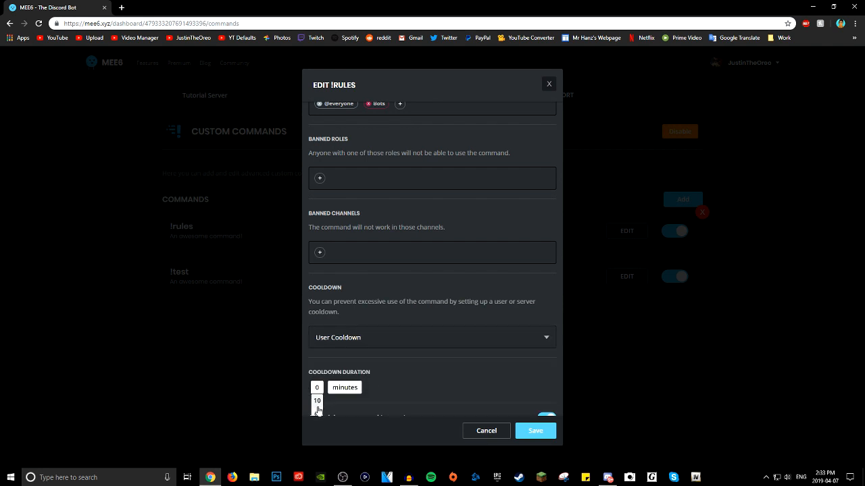
click(432, 337)
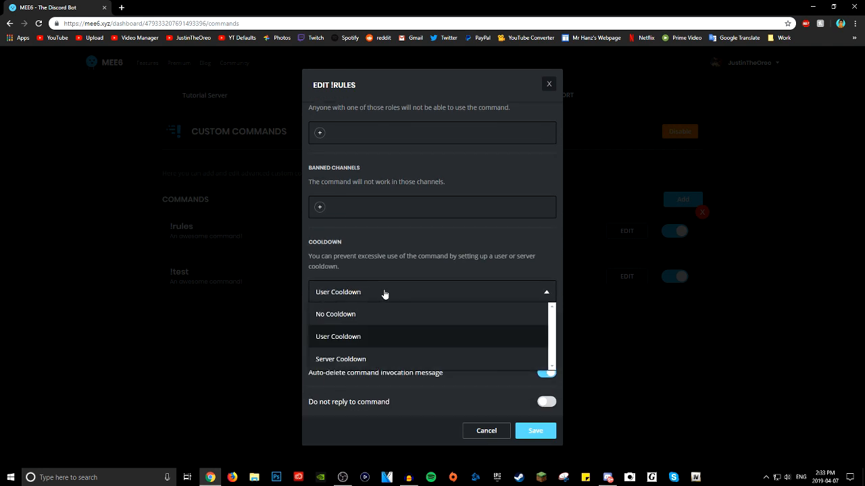
click(340, 360)
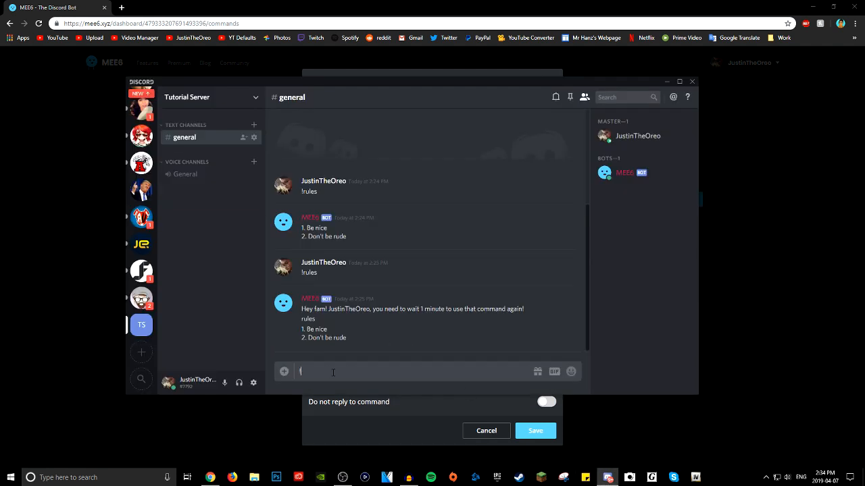
Step: Send !test in #general so MEE6 replies with the rules list
text(!test)
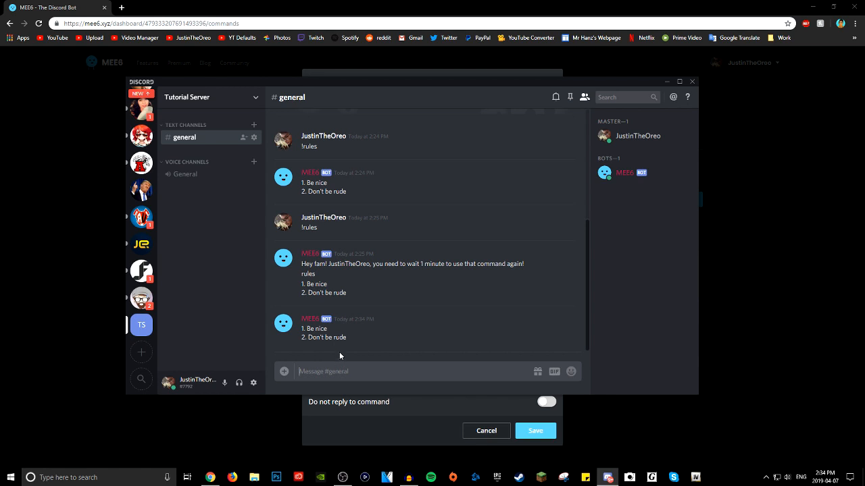
mouse_move(749, 210)
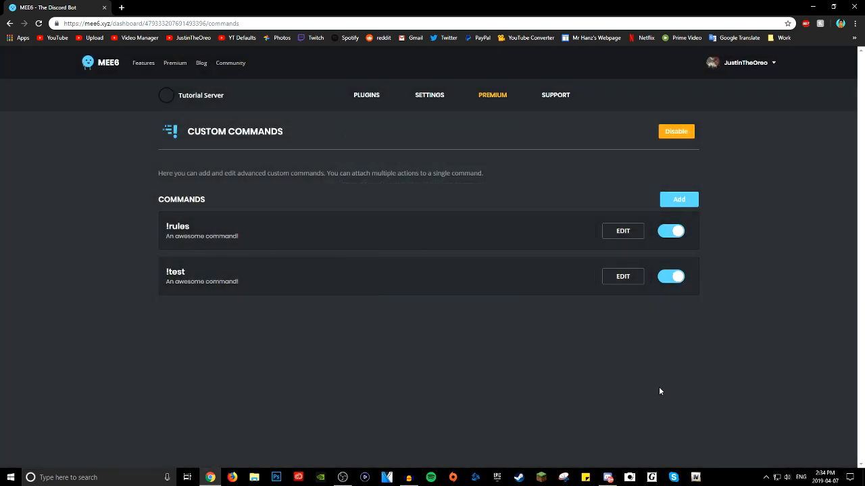
mouse_move(324, 185)
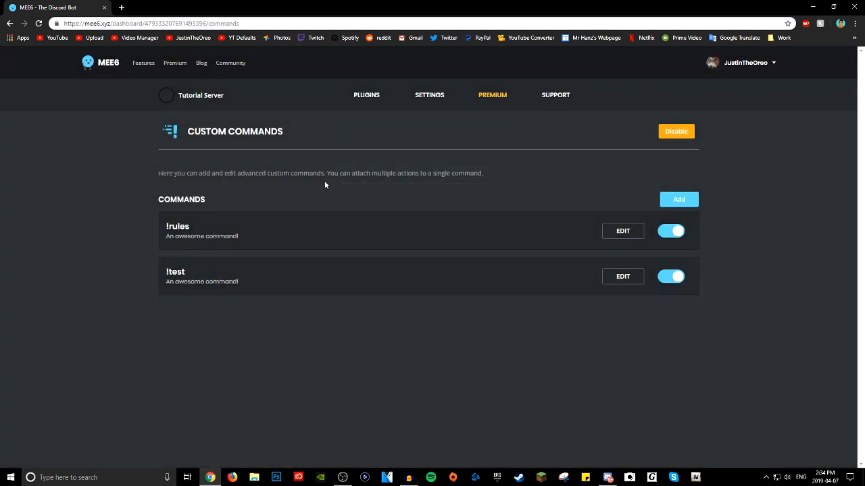
mouse_move(400, 157)
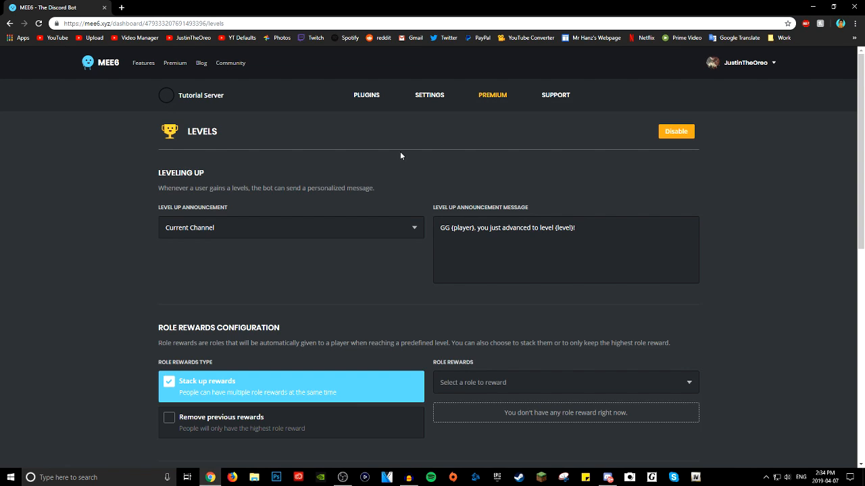
Step: Set Level Up Announcement to Disabled, then back to Current Channel
scroll(down, 3)
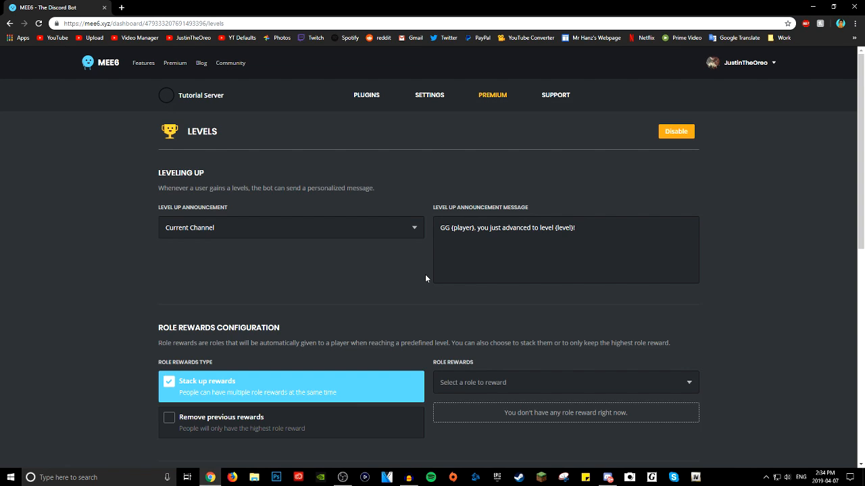
scroll(down, 3)
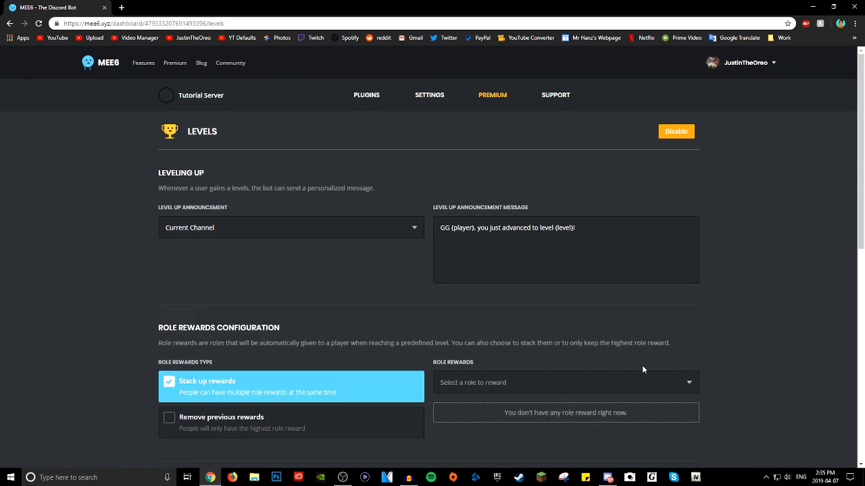
scroll(down, 3)
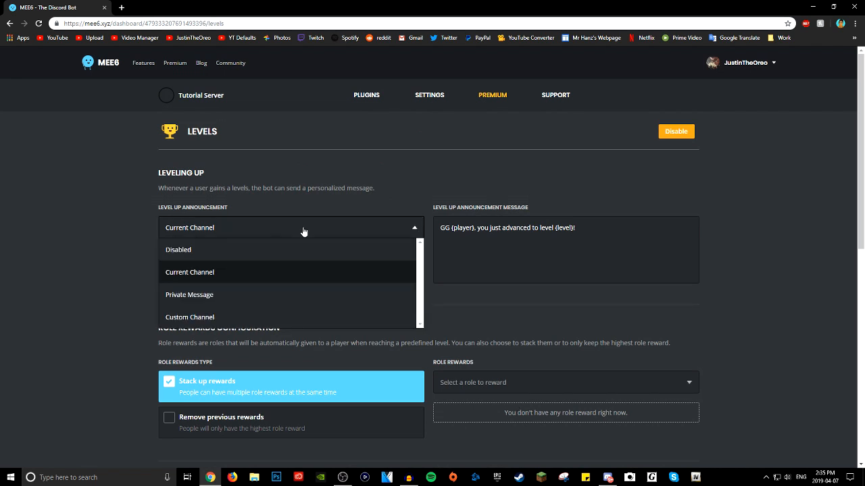
click(178, 248)
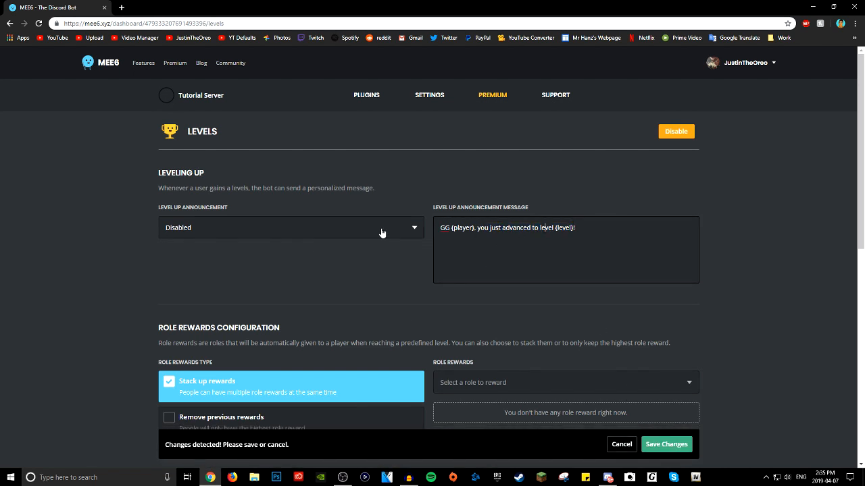
click(290, 227)
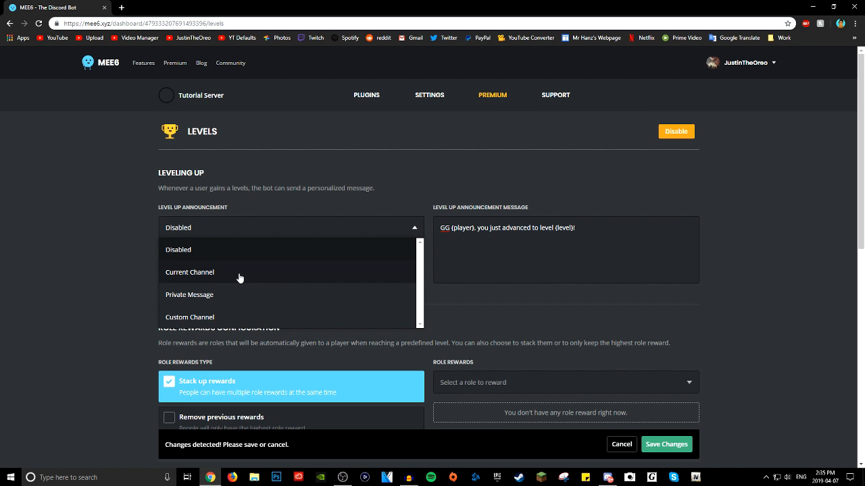
click(189, 272)
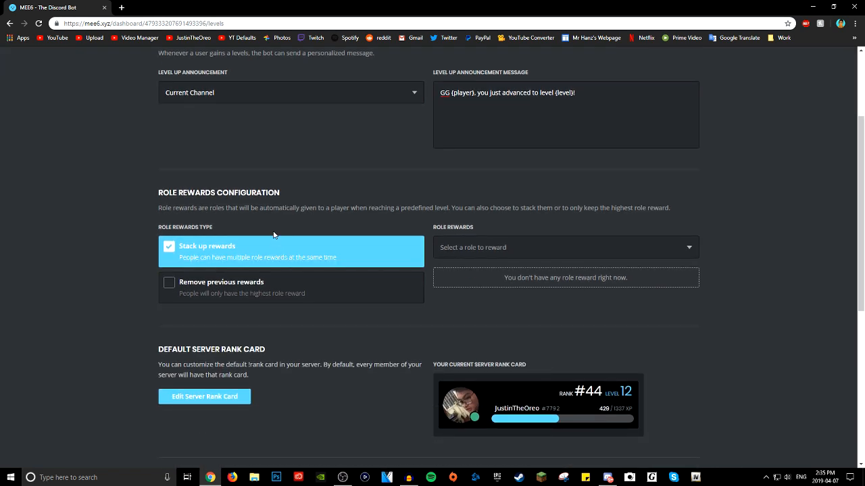
mouse_move(243, 257)
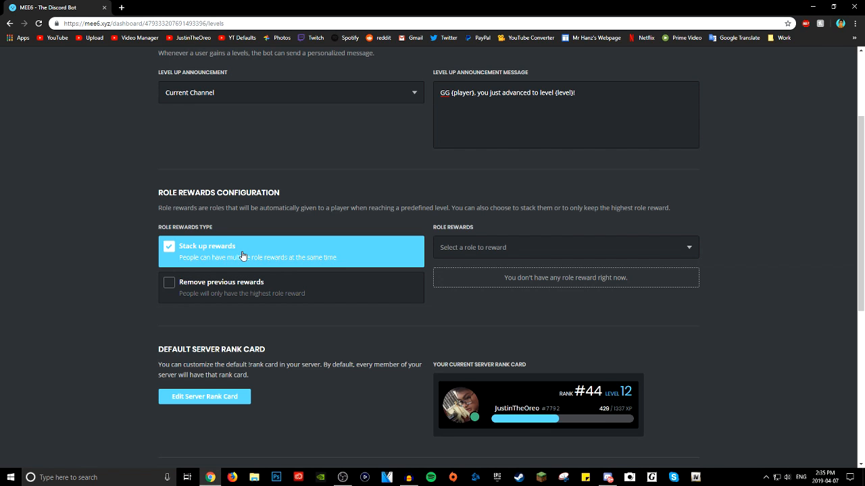
mouse_move(598, 372)
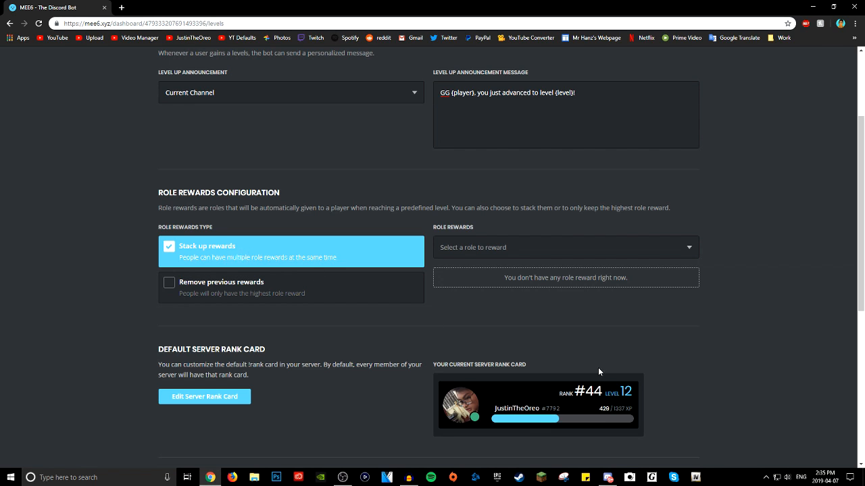
mouse_move(397, 249)
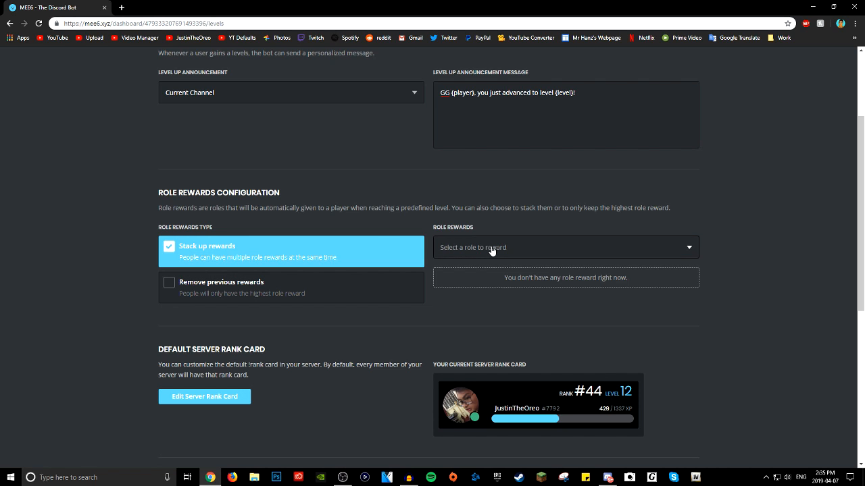
mouse_move(530, 313)
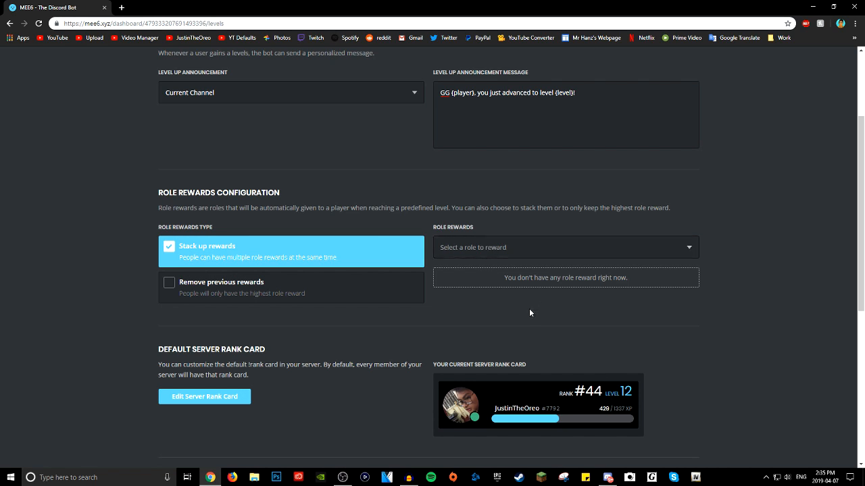
mouse_move(516, 247)
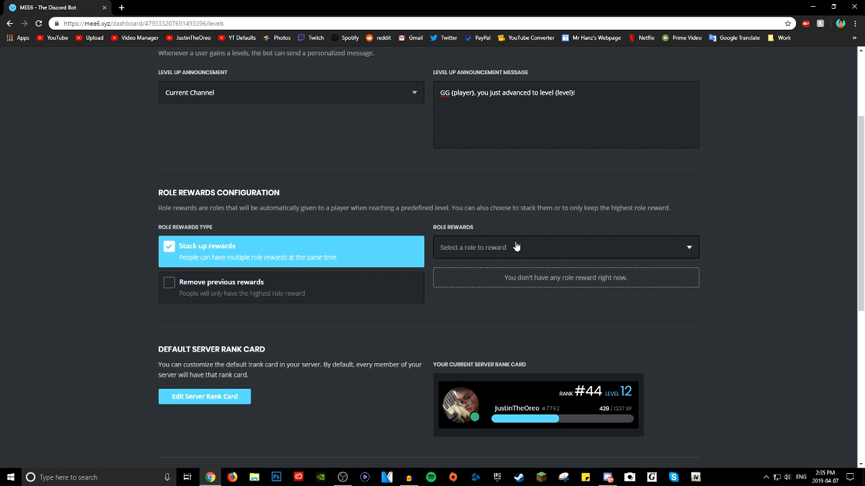
click(564, 247)
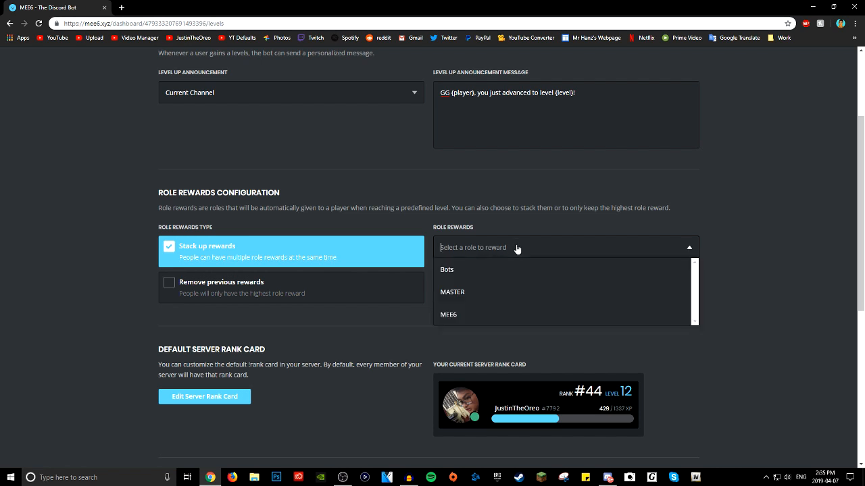
click(452, 292)
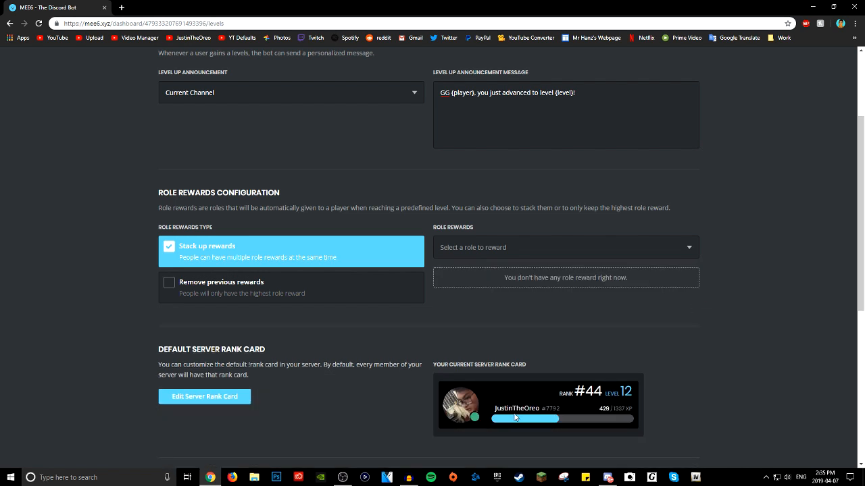
click(565, 248)
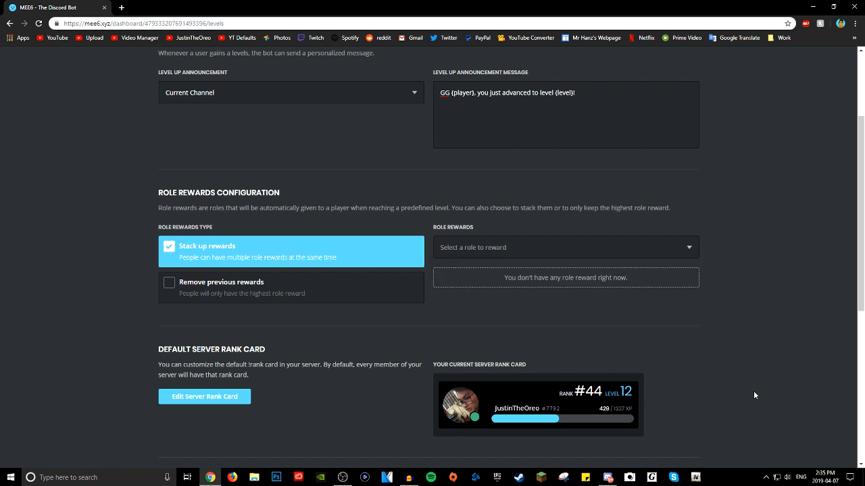
mouse_move(725, 257)
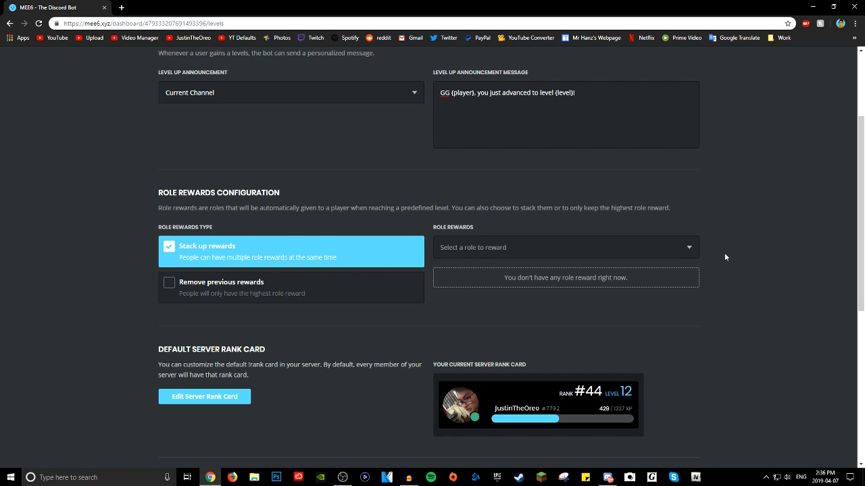
scroll(down, 3)
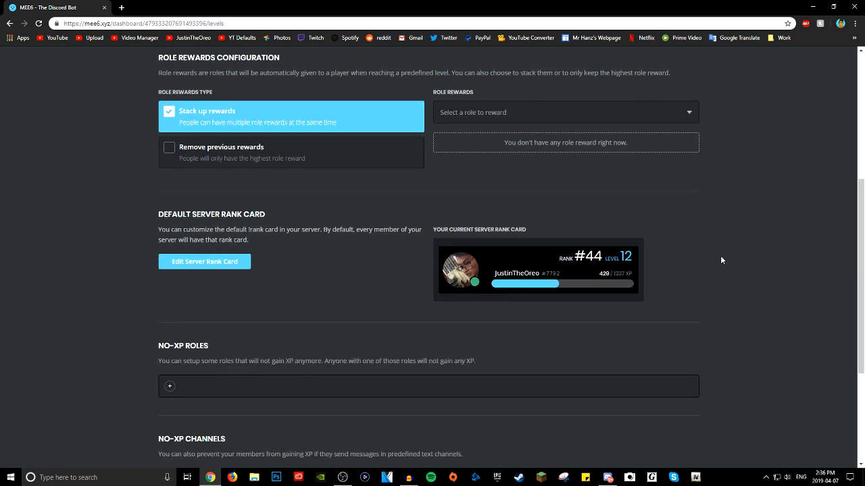
scroll(down, 3)
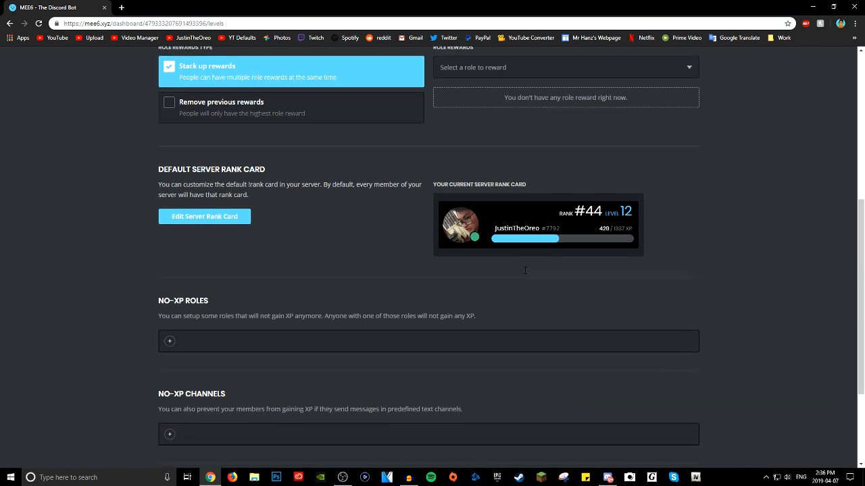
scroll(down, 3)
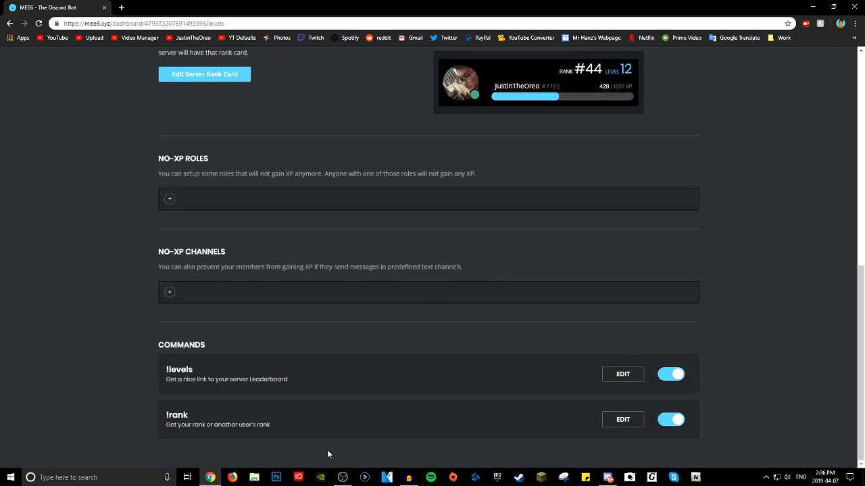
mouse_move(521, 211)
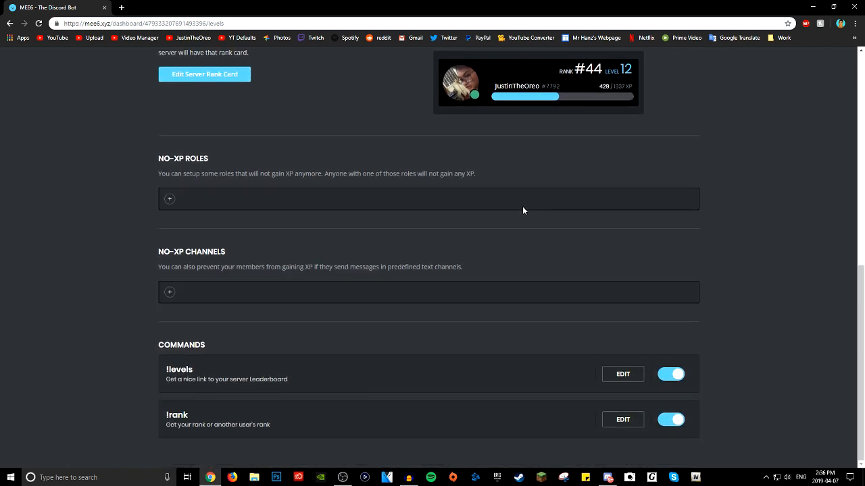
mouse_move(621, 372)
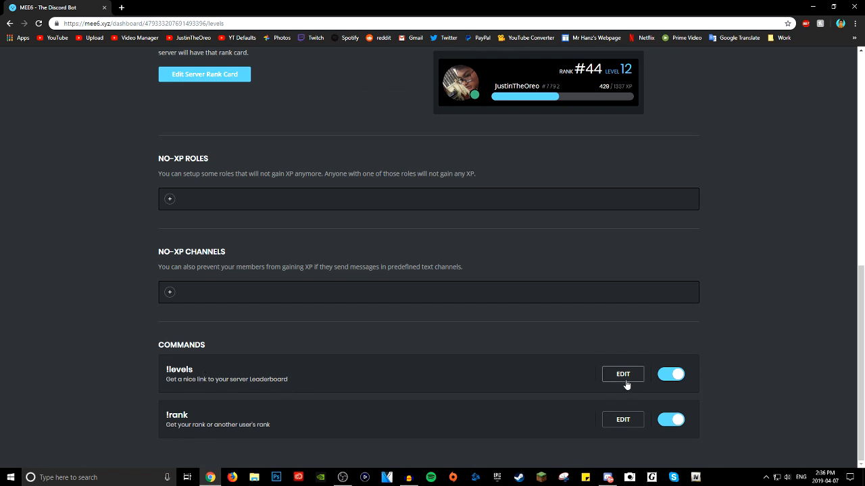
mouse_move(502, 322)
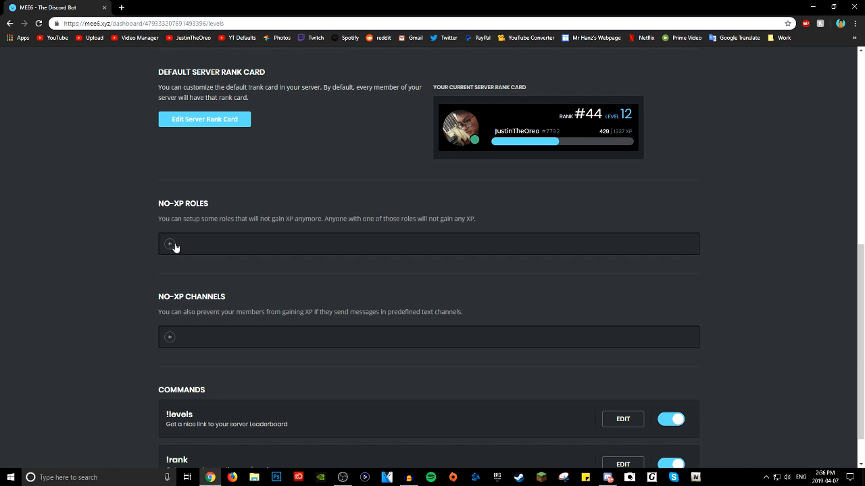
scroll(down, 3)
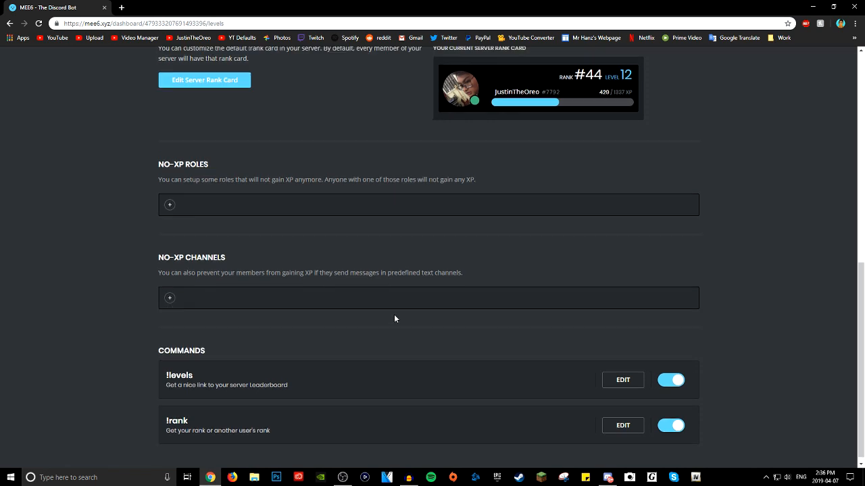
scroll(up, 3)
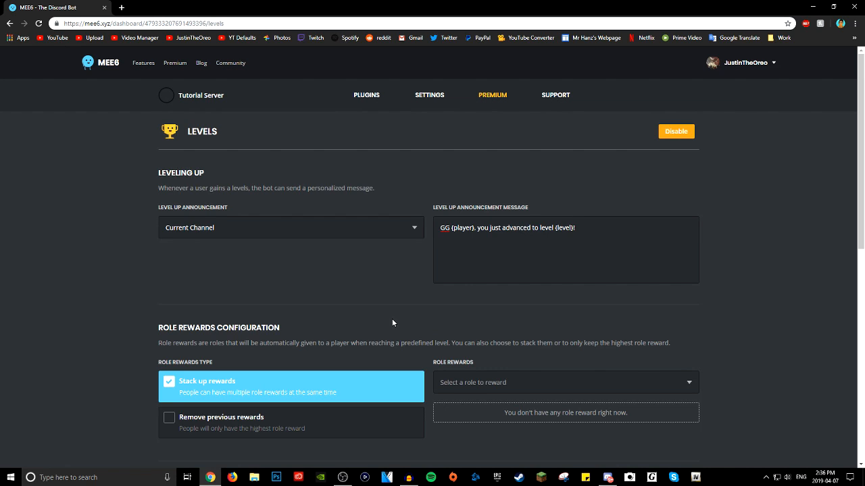
scroll(down, 3)
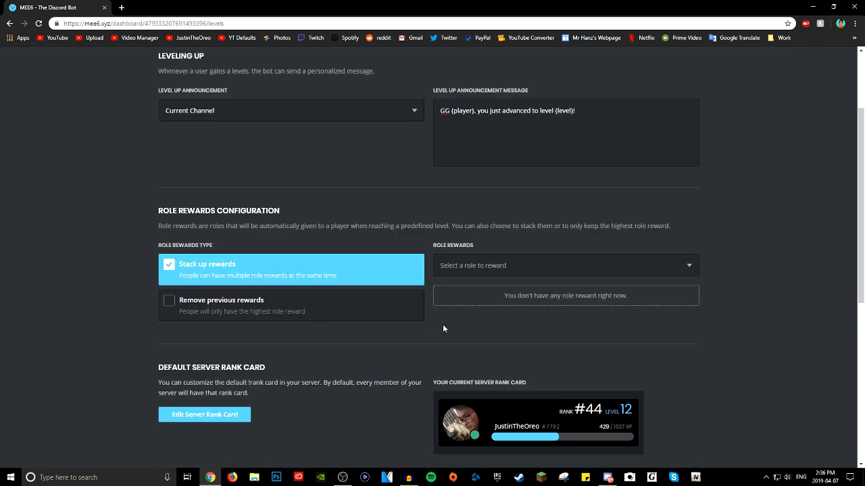
scroll(up, 3)
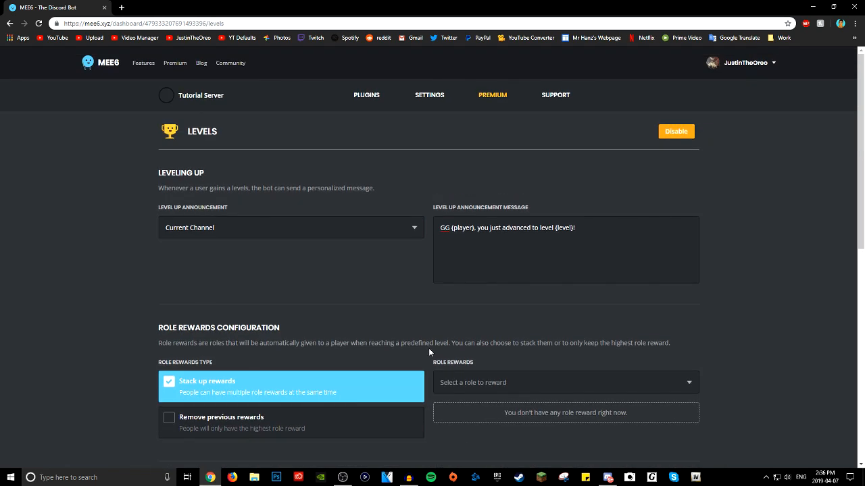
Step: Return to the plugin list and go into the Moderator plugin's settings, browsing its sections
click(366, 94)
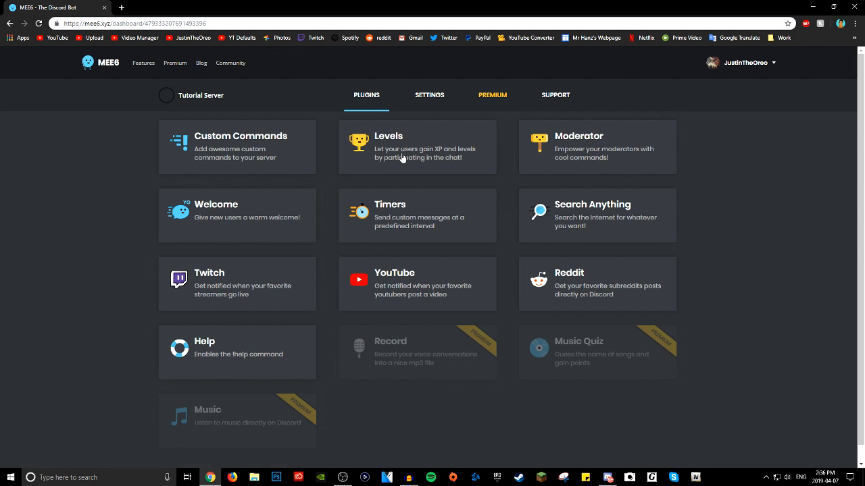
mouse_move(650, 154)
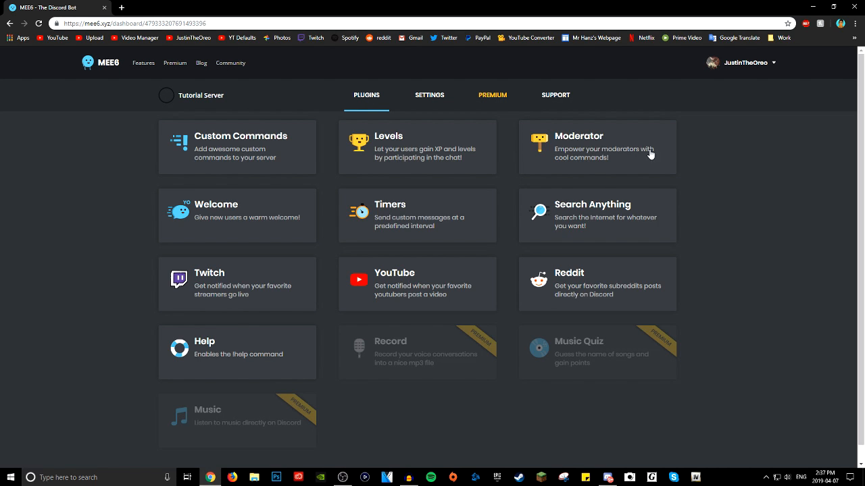
click(596, 147)
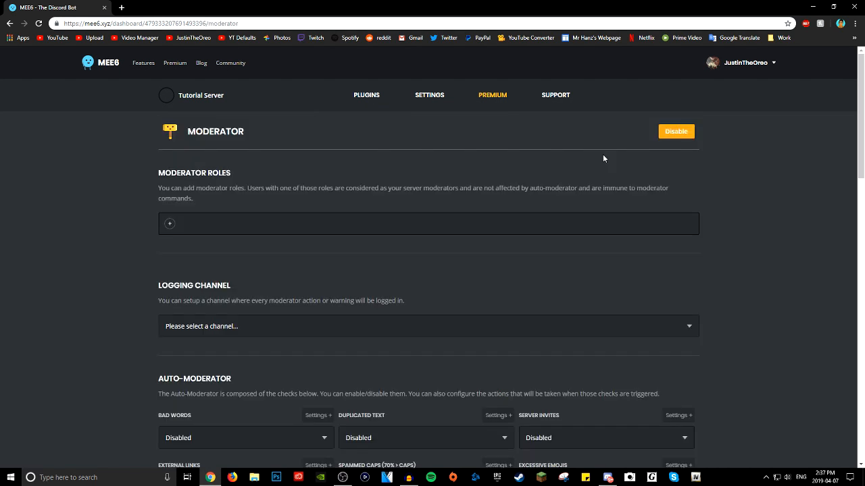
mouse_move(208, 232)
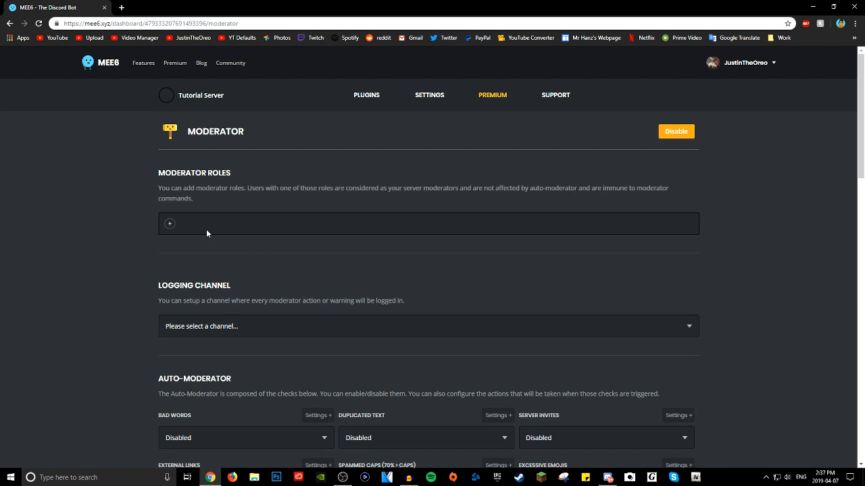
mouse_move(289, 229)
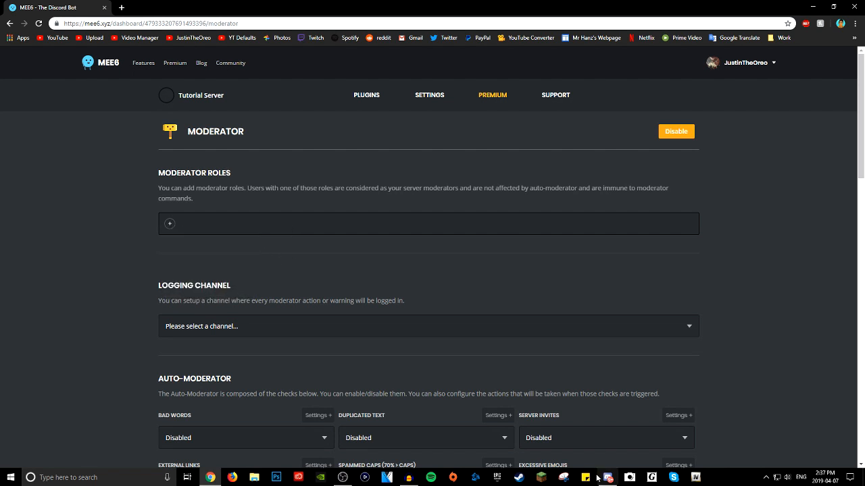
click(608, 478)
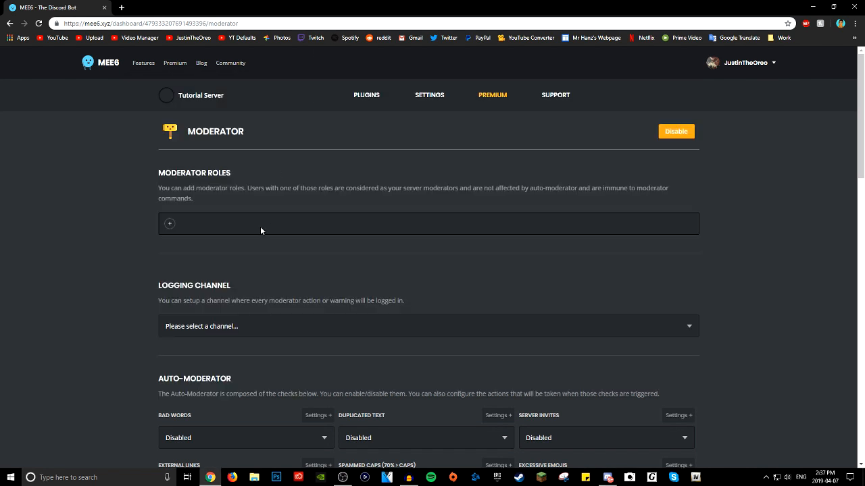
mouse_move(265, 230)
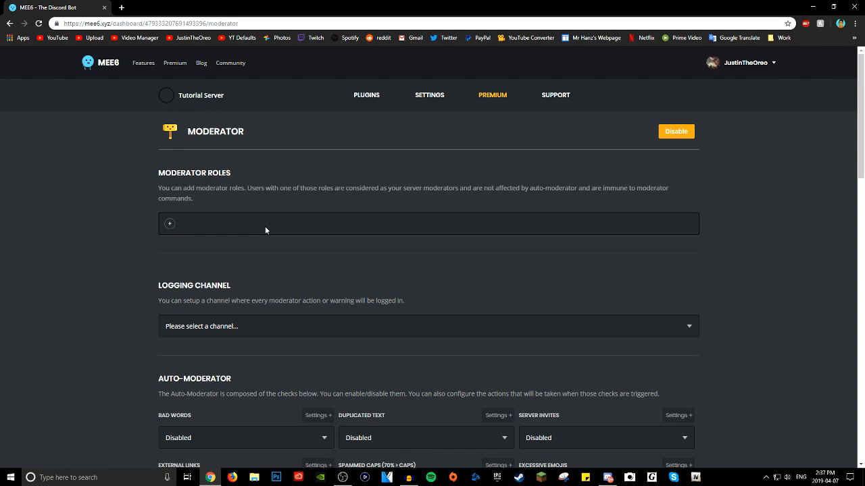
scroll(down, 3)
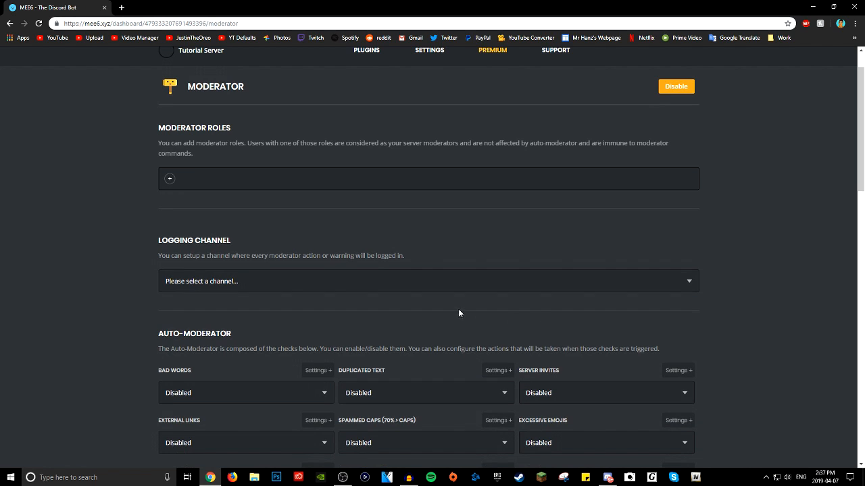
click(429, 281)
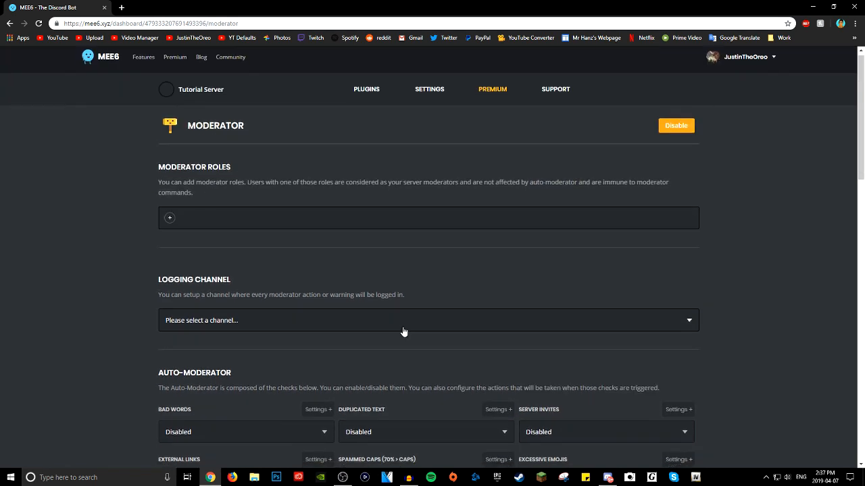
Step: Review the Bad Words filter options and set that check to Delete Message & Warn Author
scroll(down, 3)
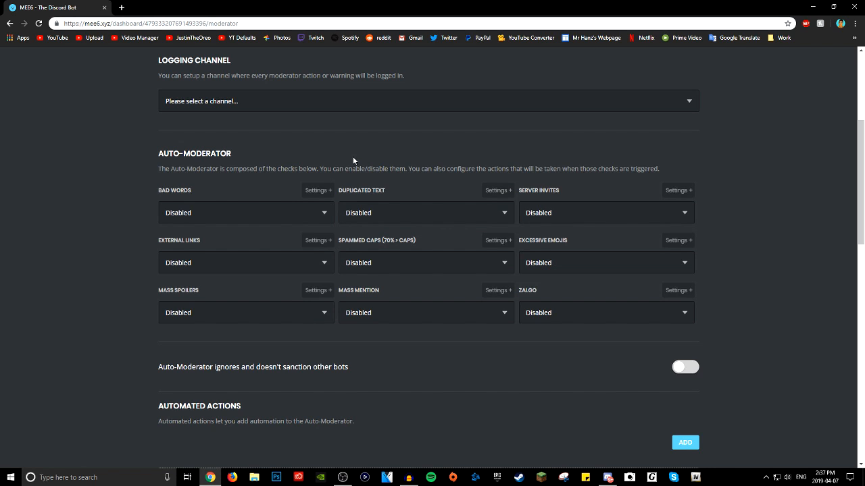
mouse_move(317, 192)
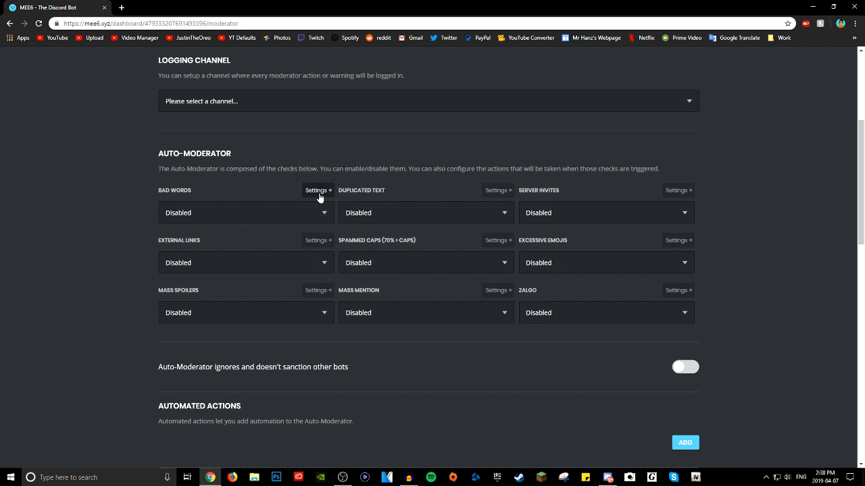
click(317, 189)
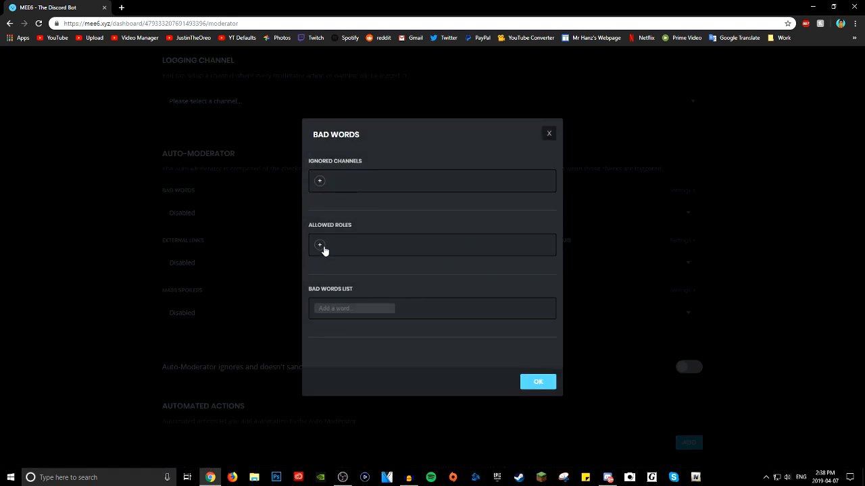
mouse_move(359, 126)
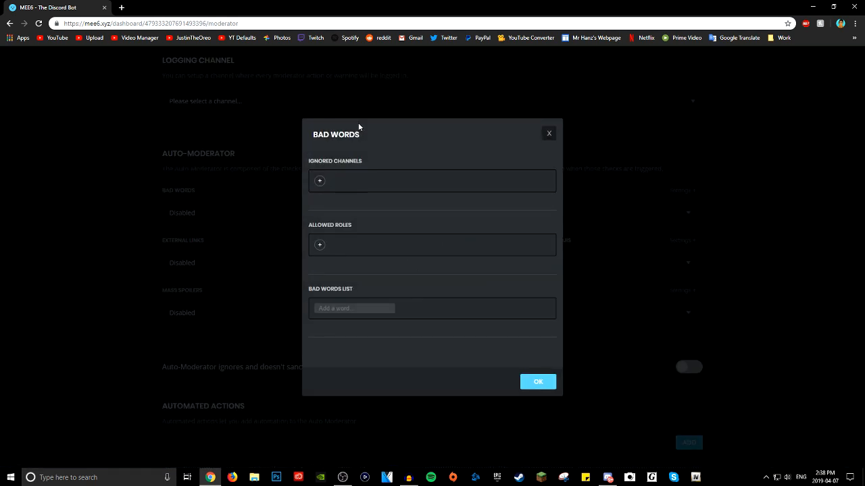
mouse_move(361, 247)
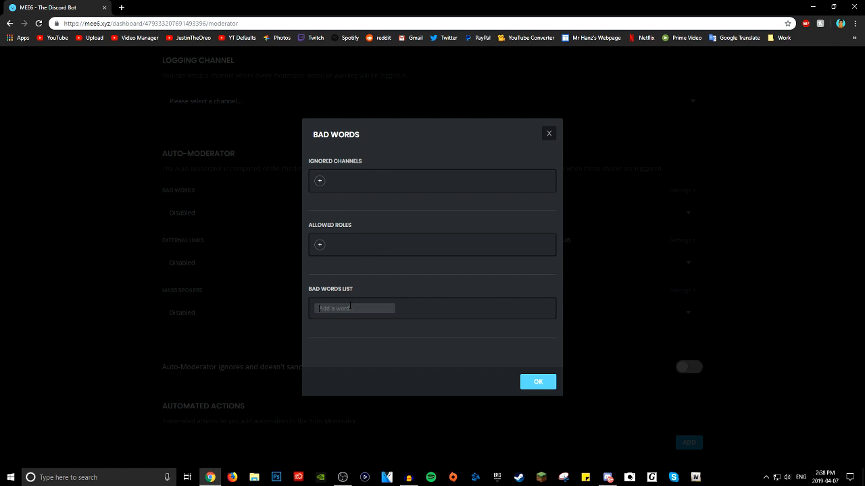
text(cra)
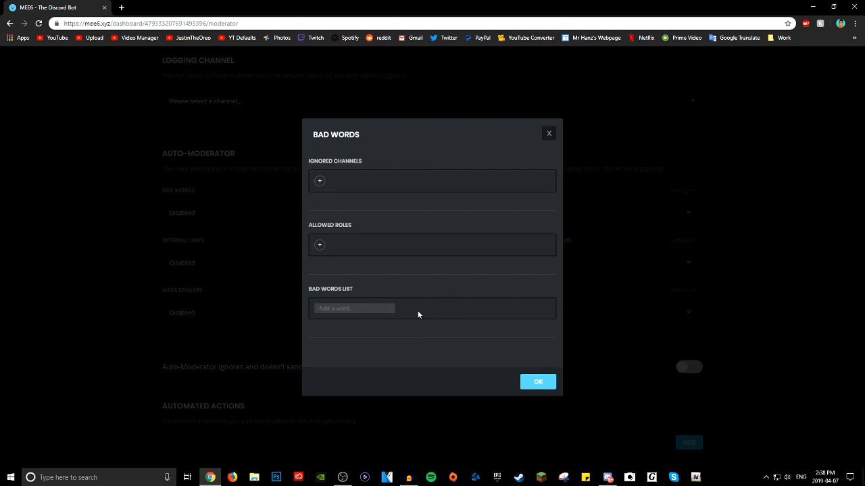
click(246, 212)
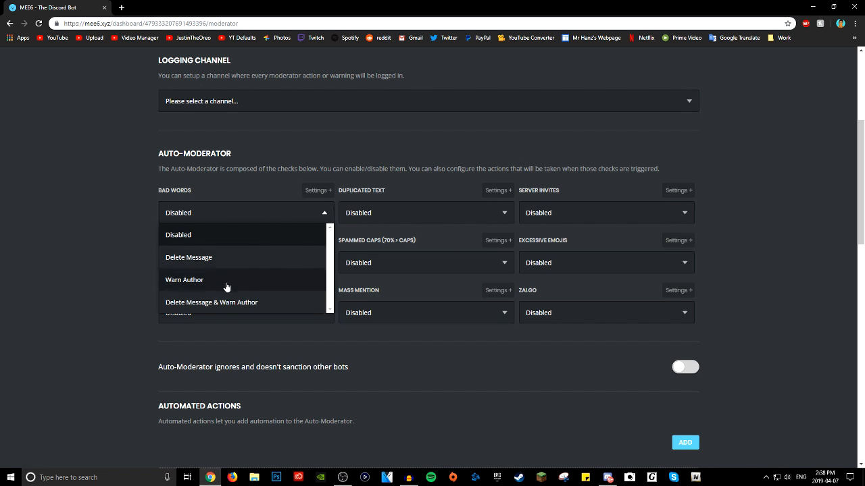
click(211, 303)
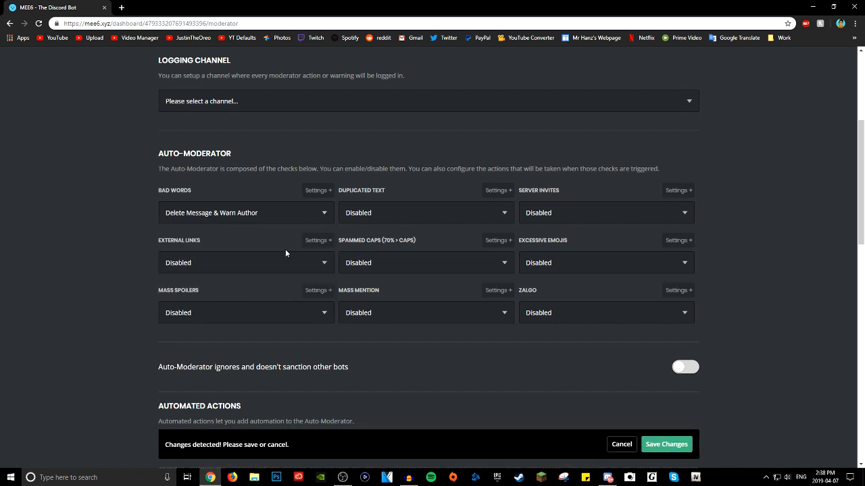
Step: Set Duplicated Text and Server Invites to Delete & Warn, removing #general from the invite check's ignored channels
click(426, 212)
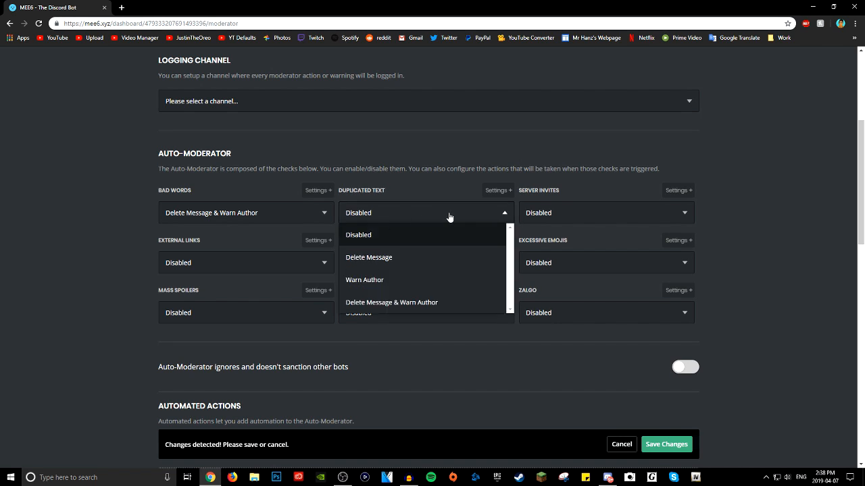
click(426, 212)
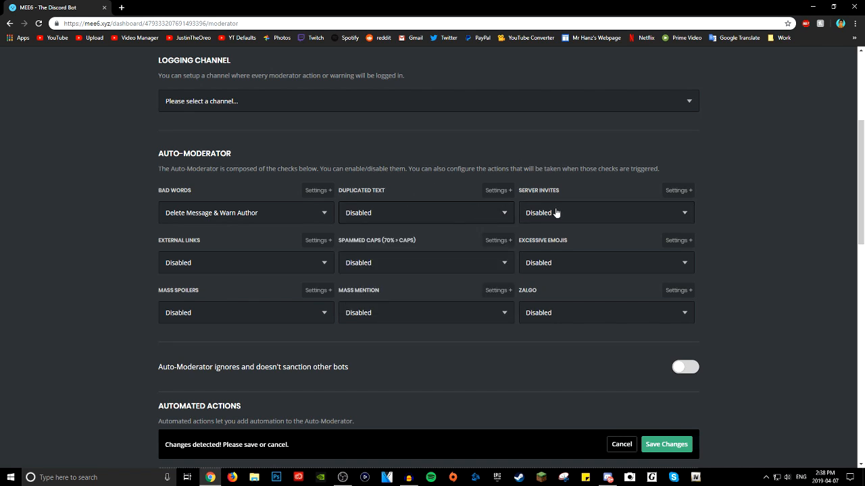
click(426, 212)
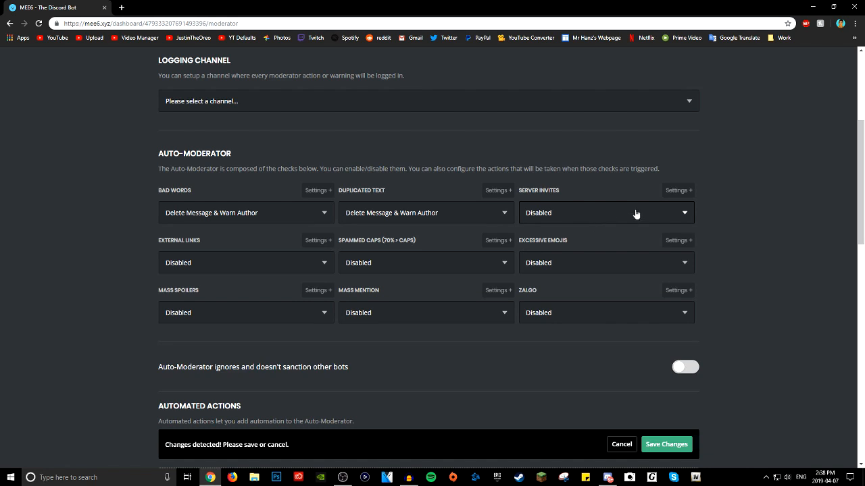
click(605, 212)
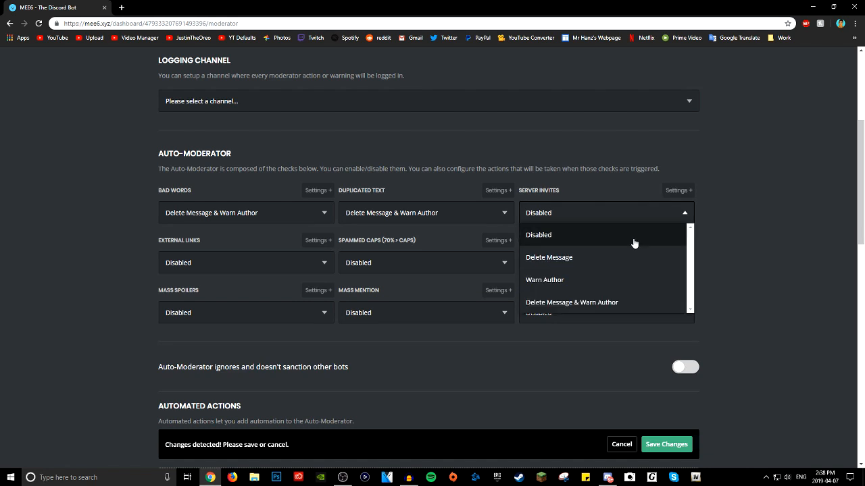
click(678, 191)
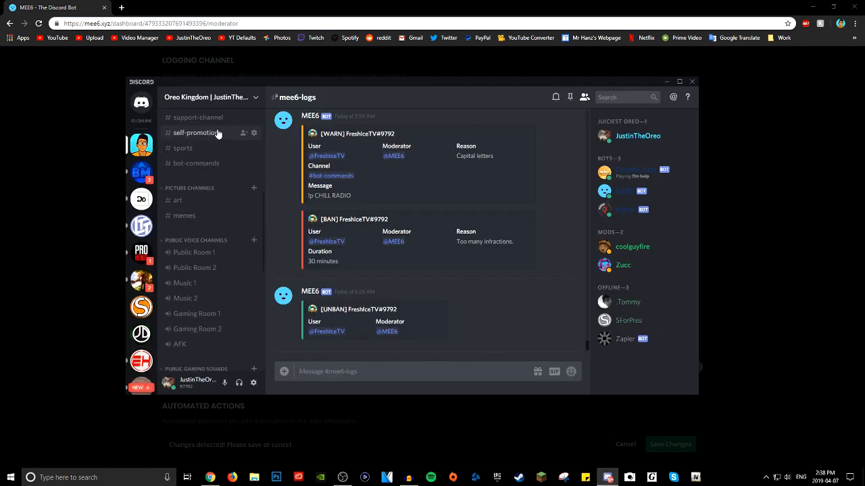
click(197, 132)
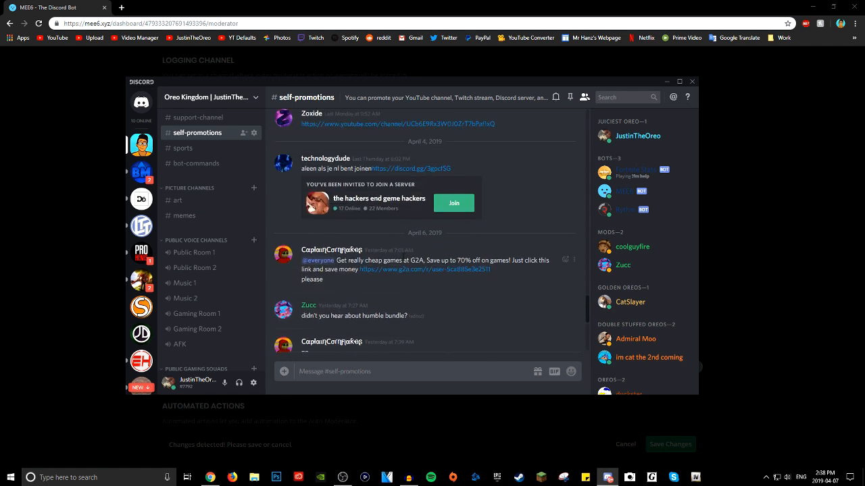
scroll(down, 3)
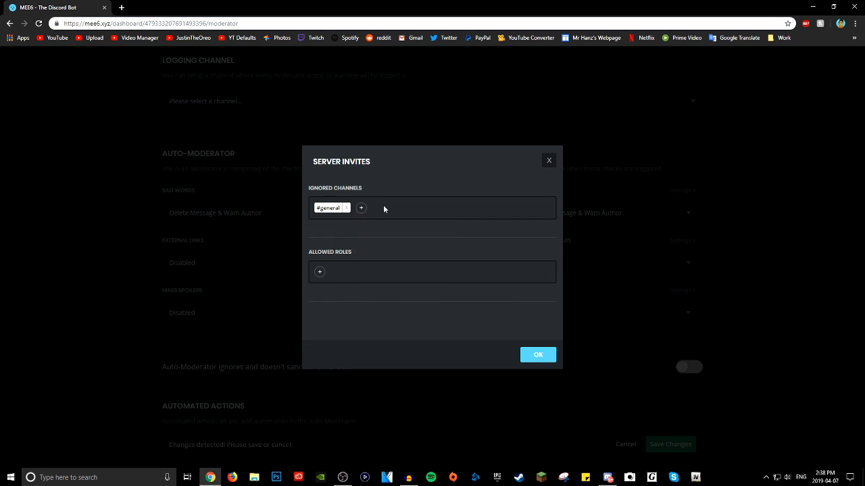
click(346, 208)
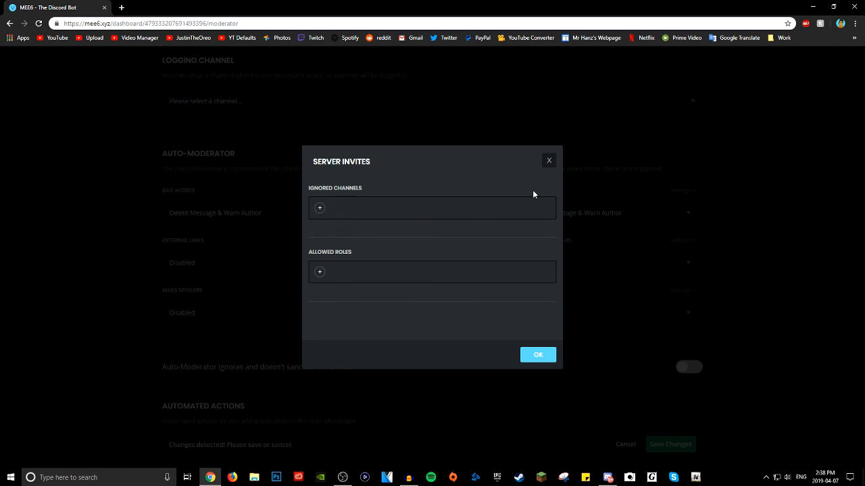
click(549, 161)
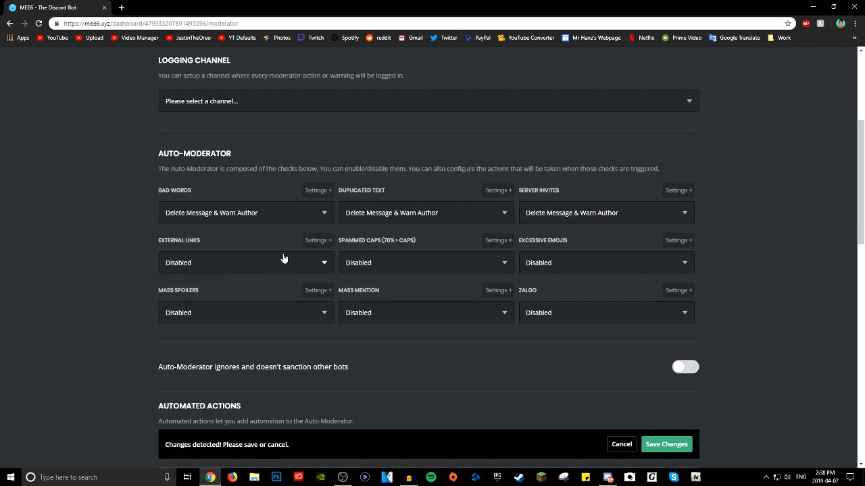
Step: Set External Links, Spammed Caps and Mass Spoilers to Delete Message & Warn Author
click(246, 262)
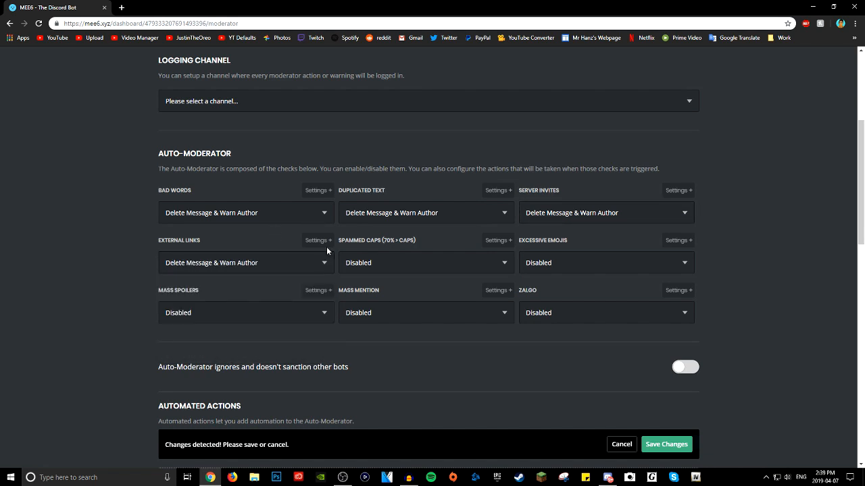
click(318, 240)
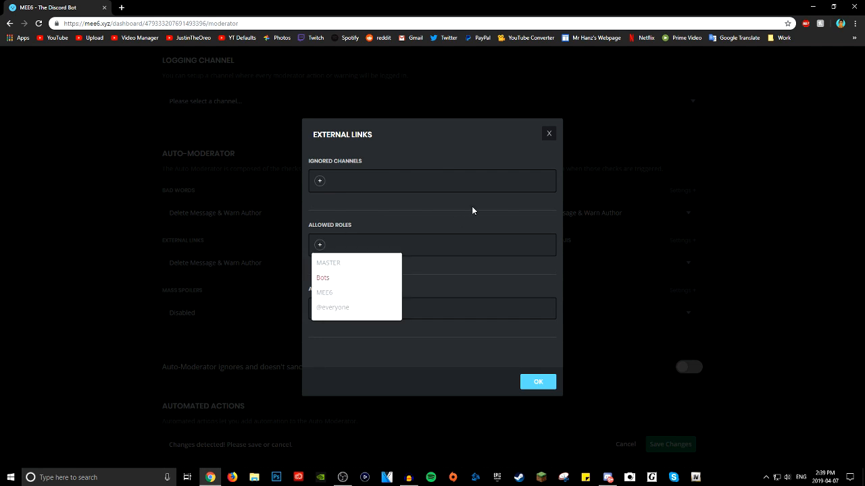
click(548, 134)
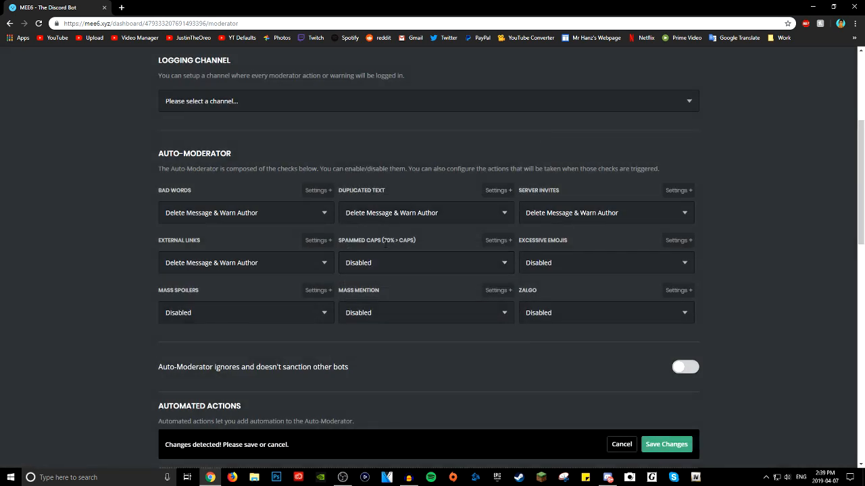
click(425, 262)
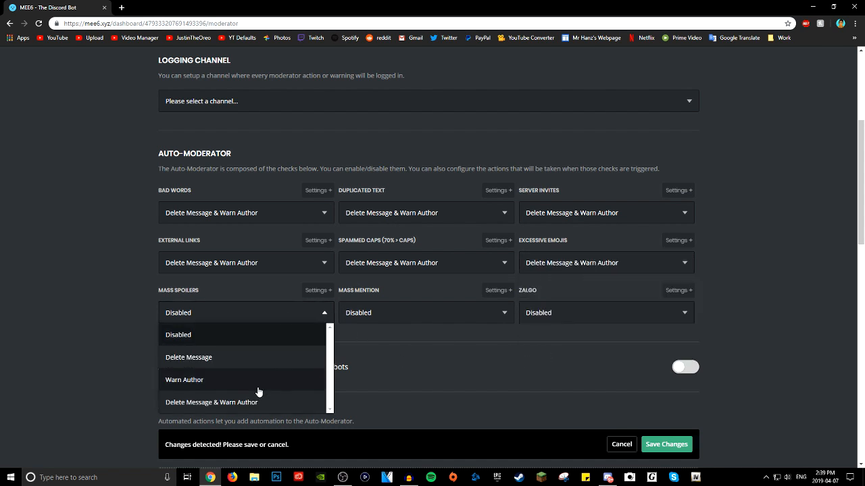
click(211, 403)
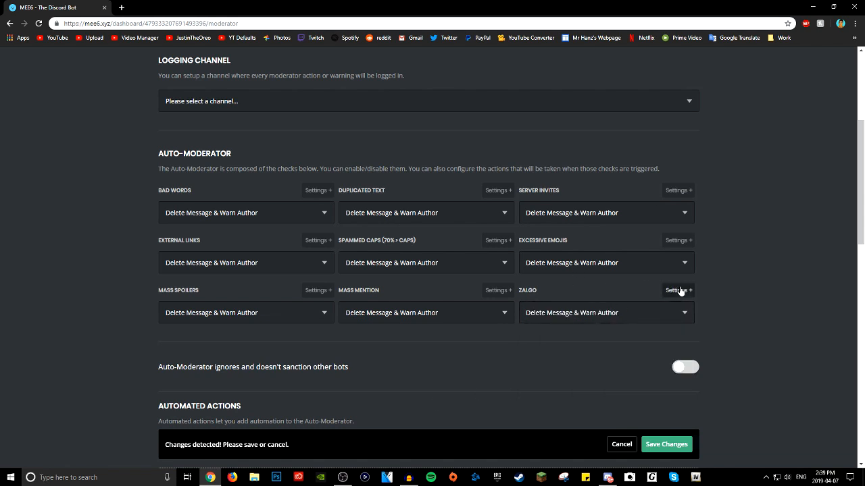
click(678, 289)
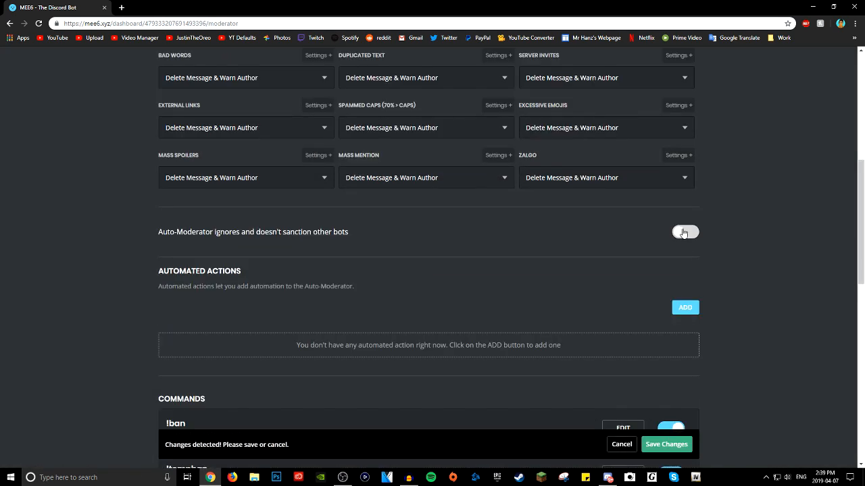
Step: Have Auto-Moderator ignore other bots and start a new automated action
click(683, 232)
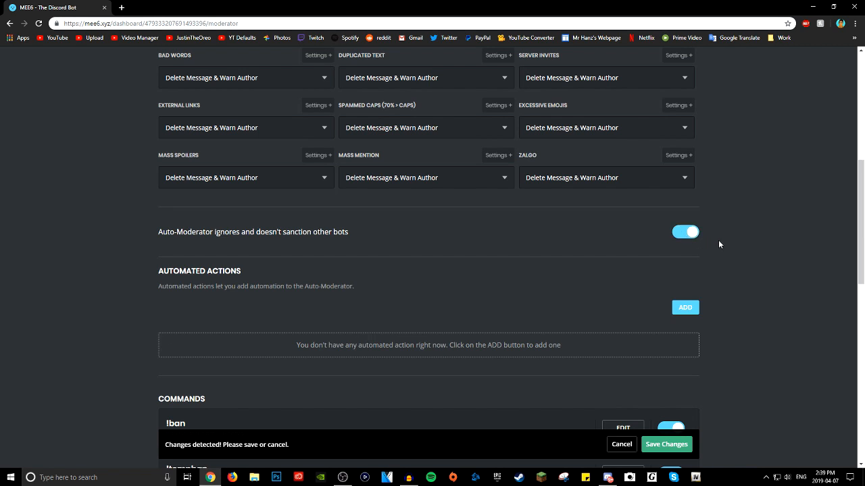
scroll(down, 3)
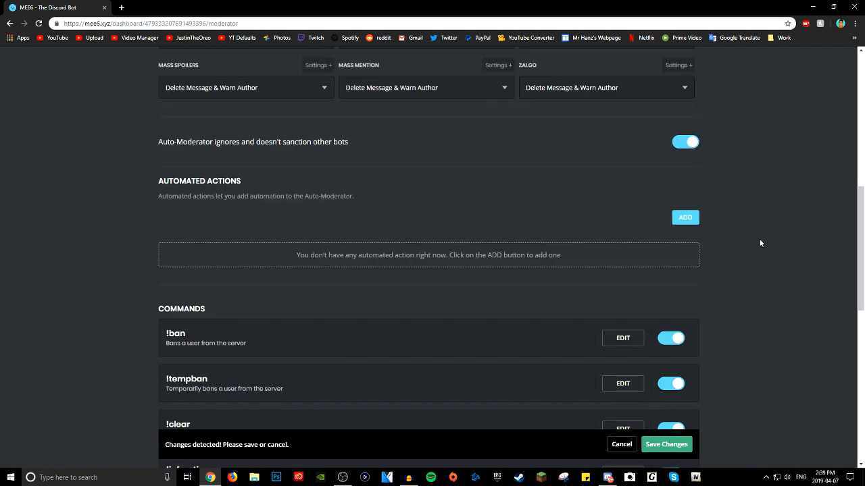
click(684, 216)
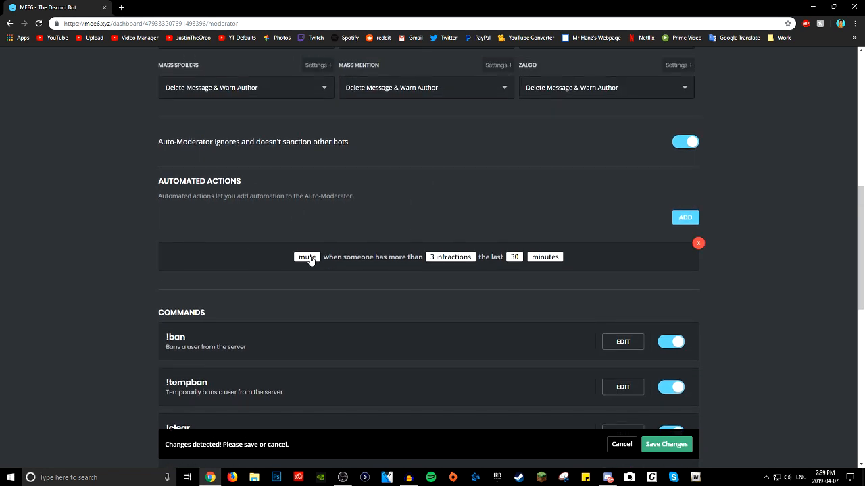
mouse_move(457, 262)
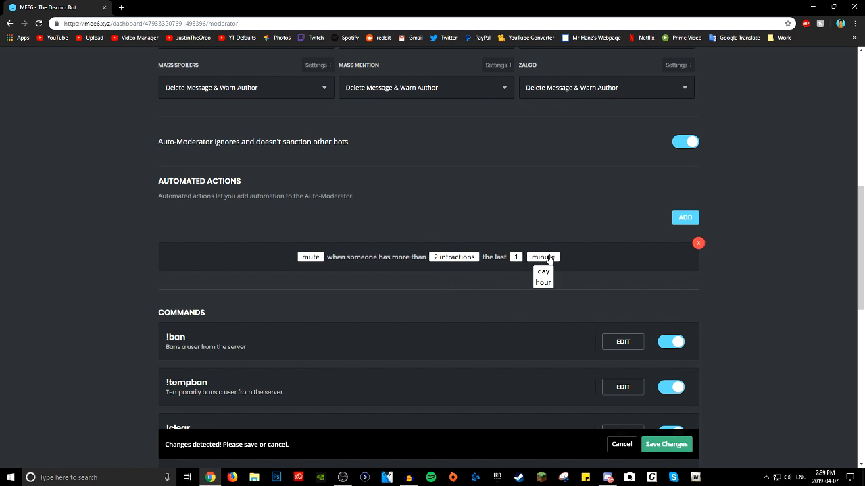
Step: Make the action a 30-minute temp ban after 2 infractions within 1 hour
click(543, 283)
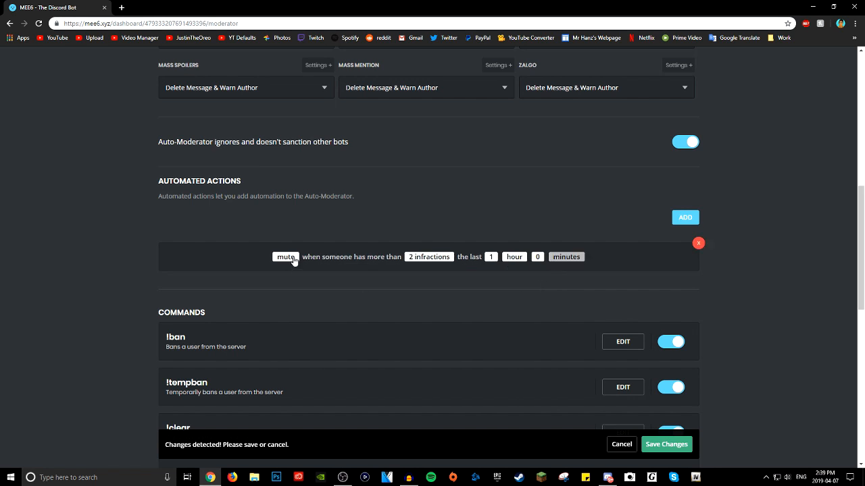
click(285, 257)
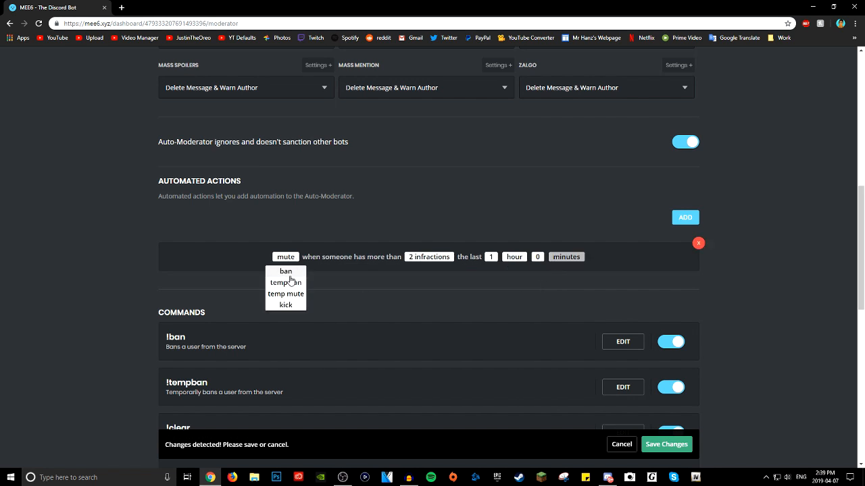
click(285, 283)
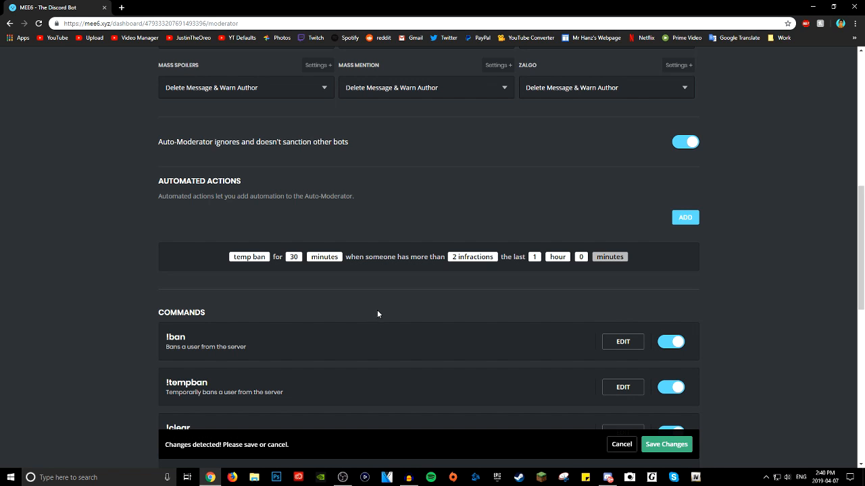
mouse_move(381, 311)
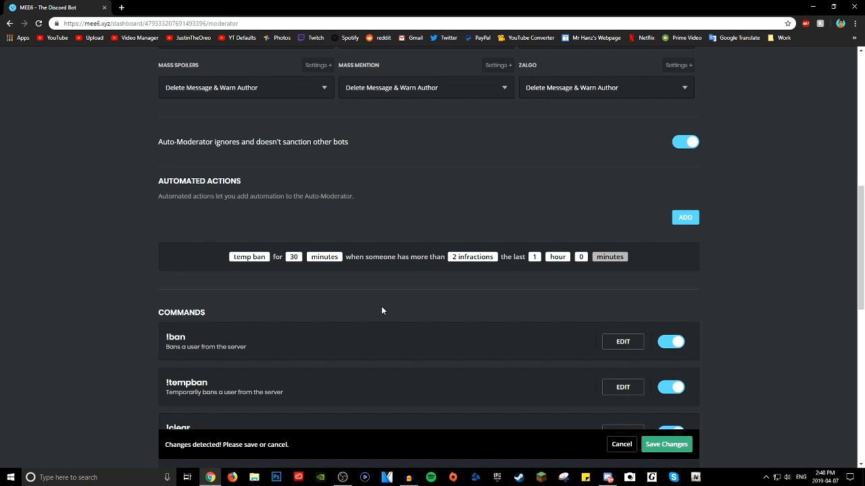
Step: Review the Moderator commands list and save the pending Moderator changes
scroll(down, 3)
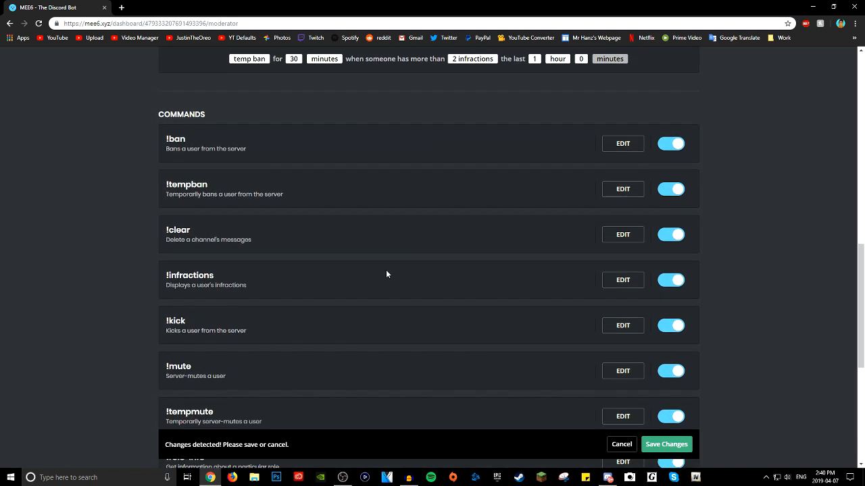
scroll(down, 3)
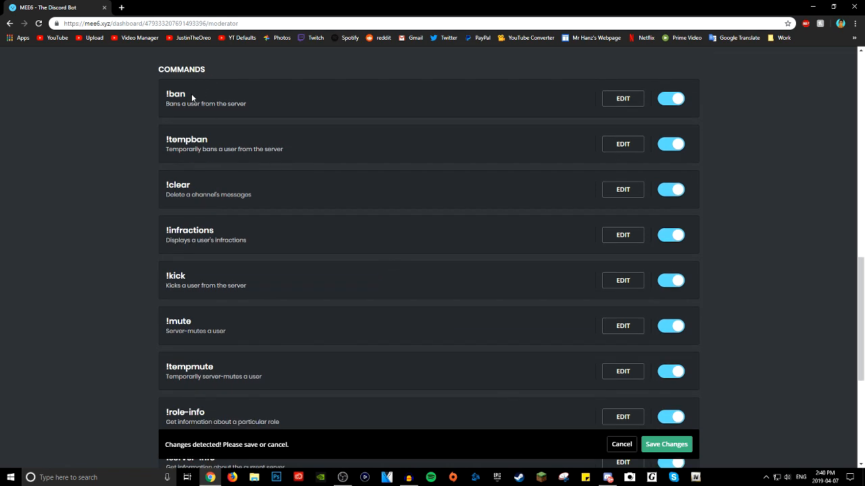
scroll(down, 3)
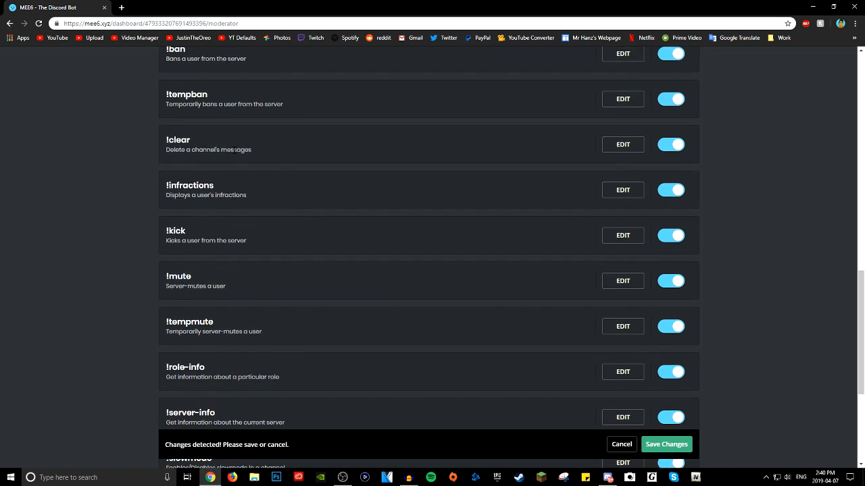
scroll(down, 3)
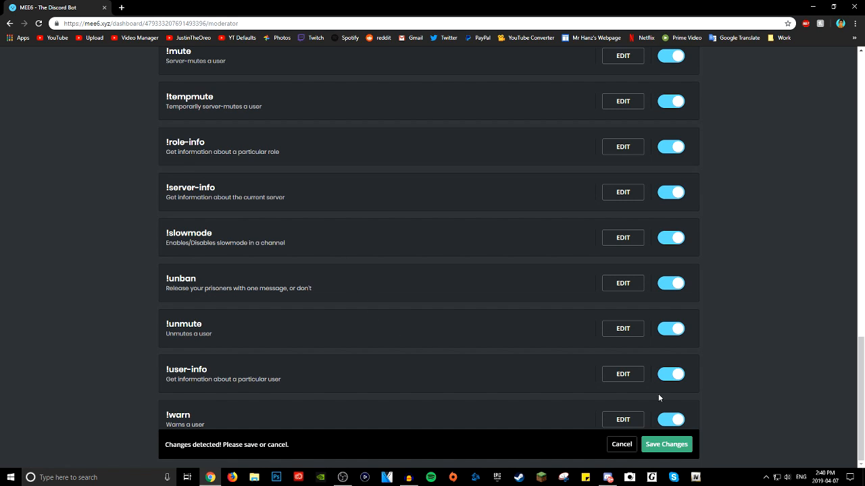
click(664, 444)
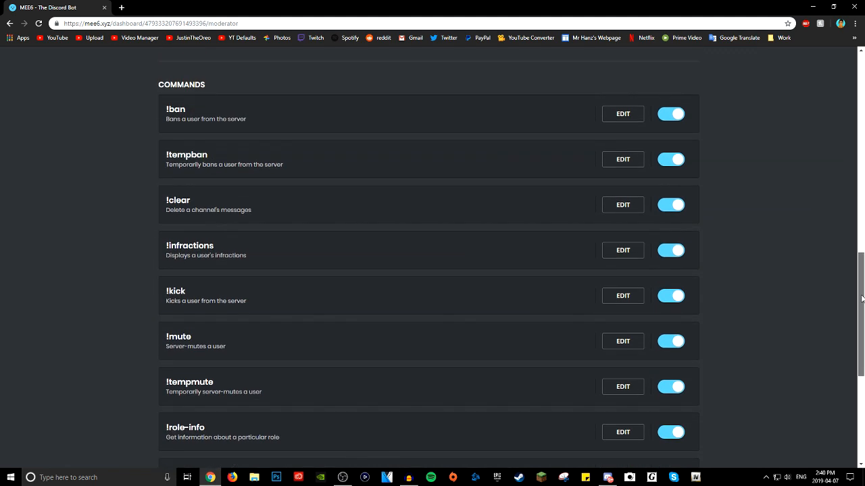
Step: Look over the Welcome plugin's join-message settings and default greeting text
scroll(down, 3)
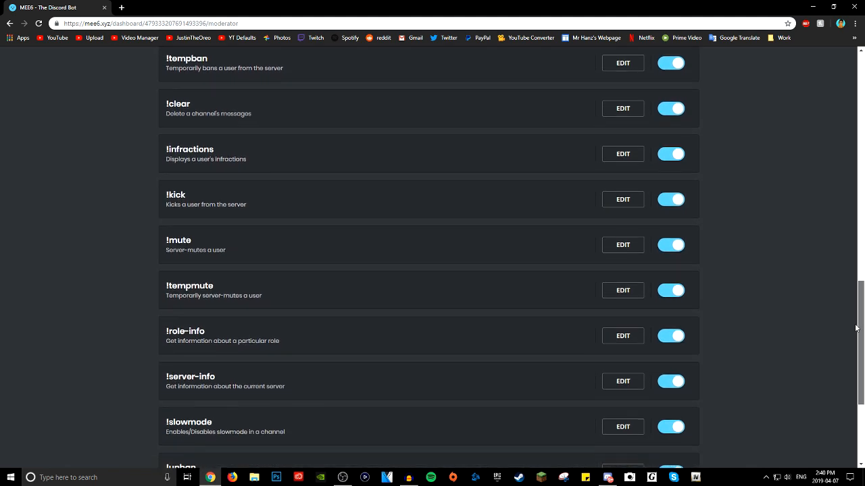
scroll(down, 3)
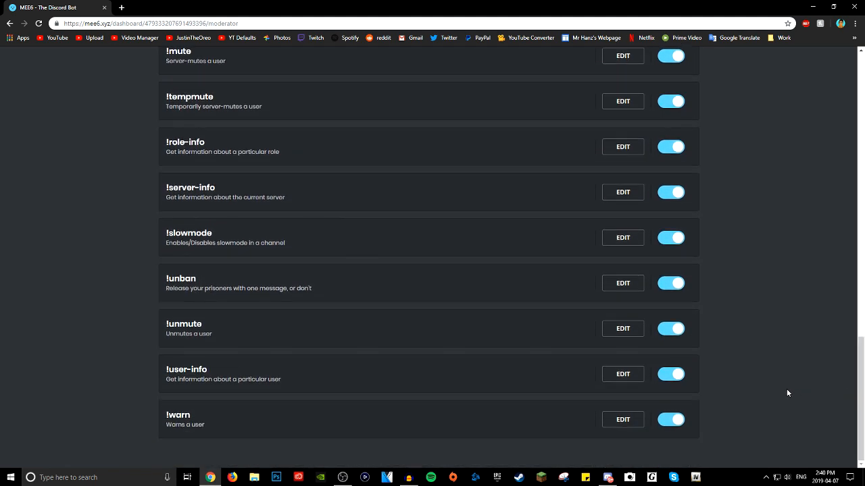
scroll(up, 3)
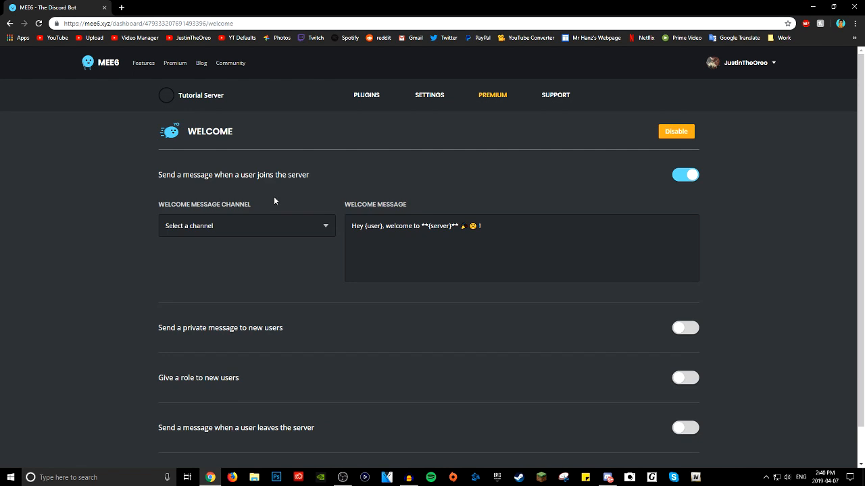
Step: Keep #general as the welcome channel and enable private messages to new members
click(246, 226)
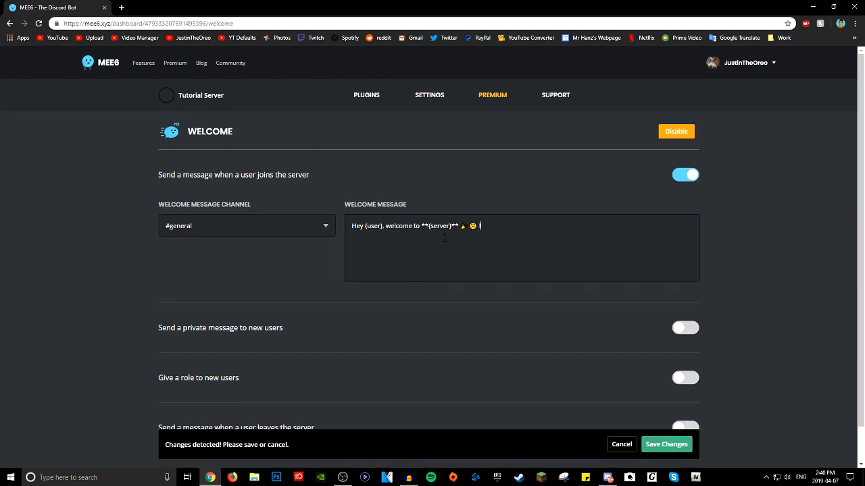
scroll(down, 3)
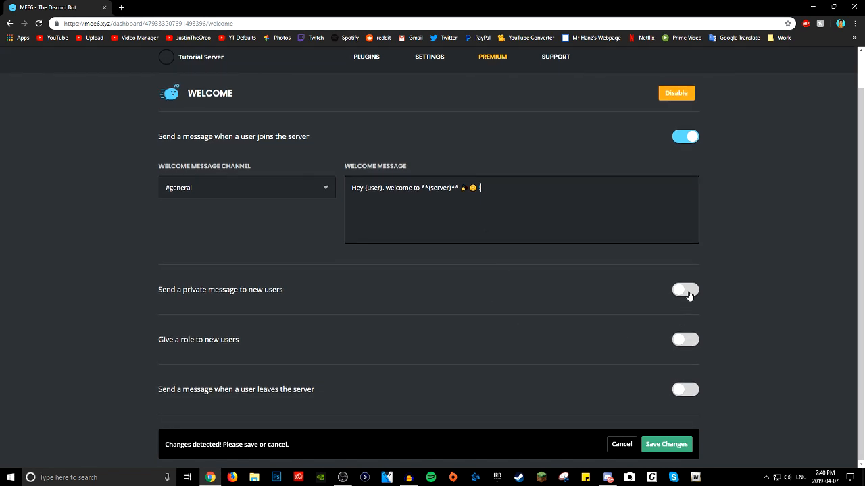
click(685, 289)
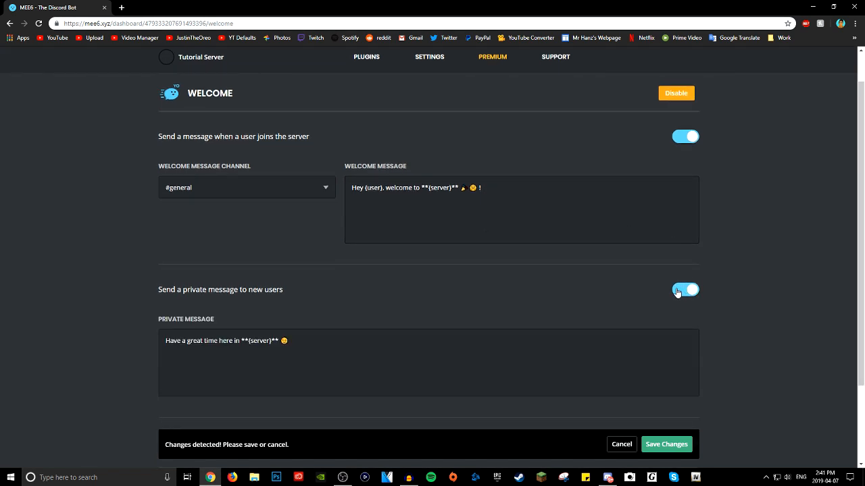
click(246, 187)
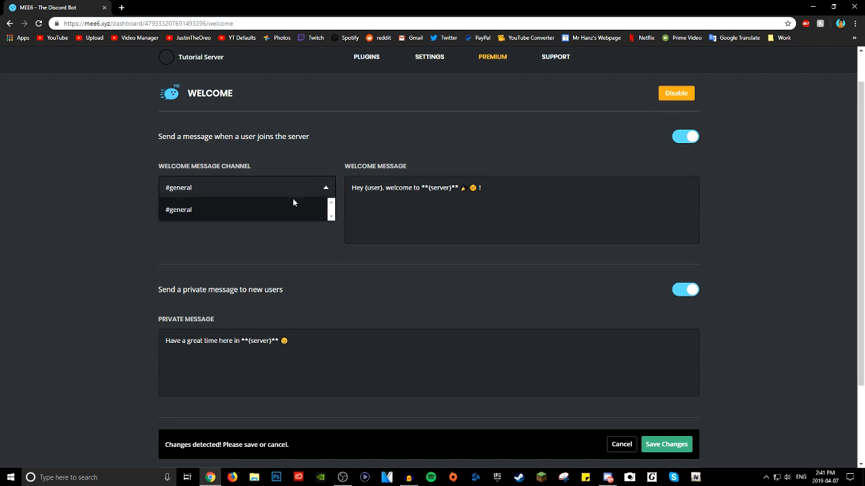
click(684, 289)
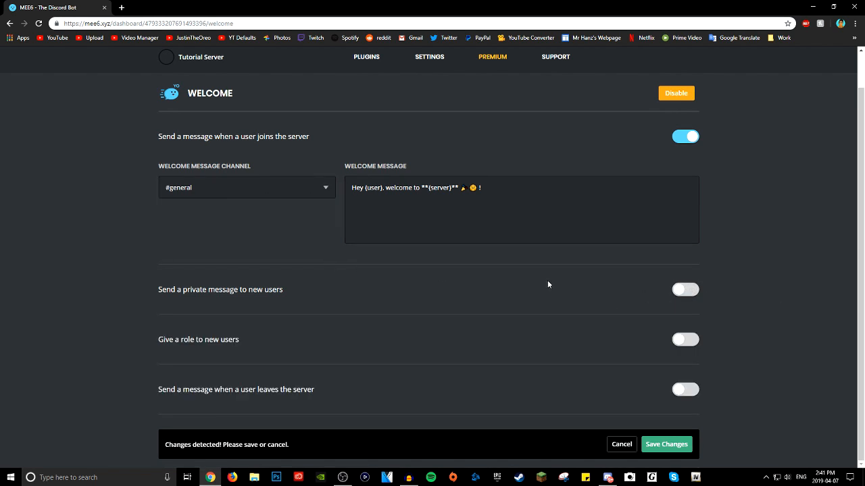
click(684, 339)
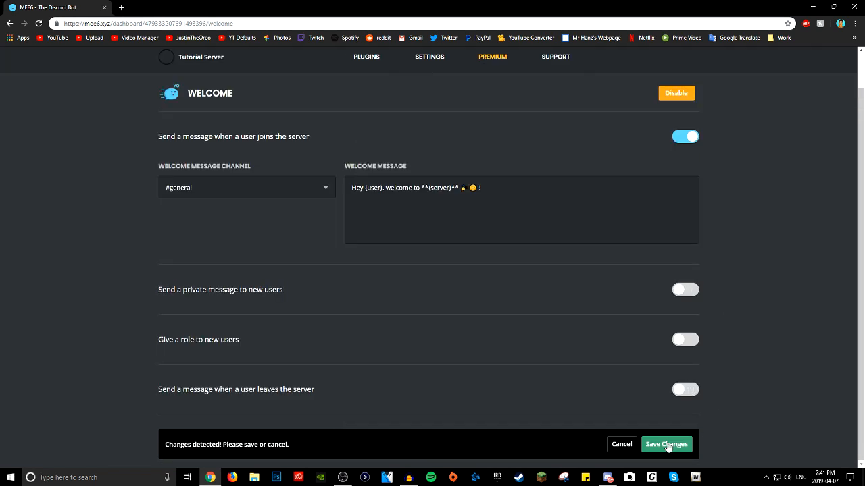
Step: Save the welcome message settings and head back to the plugins list
click(664, 445)
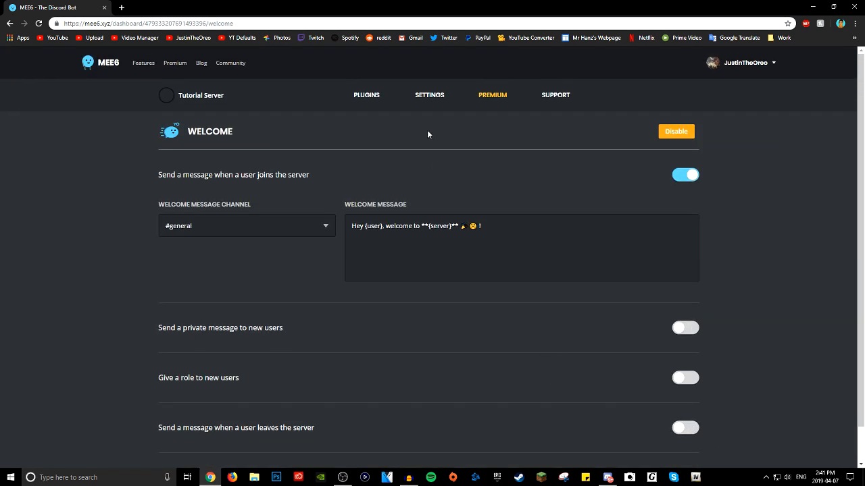
click(366, 94)
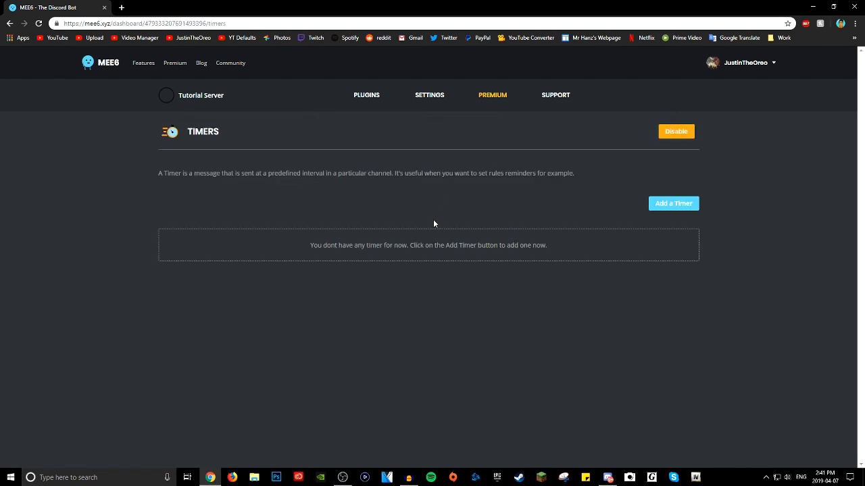
mouse_move(435, 218)
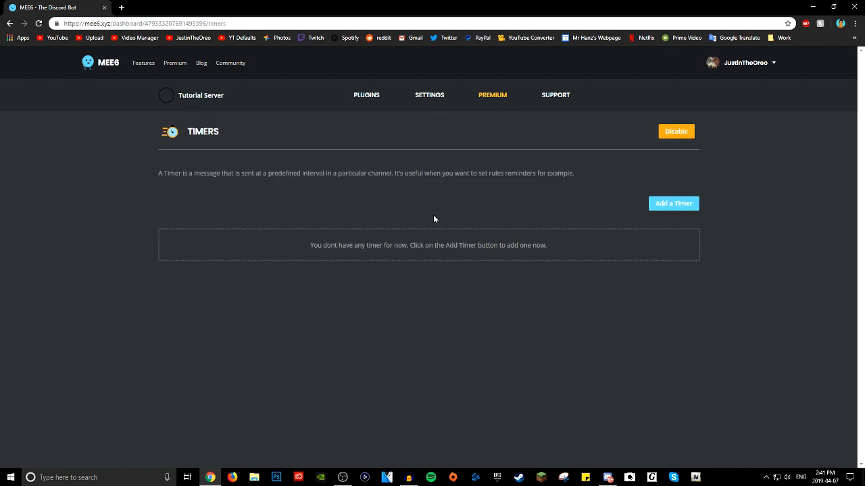
Step: Start a new timer, try test text in its message field, then discard it uncreated
click(673, 203)
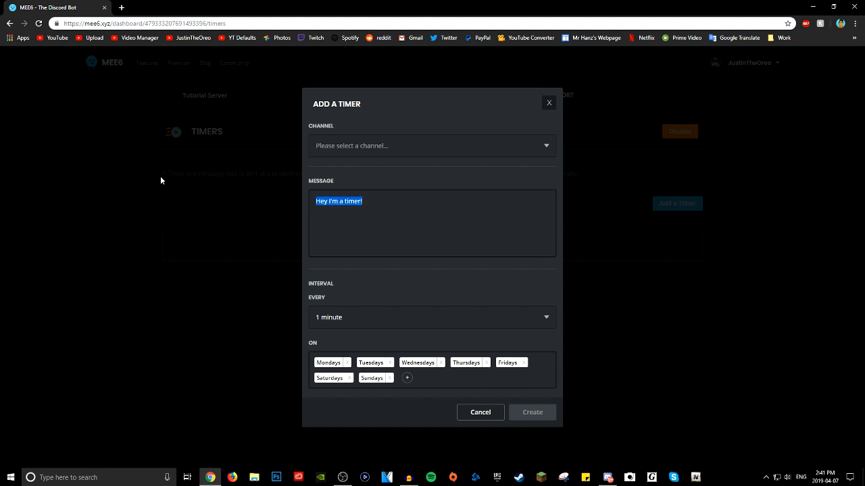
text(sdsdsdasd)
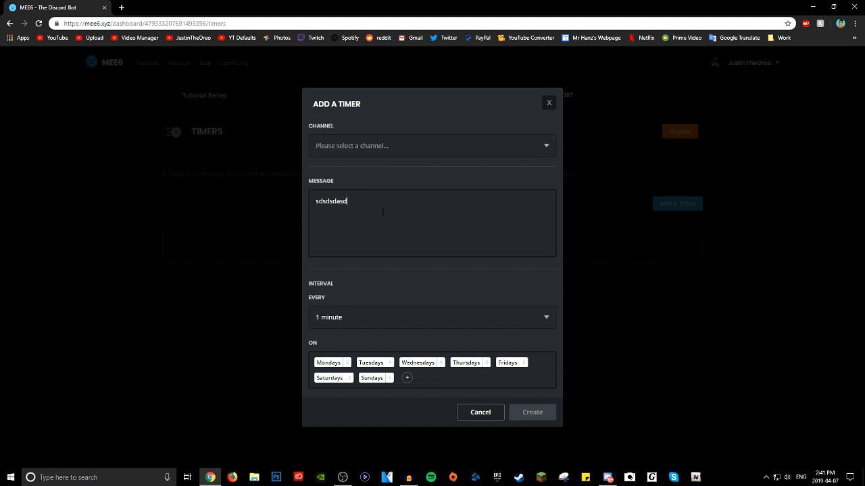
text(Subsc)
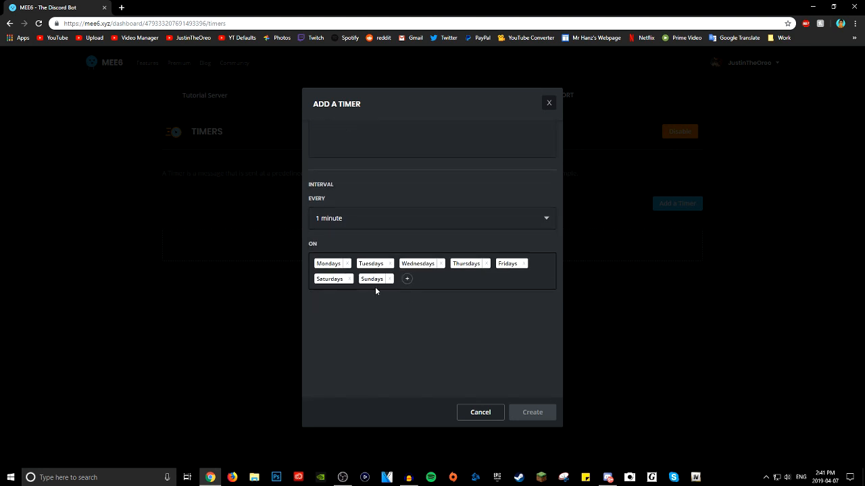
mouse_move(429, 285)
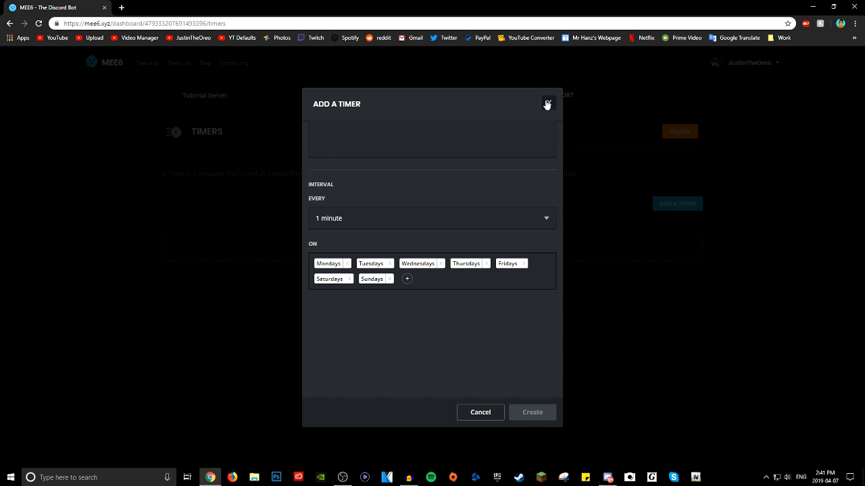
click(547, 105)
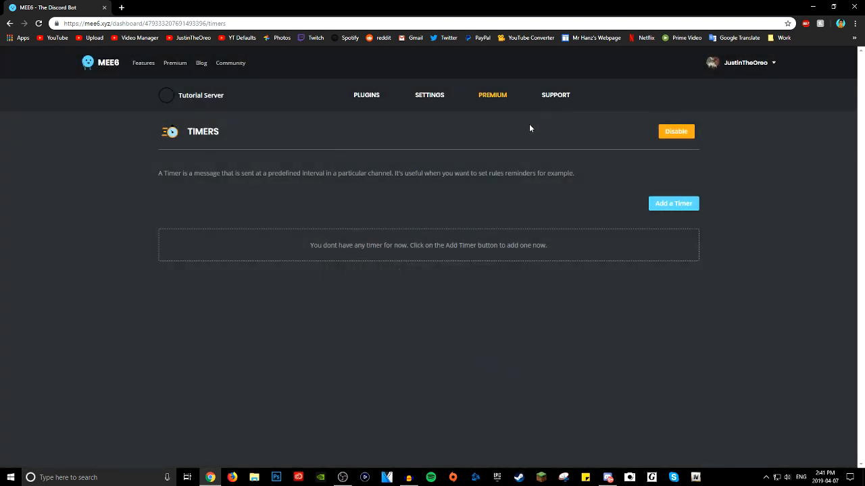
mouse_move(519, 128)
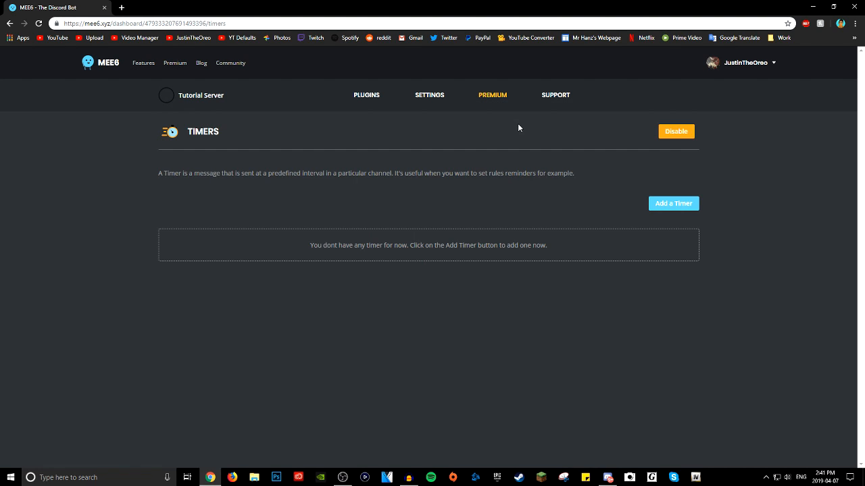
mouse_move(703, 212)
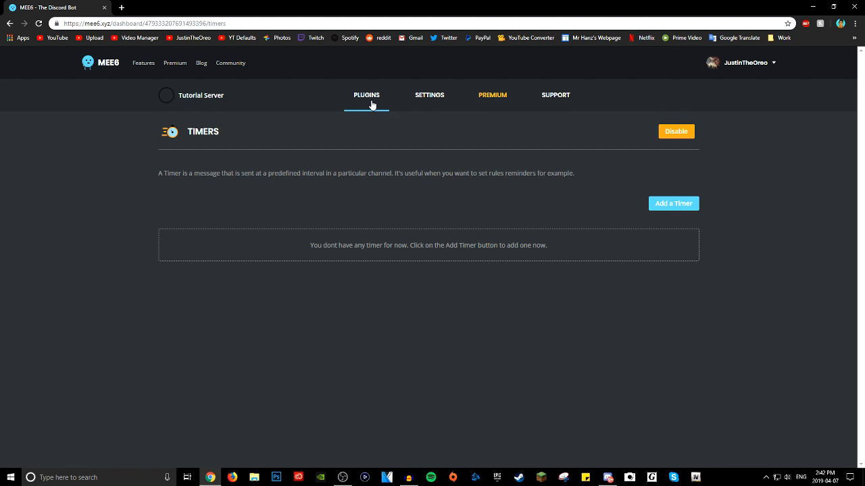
Step: Open the Search Anything plugin from the plugins list and review its search commands
click(367, 95)
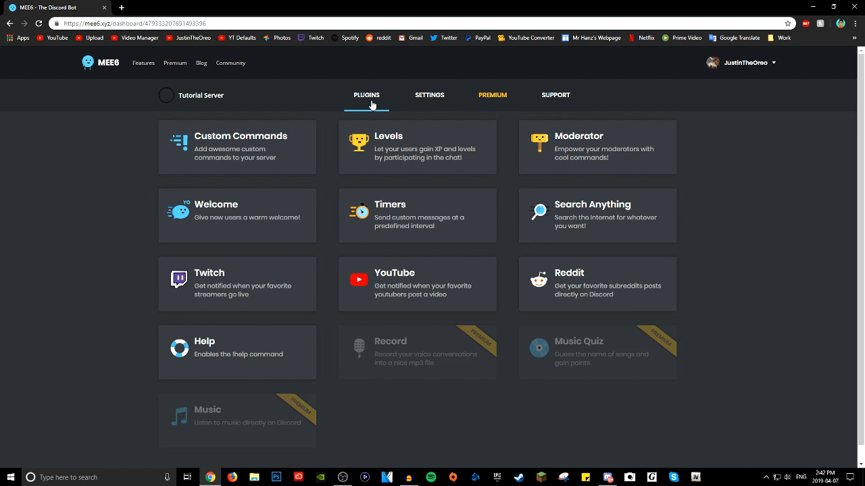
mouse_move(426, 229)
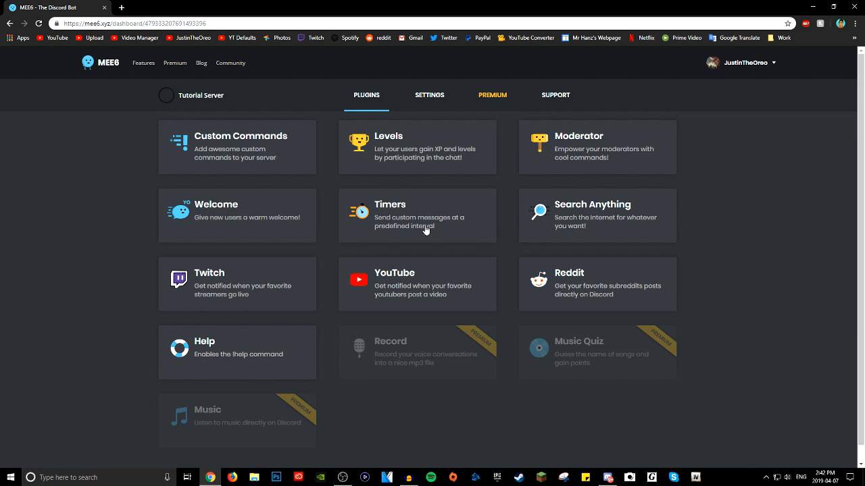
click(597, 215)
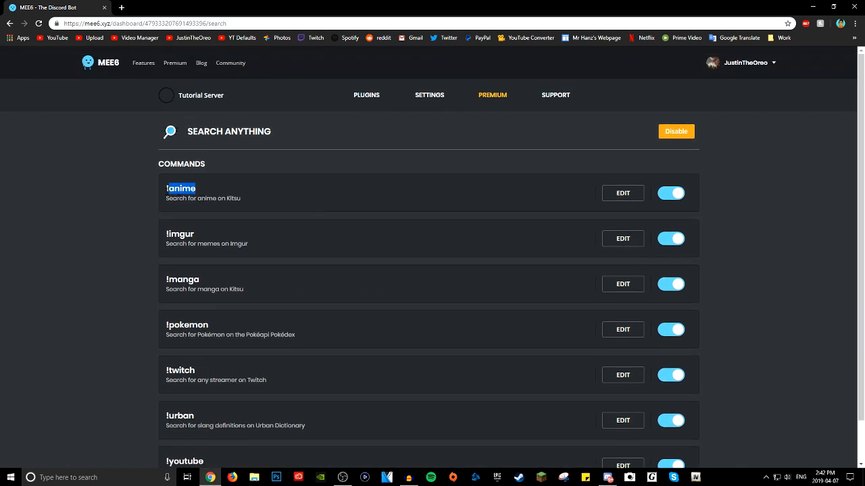
scroll(down, 3)
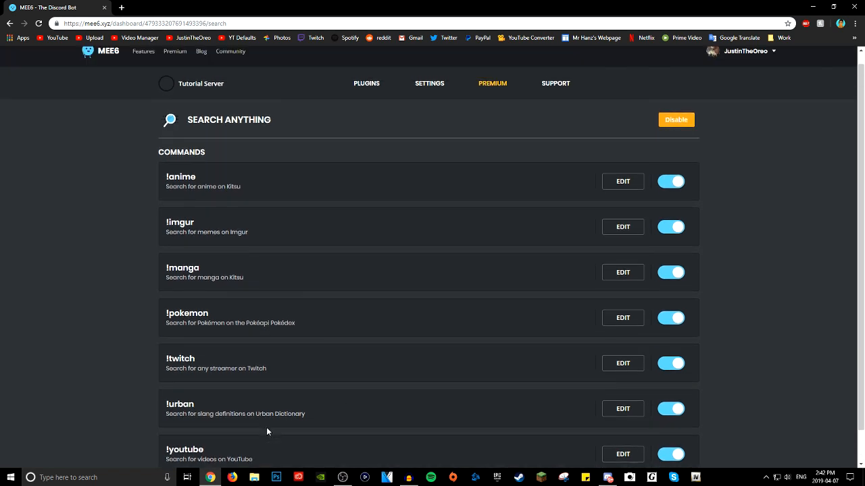
scroll(down, 3)
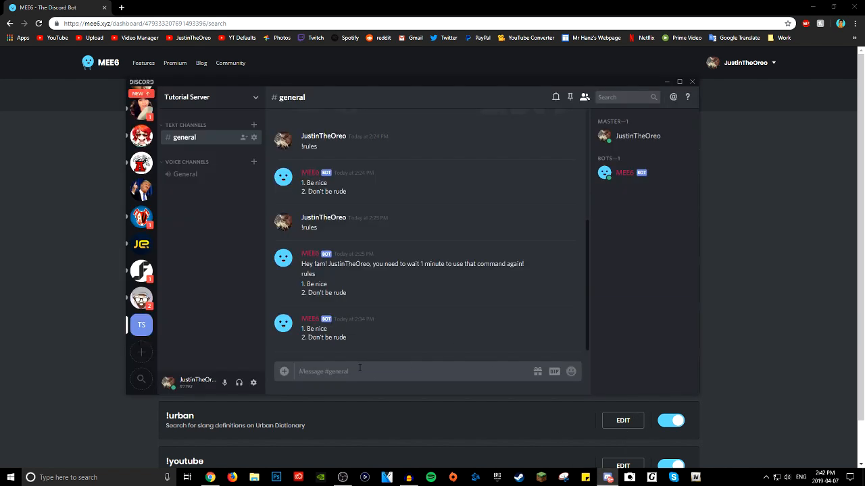
Step: Send '!anime death note' in #general so MEE6 replies with the Death Note summary
text(!anime)
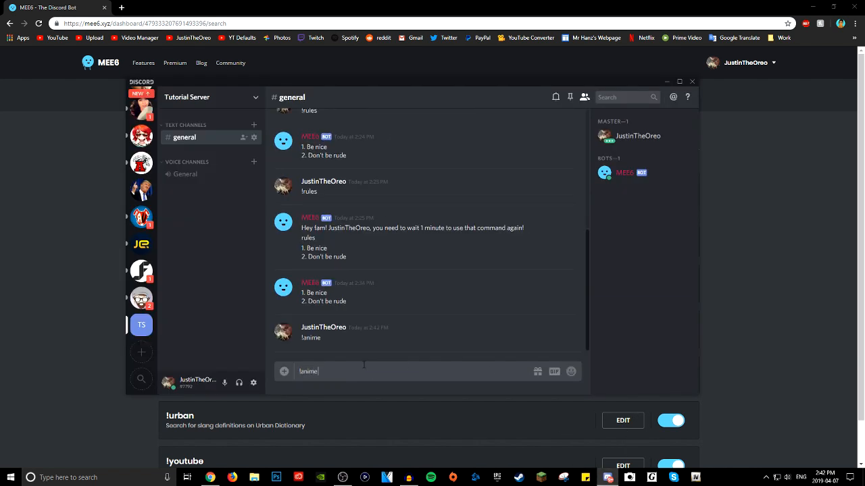
text(death)
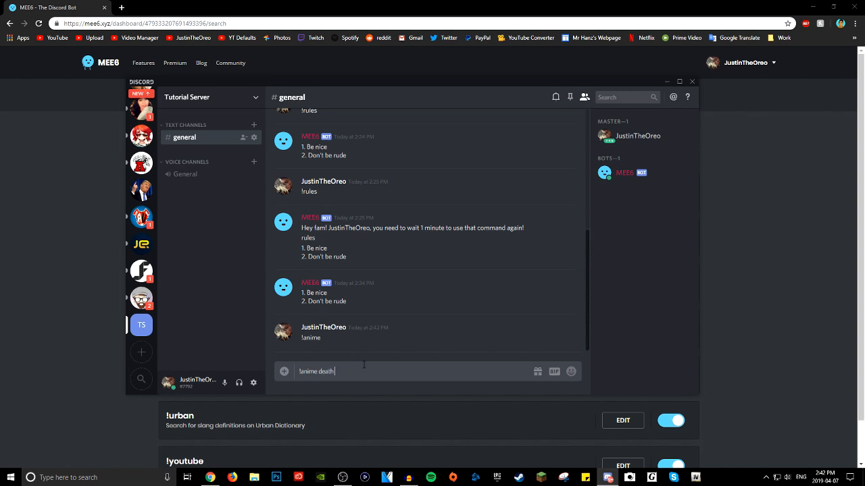
key(enter)
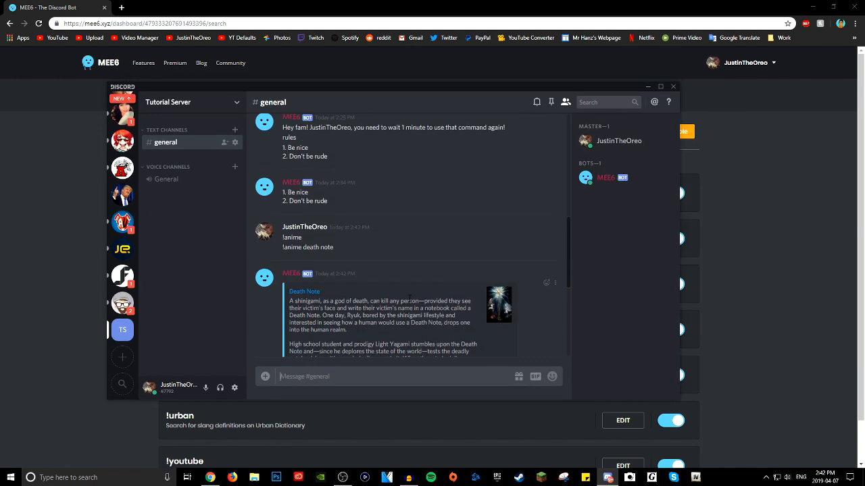
scroll(down, 3)
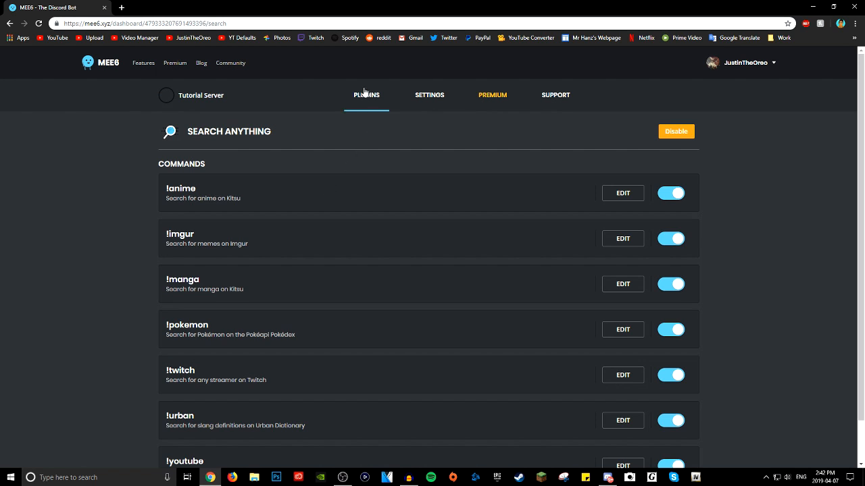
mouse_move(367, 97)
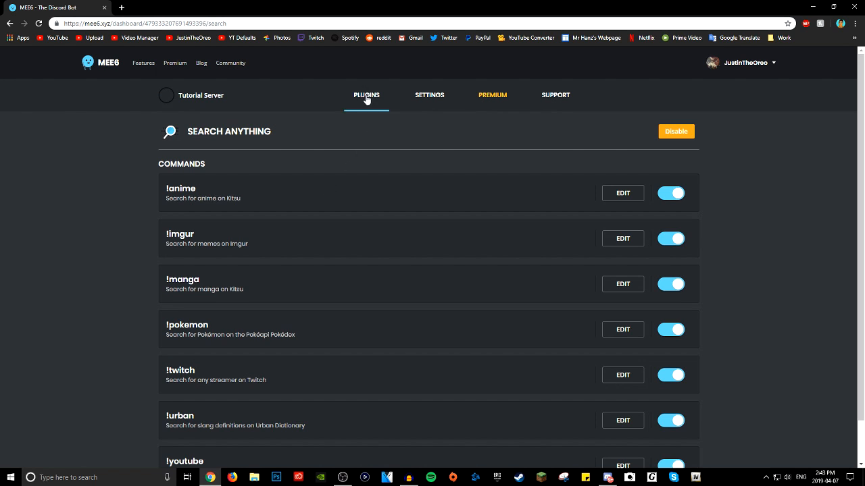
Step: Leave Search Anything and return to the Tutorial Server's plugin overview
scroll(down, 3)
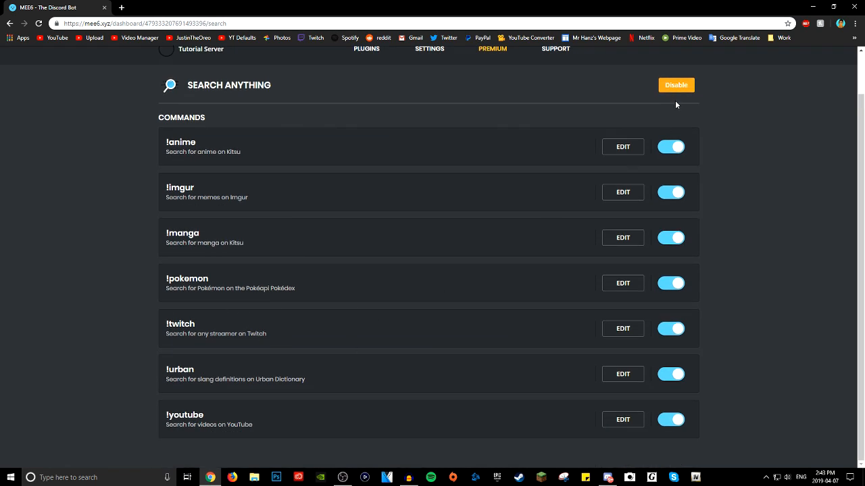
mouse_move(662, 119)
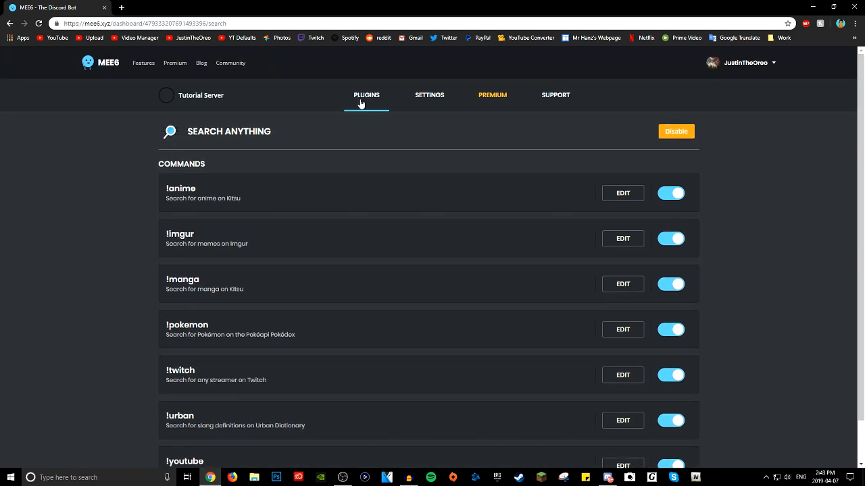
click(366, 95)
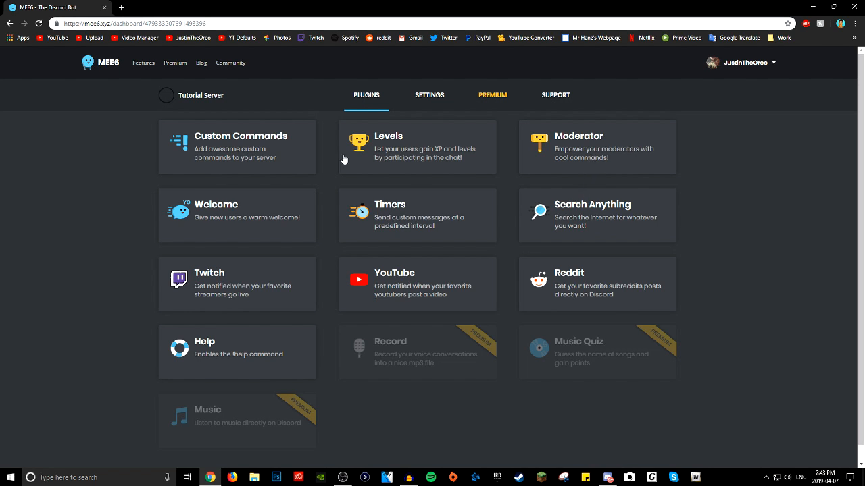
mouse_move(232, 215)
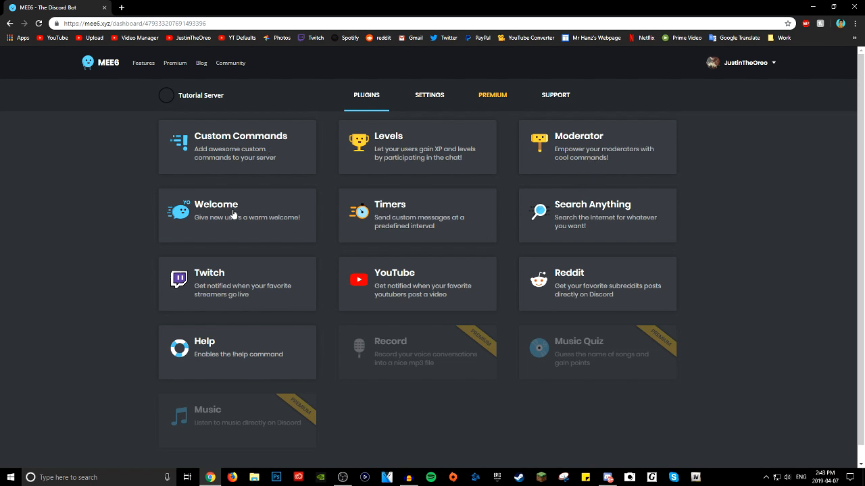
mouse_move(216, 291)
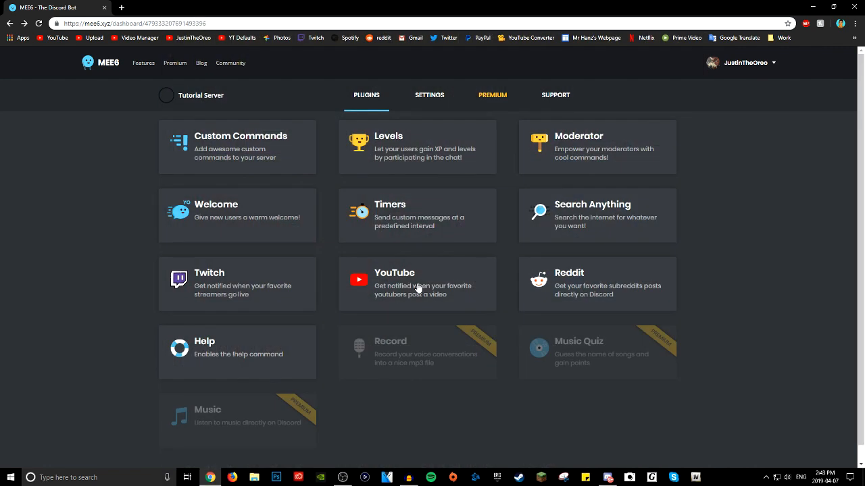
mouse_move(427, 276)
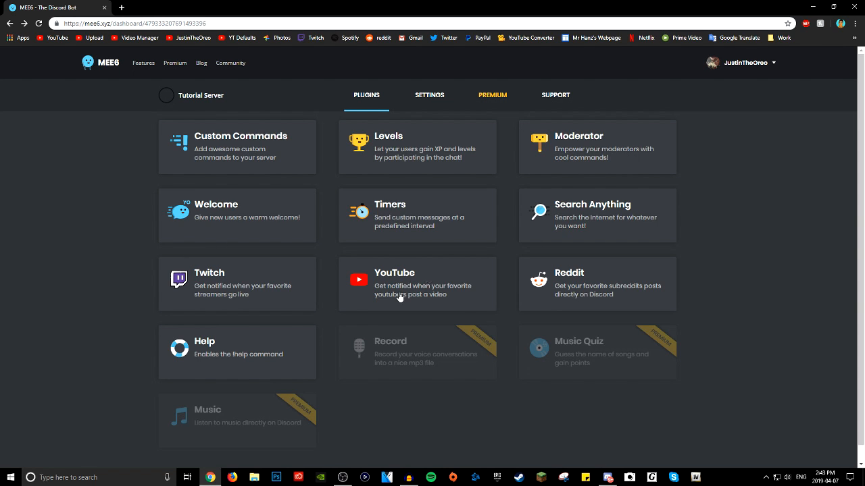
mouse_move(372, 298)
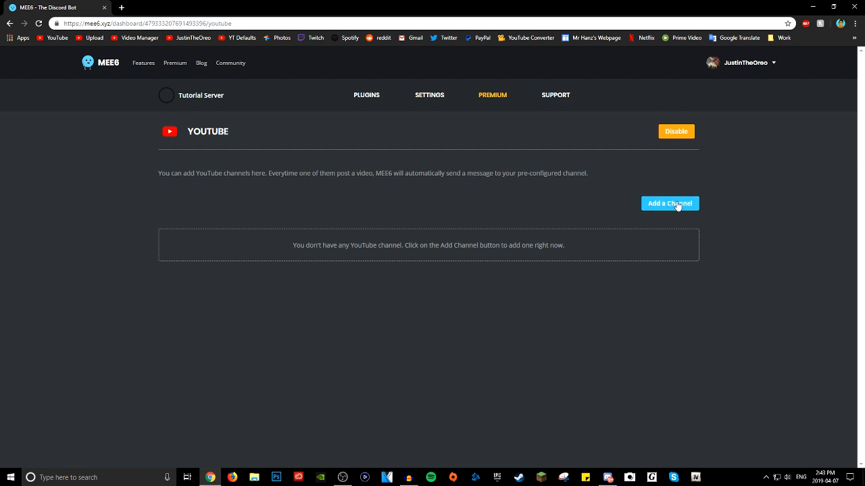
Step: Open the YouTube plugin page, which lists no YouTube channels yet
click(366, 95)
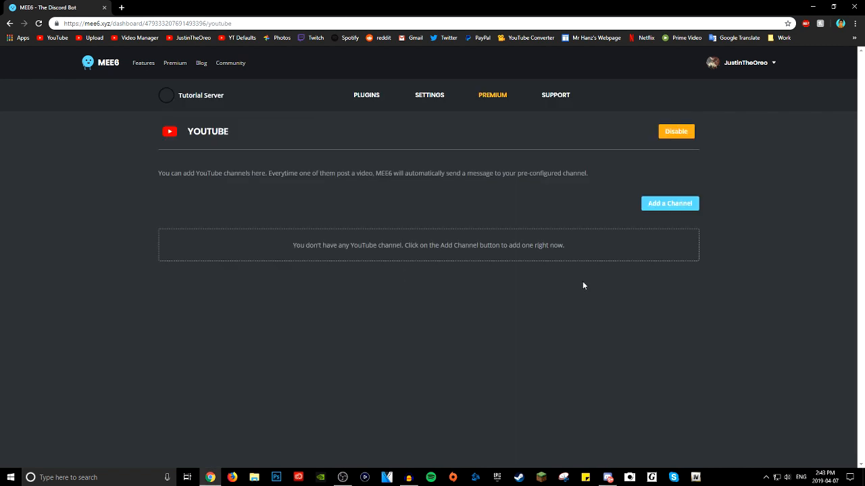
mouse_move(487, 227)
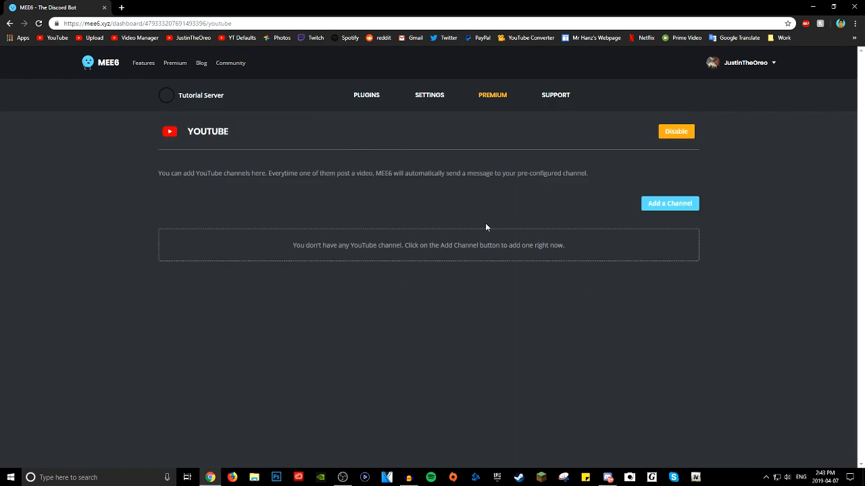
mouse_move(480, 227)
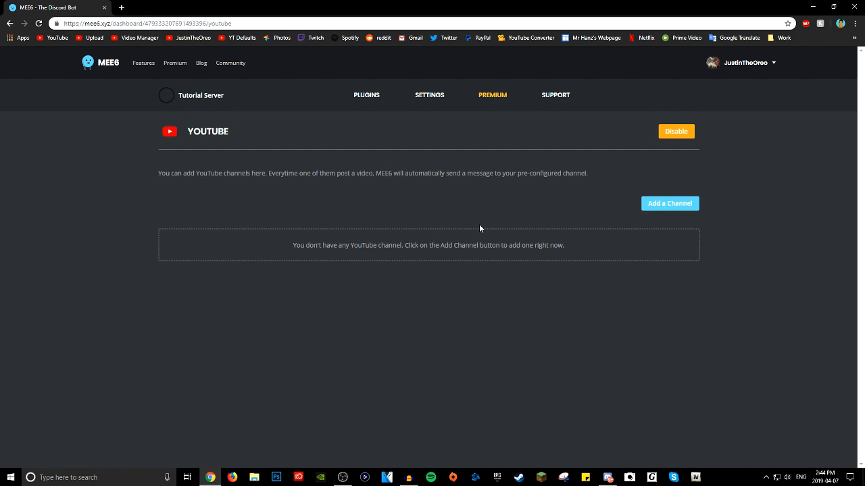
mouse_move(607, 479)
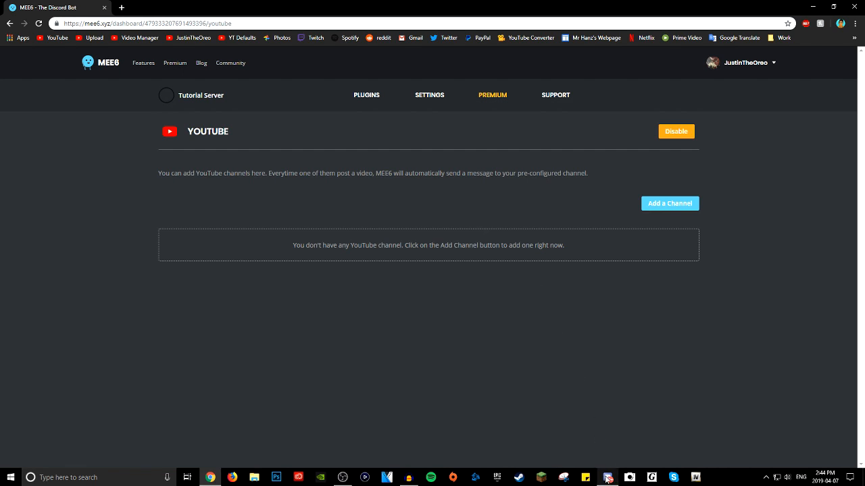
click(608, 479)
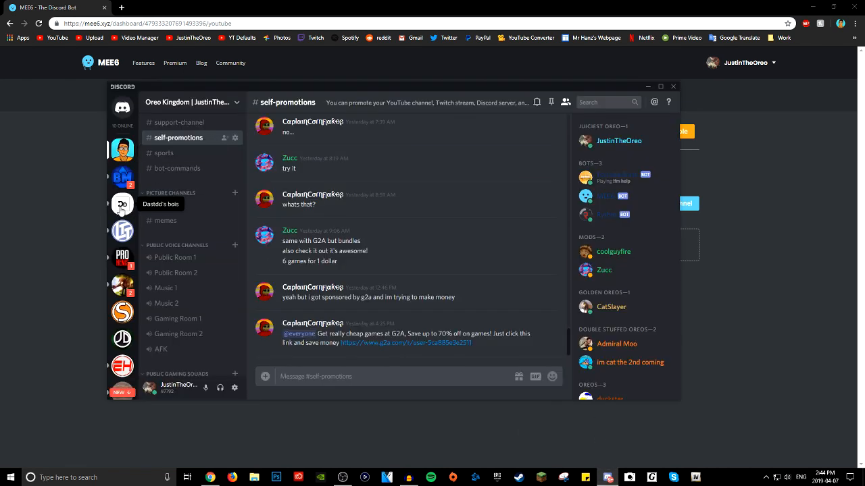
scroll(down, 3)
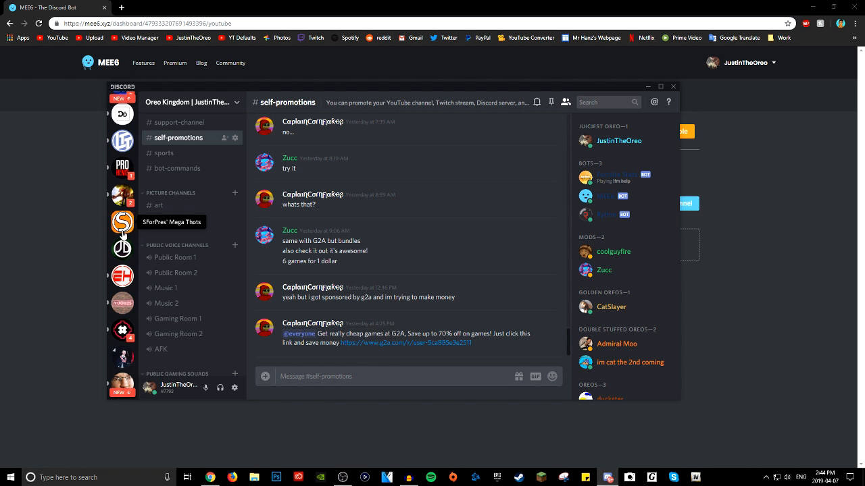
click(122, 221)
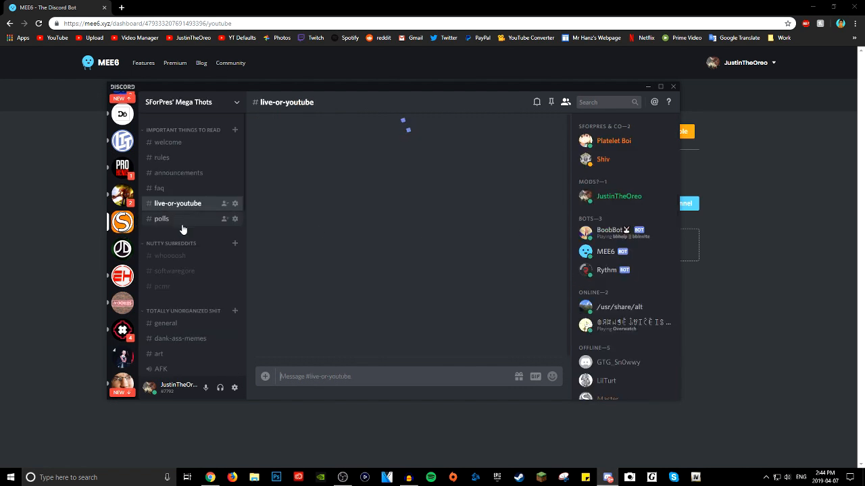
mouse_move(358, 305)
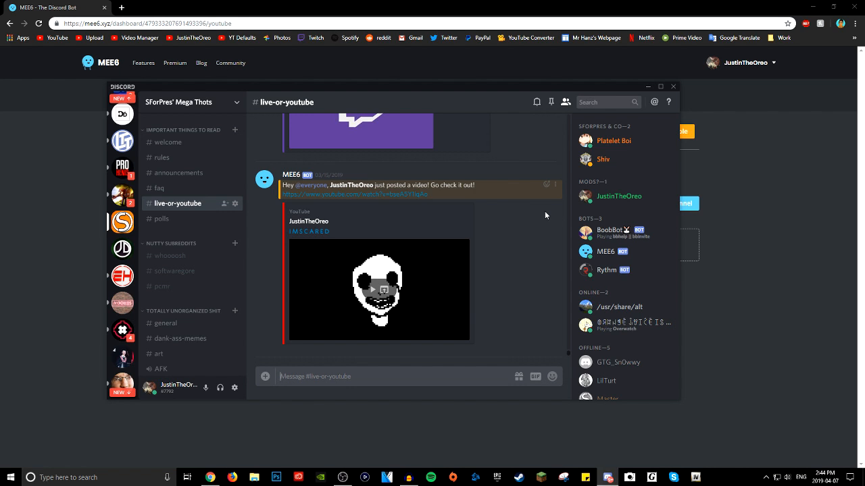
scroll(down, 3)
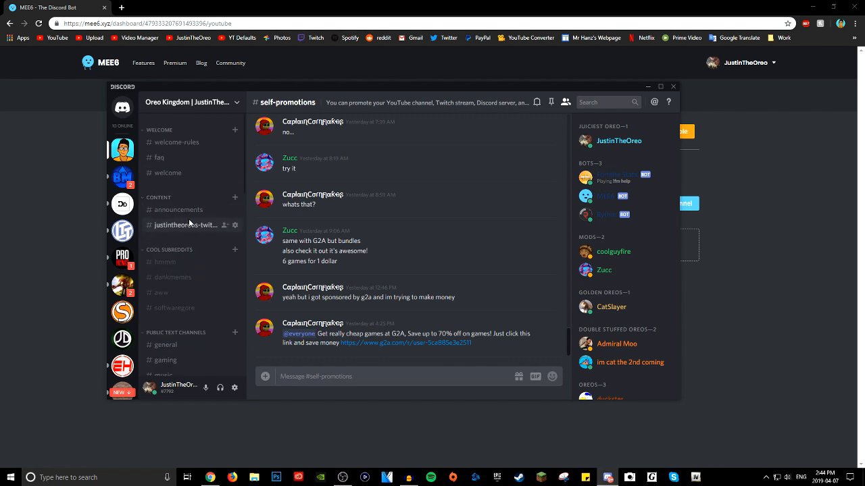
click(179, 210)
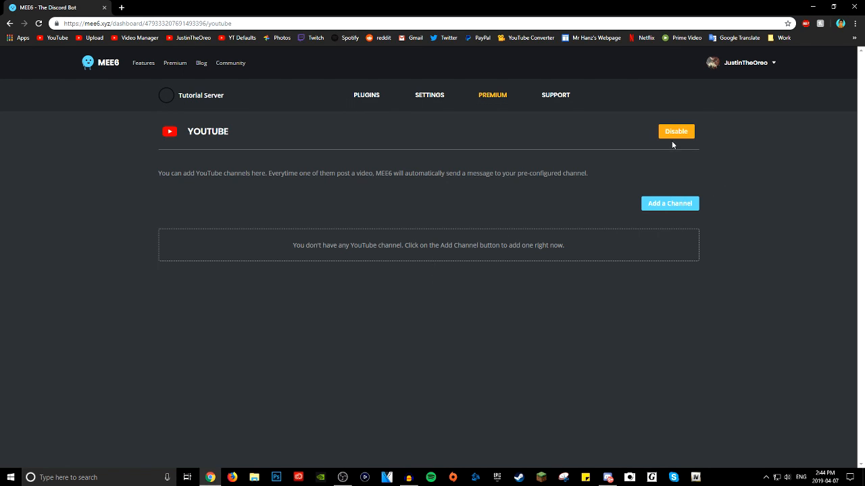
mouse_move(512, 262)
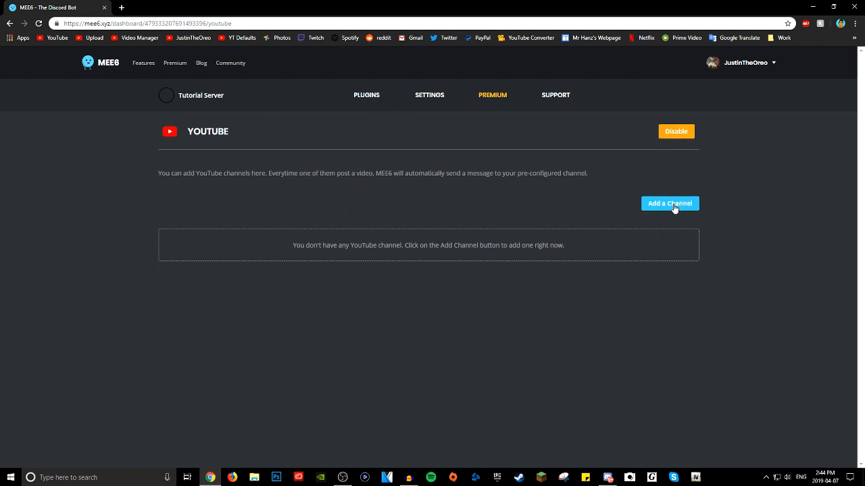
click(670, 202)
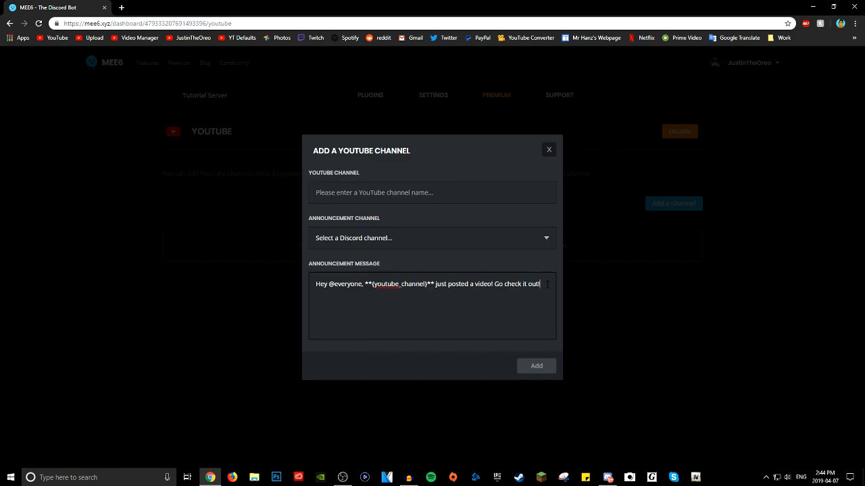
text(justintheoreo)
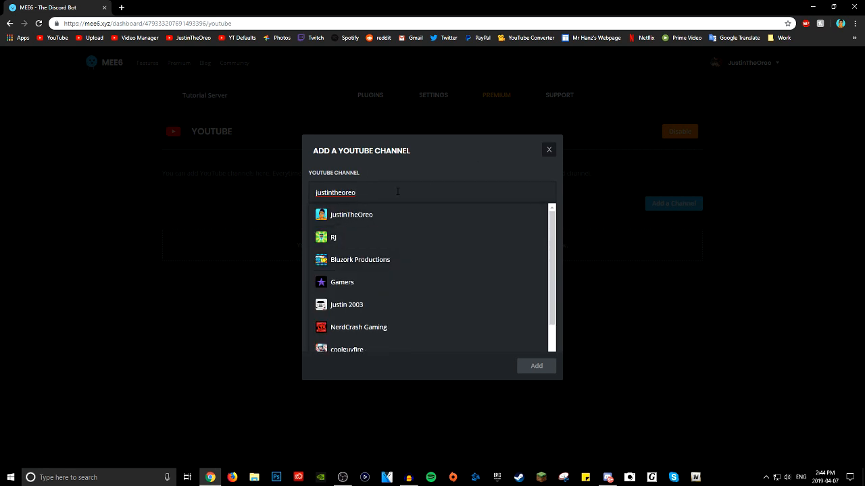
click(351, 213)
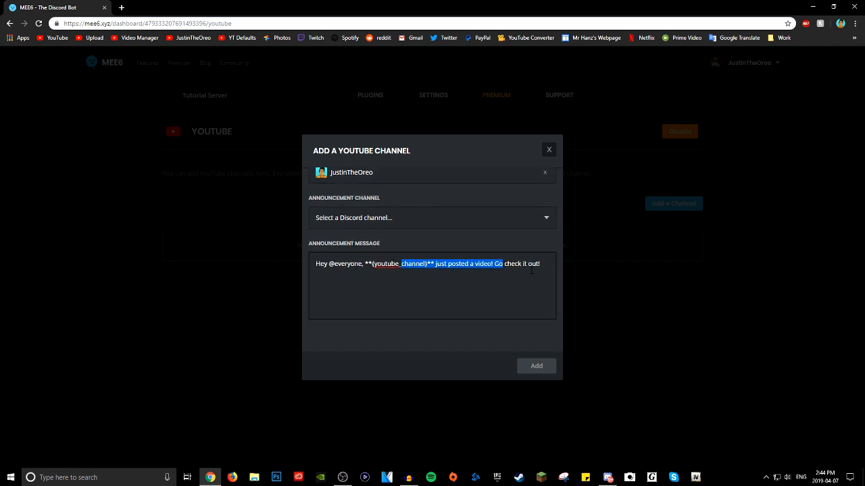
click(549, 149)
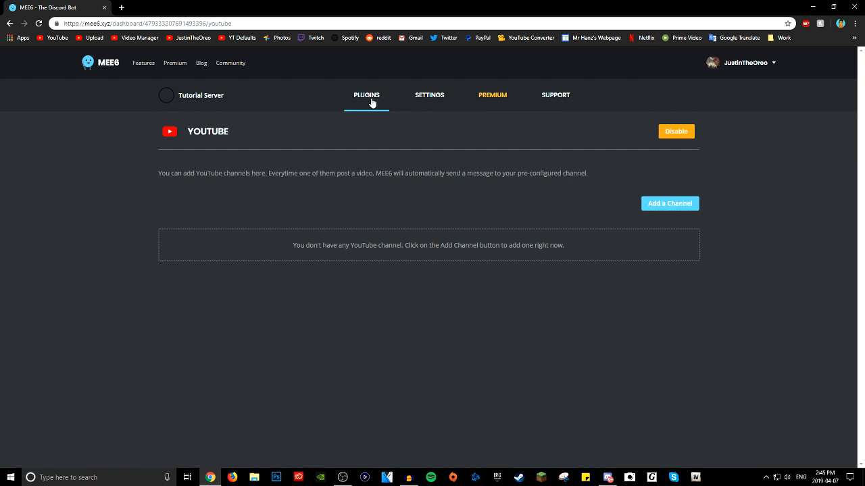
Step: Open the Twitch plugin and look at its Add a Streamer form without adding one
click(366, 94)
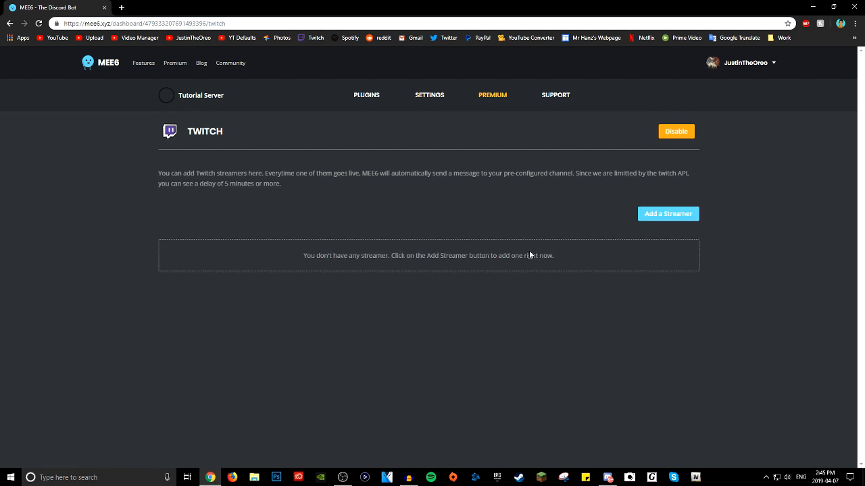
mouse_move(513, 246)
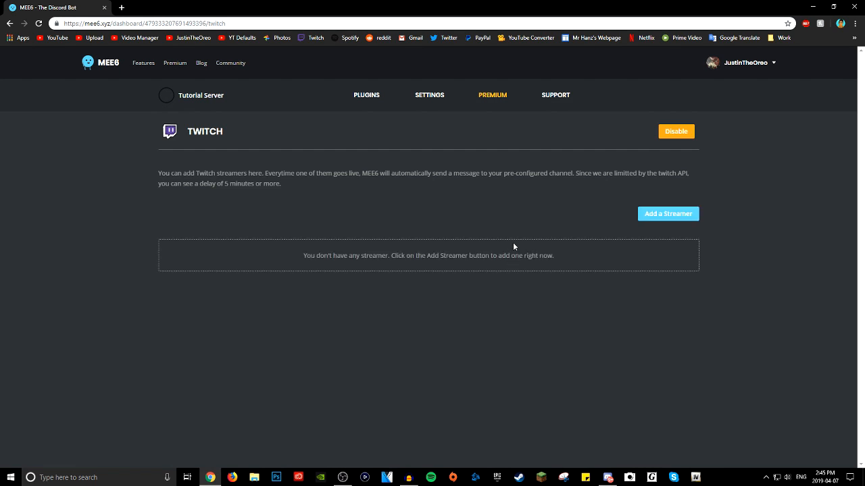
mouse_move(667, 213)
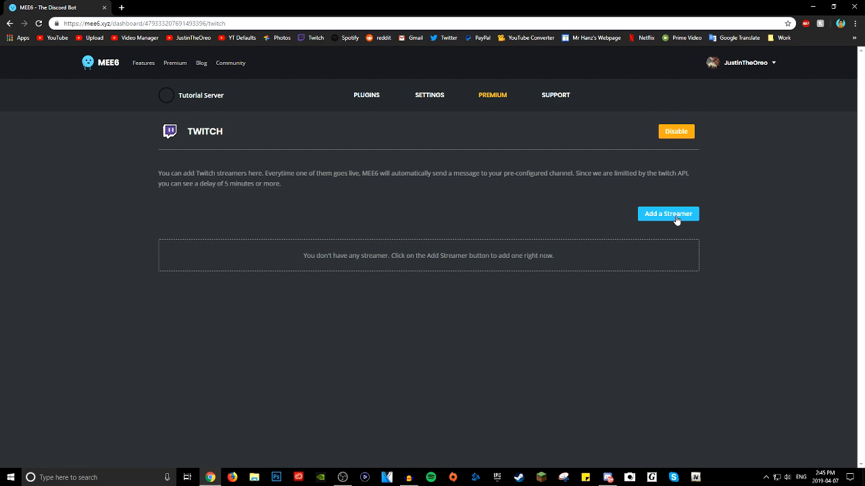
mouse_move(637, 201)
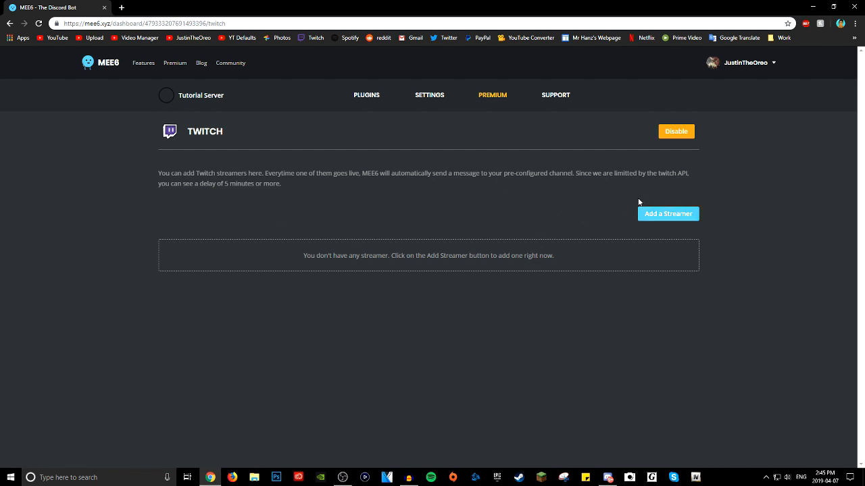
click(667, 213)
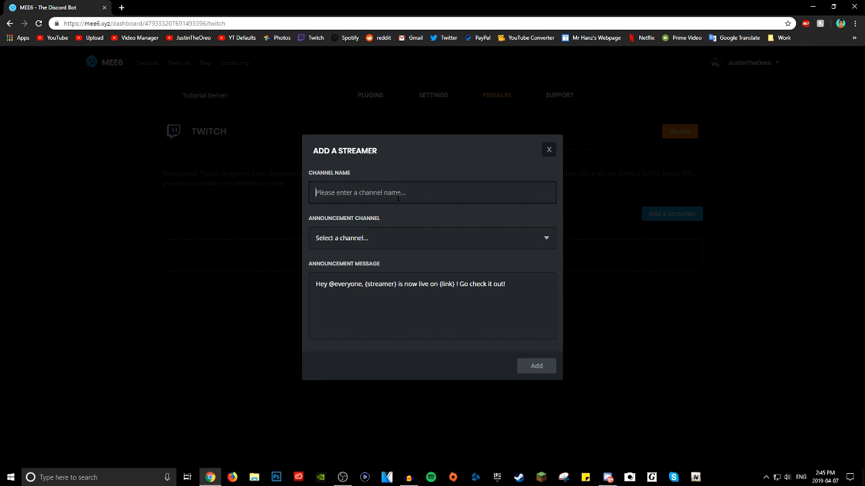
click(549, 149)
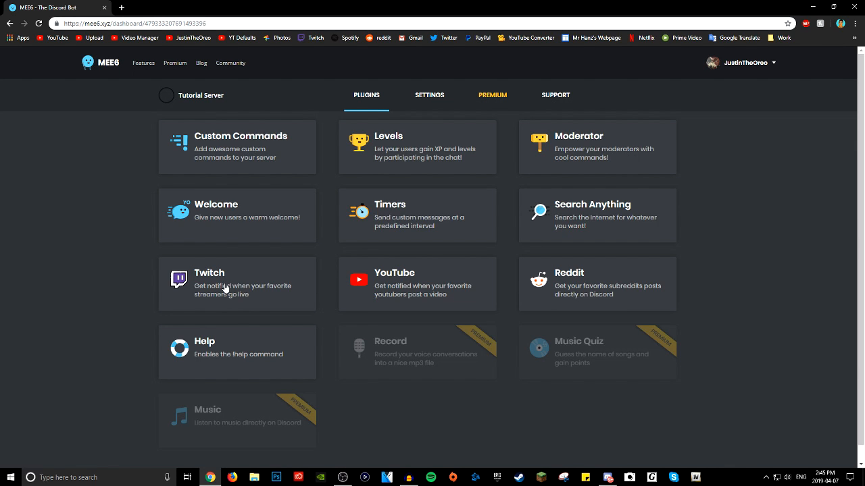
click(236, 283)
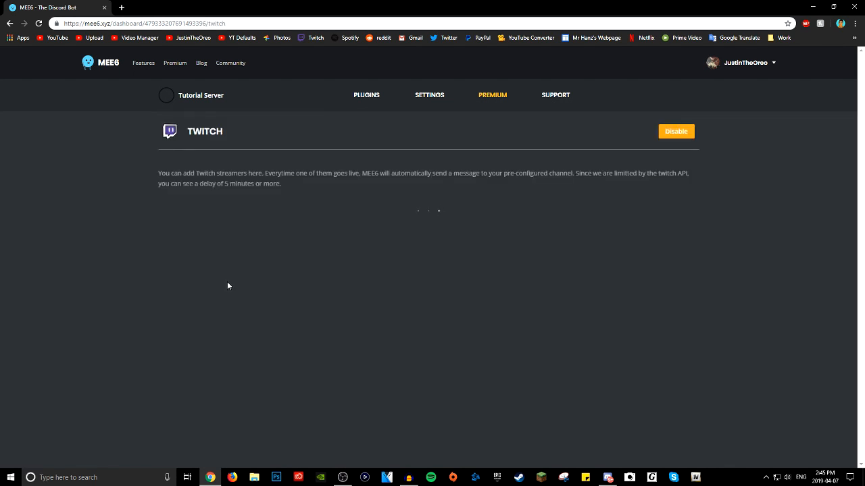
Step: Revisit the streamer form once more, then return to the plugins overview
click(366, 94)
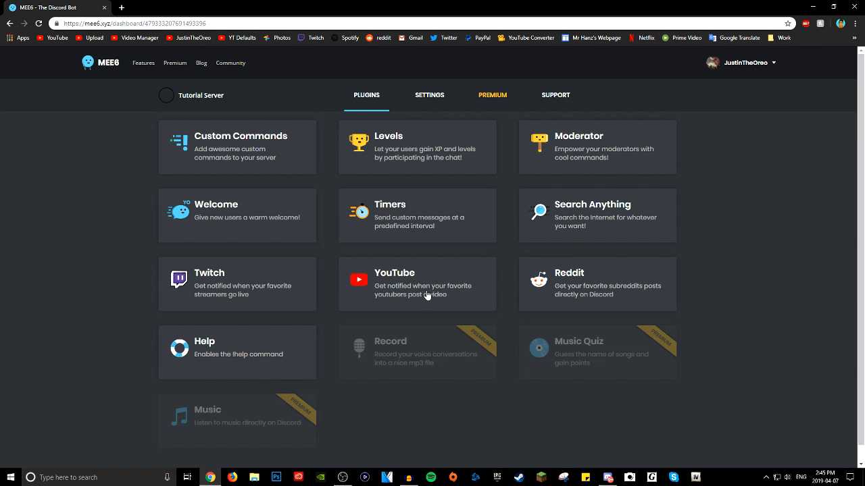
mouse_move(294, 287)
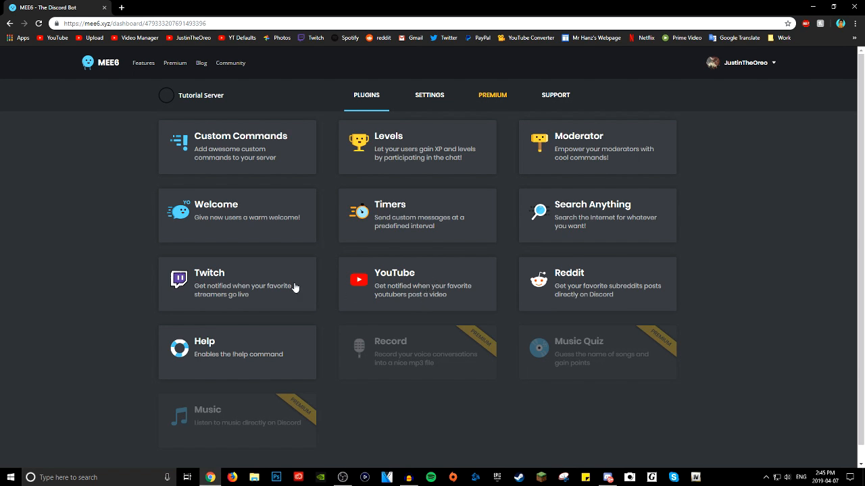
mouse_move(290, 293)
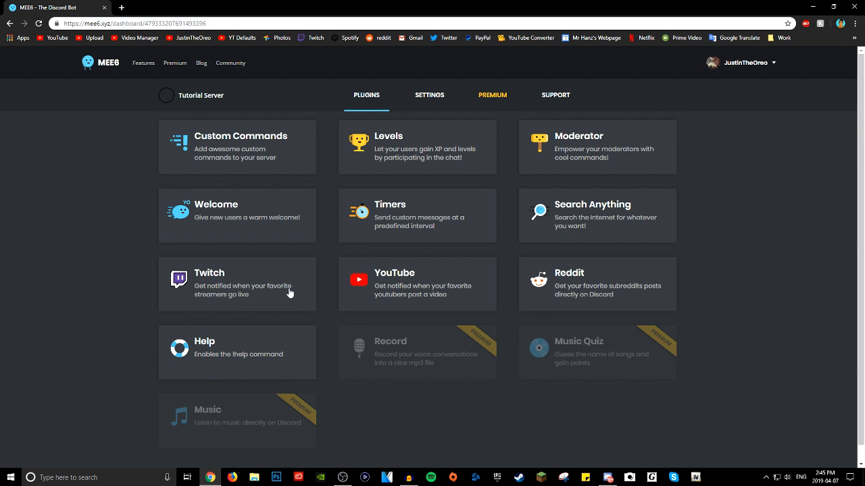
mouse_move(419, 306)
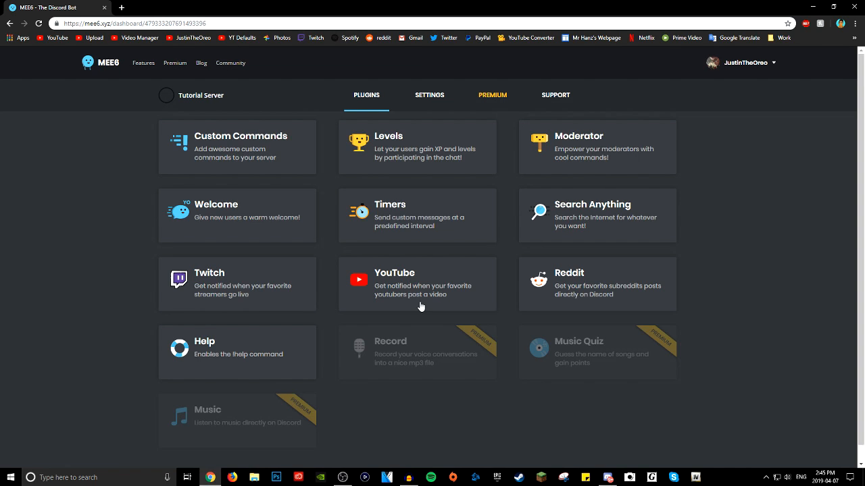
click(237, 283)
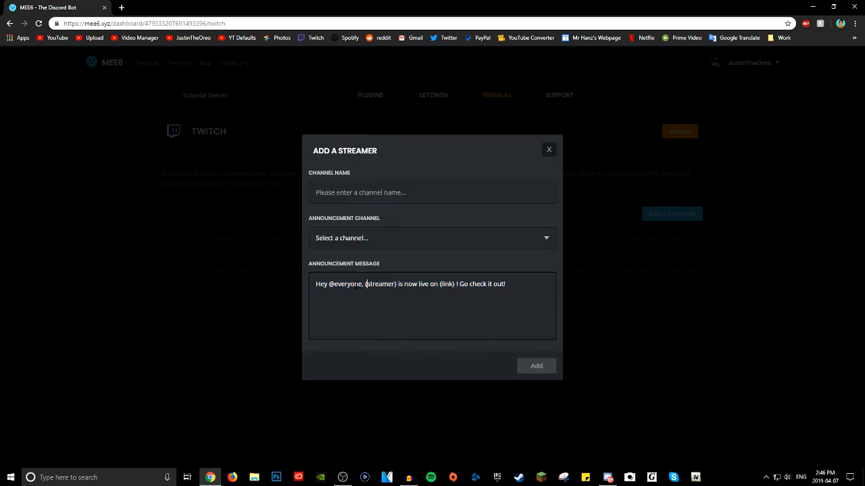
click(549, 148)
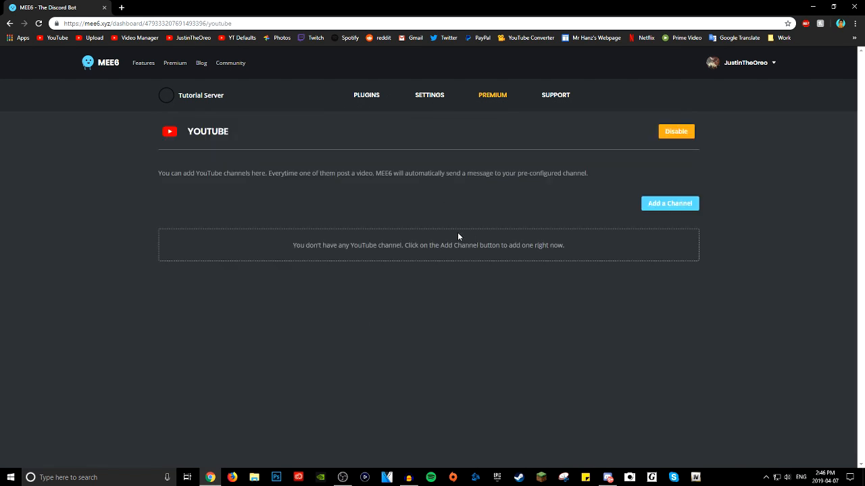
click(366, 95)
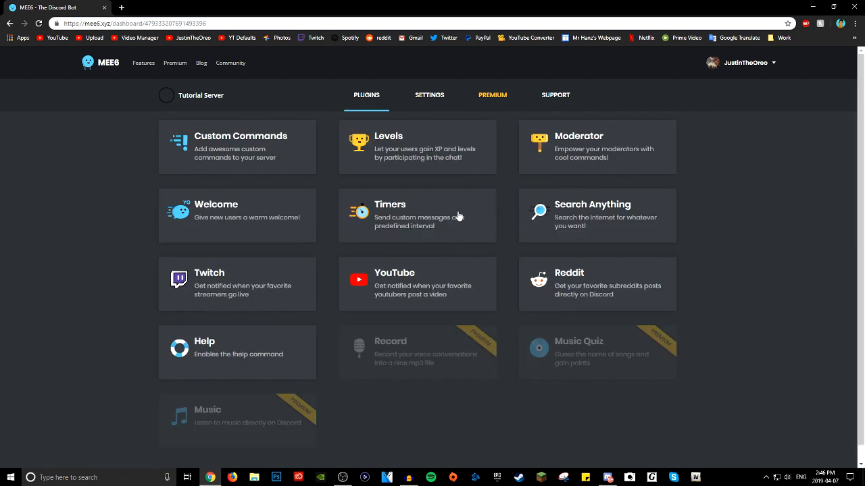
Step: Switch to Discord's Oreo Kingdom server and browse MEE6's Reddit posts in #hmmm
click(597, 284)
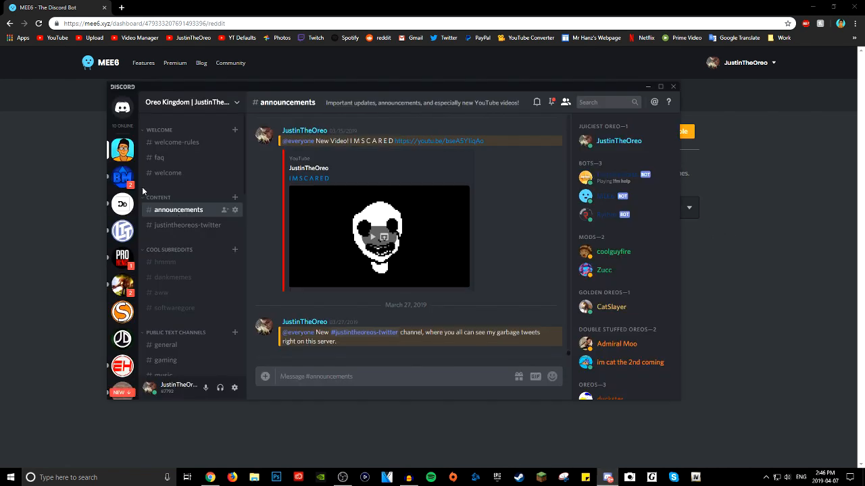
click(165, 262)
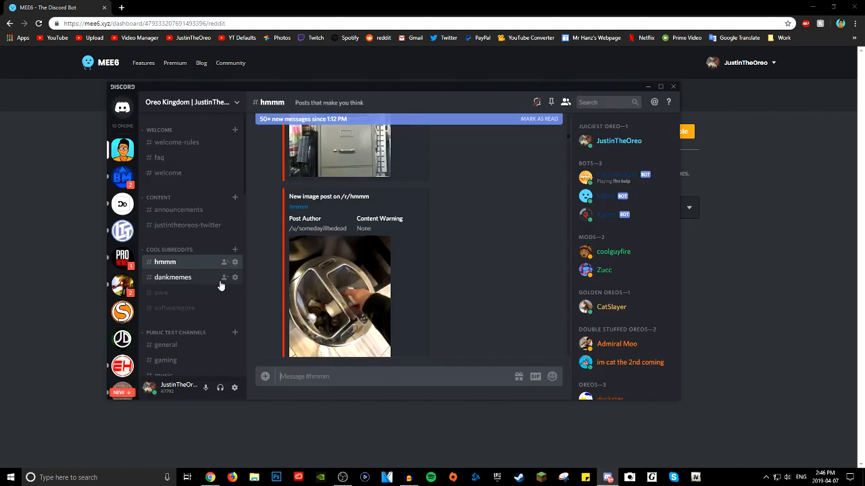
scroll(down, 3)
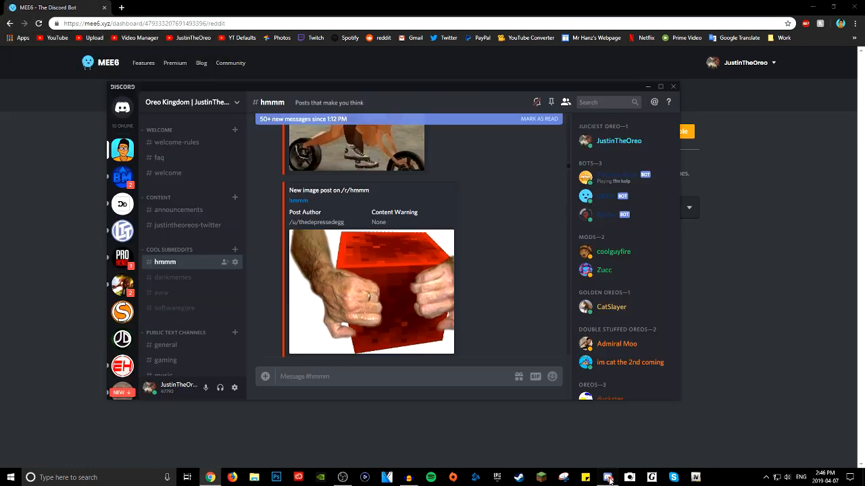
Step: Browse the Reddit image posts MEE6 sent to the #dankmemes channel
click(173, 277)
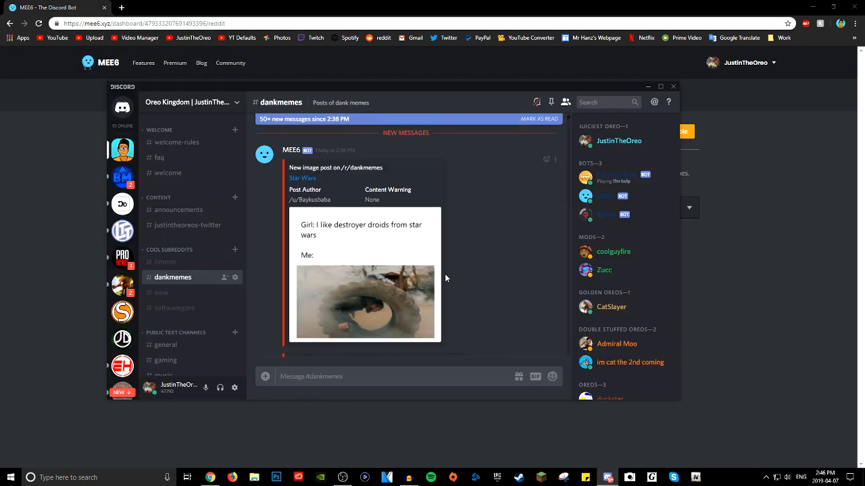
scroll(down, 3)
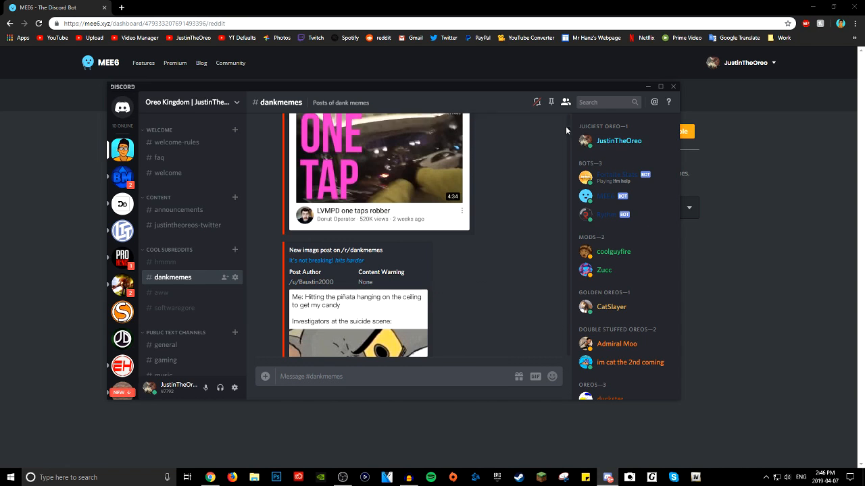
scroll(down, 3)
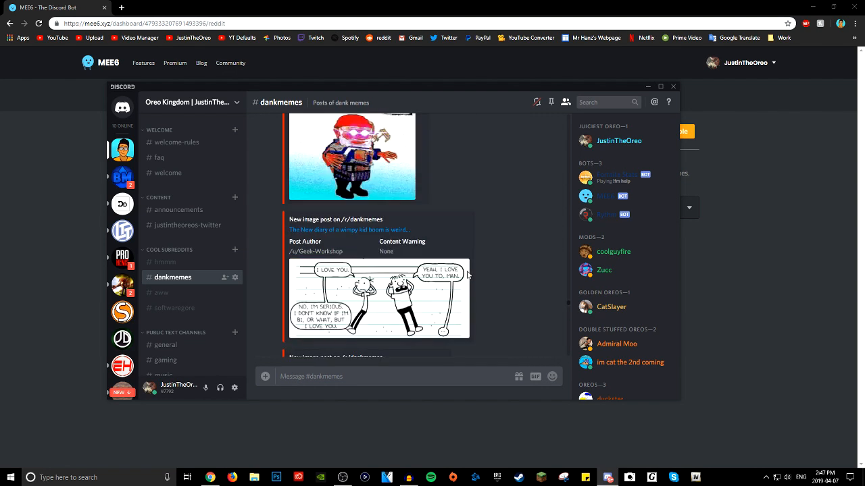
scroll(down, 3)
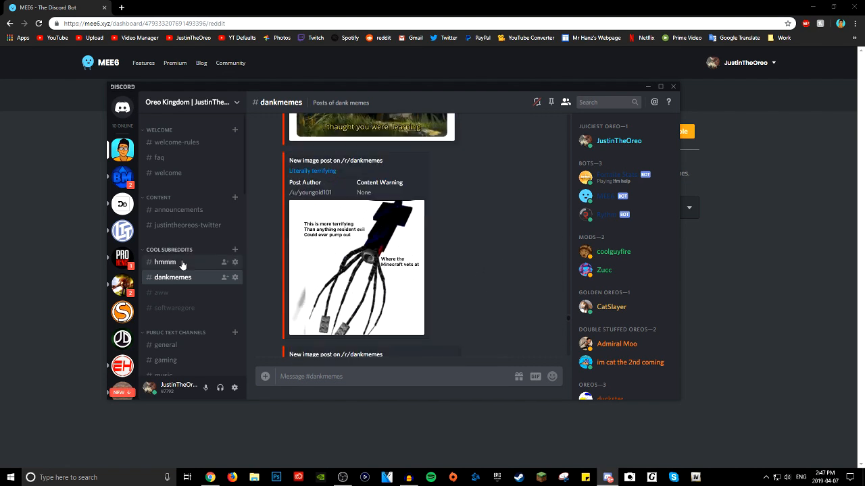
right_click(164, 262)
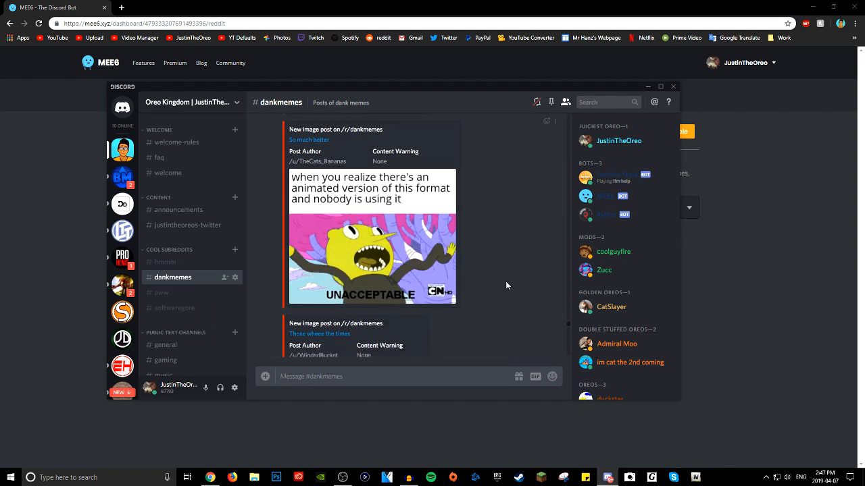
scroll(down, 3)
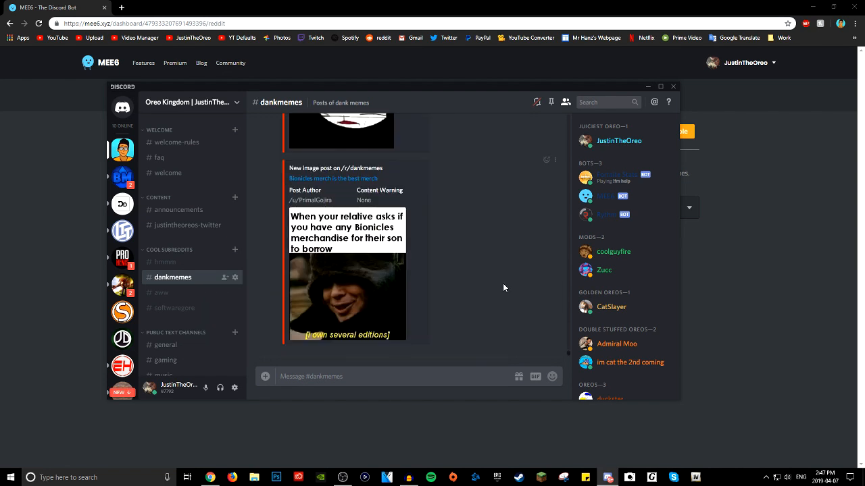
mouse_move(506, 287)
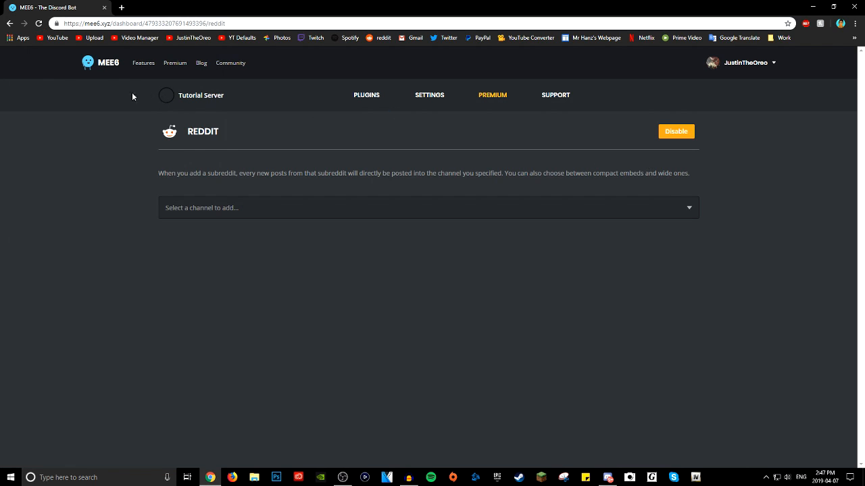
Step: Return to the server's plugin list to reach the Help plugin
click(366, 94)
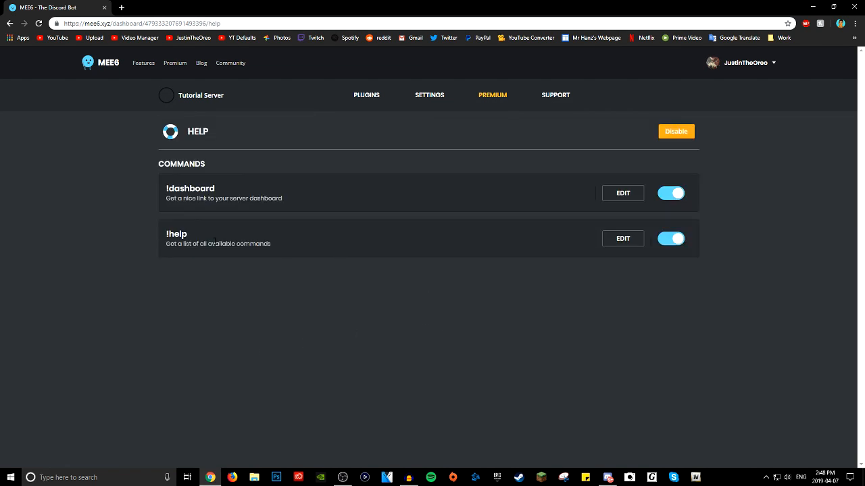
click(622, 238)
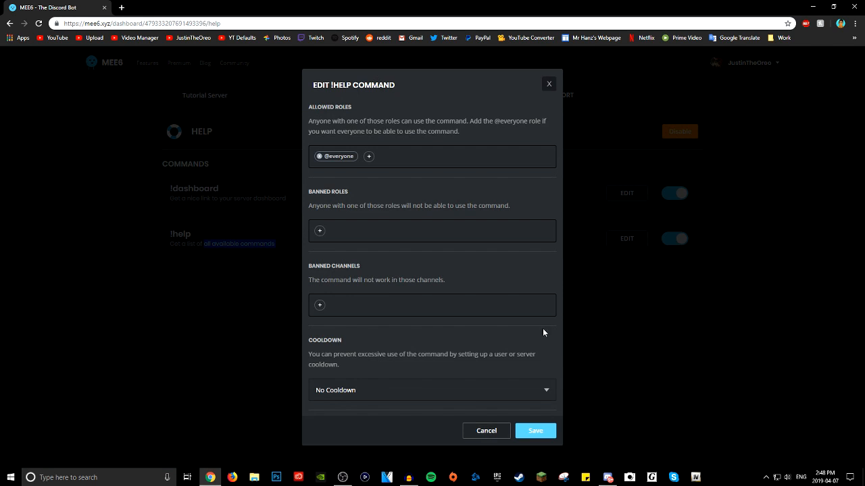
mouse_move(348, 231)
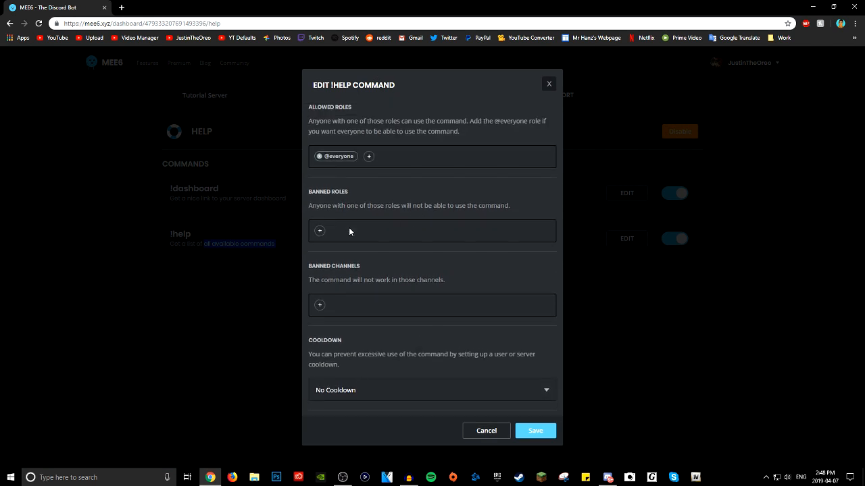
scroll(down, 3)
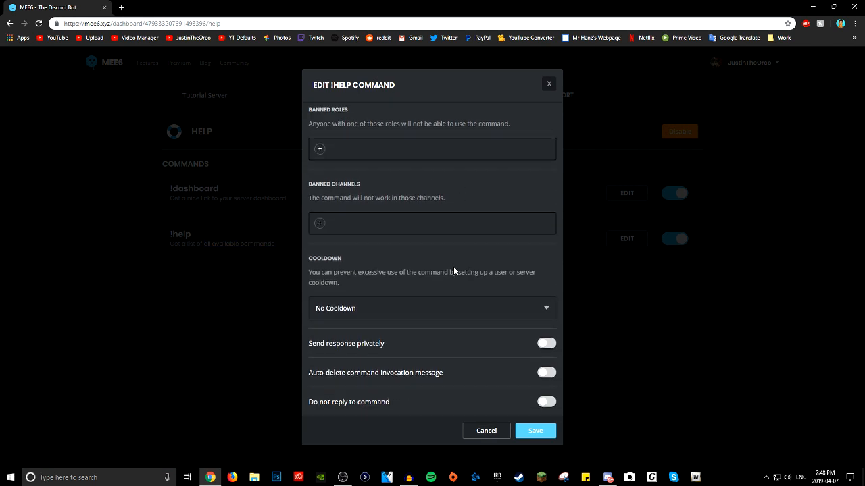
click(546, 343)
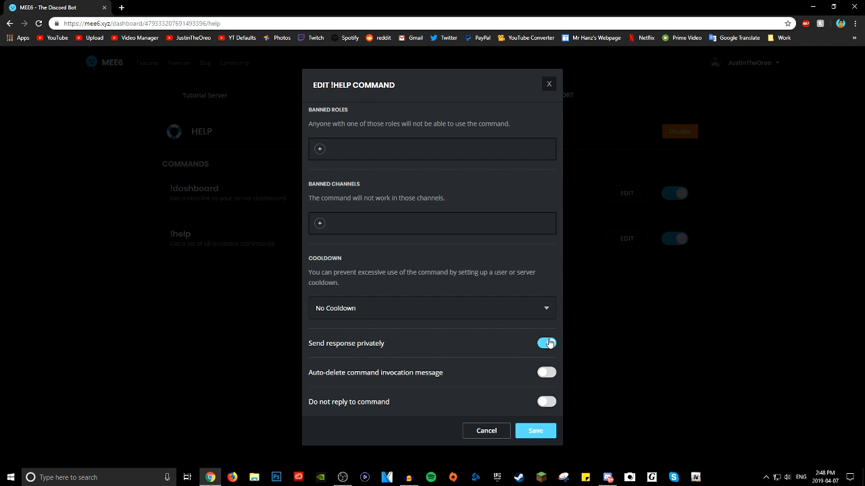
mouse_move(416, 298)
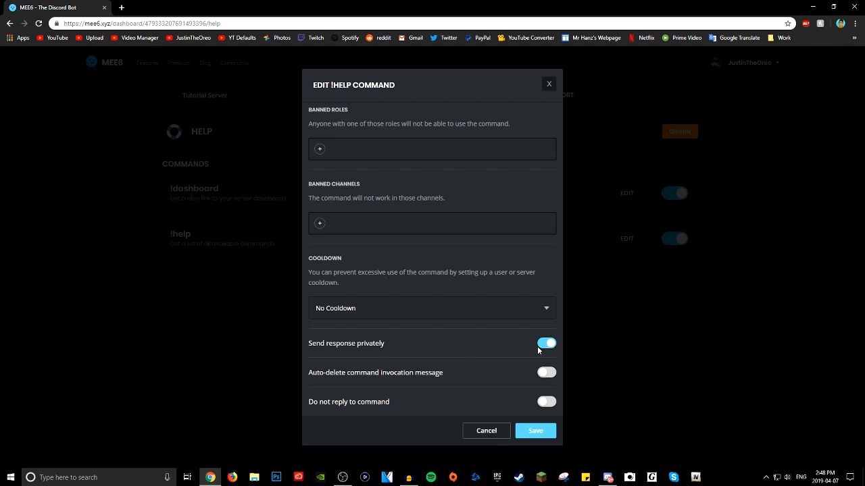
mouse_move(546, 373)
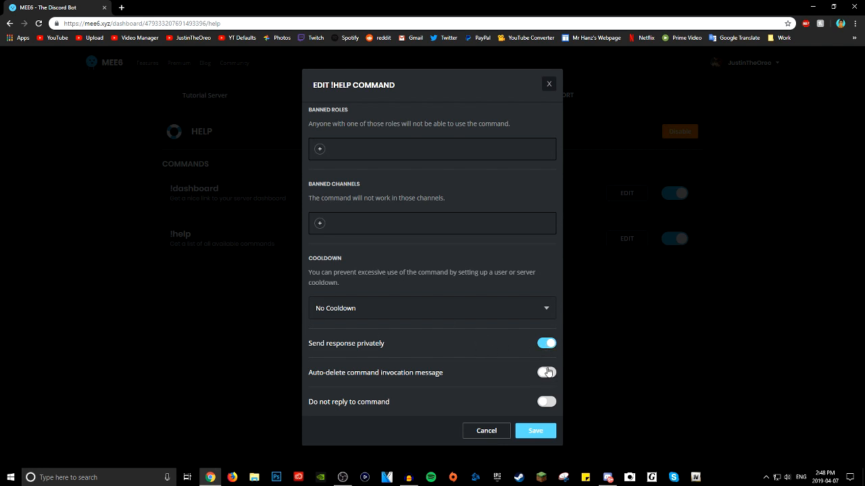
click(546, 373)
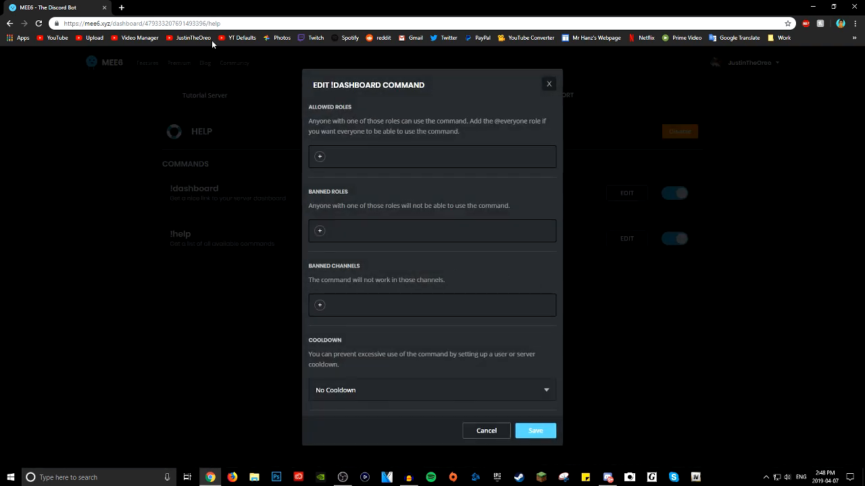
mouse_move(565, 316)
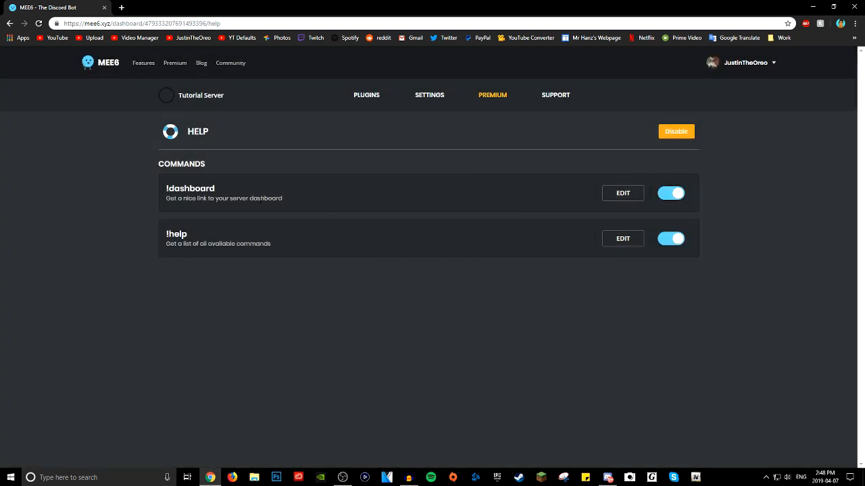
click(366, 95)
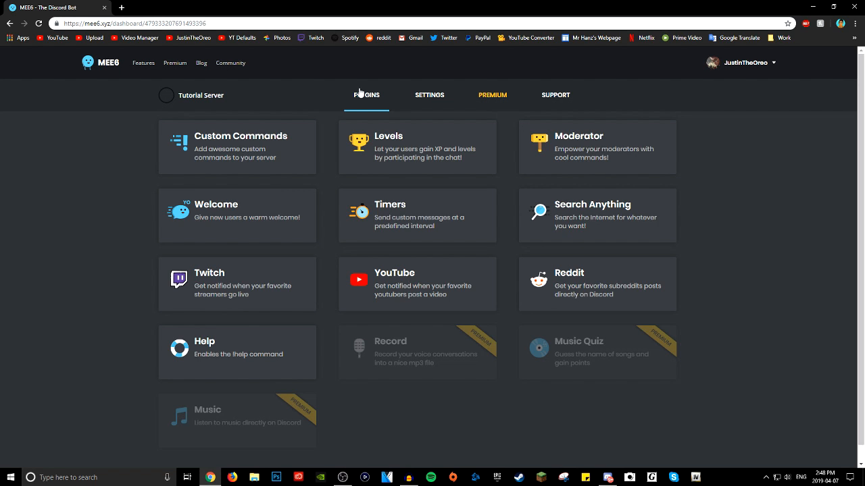
mouse_move(357, 228)
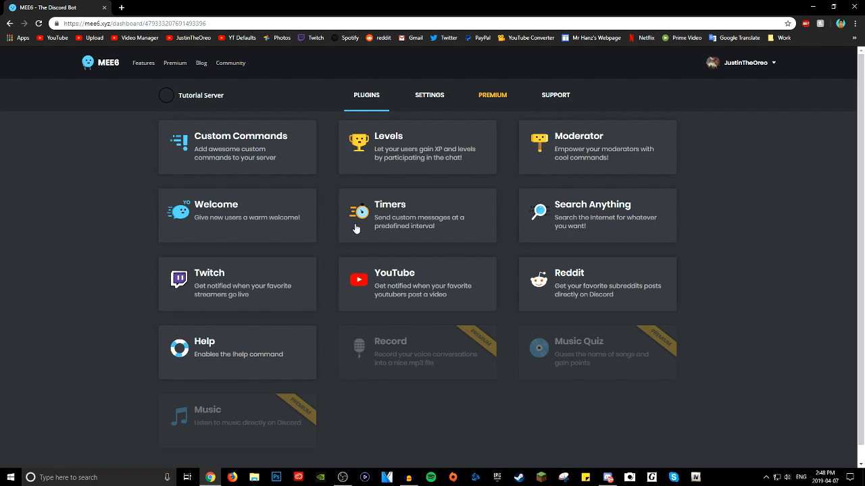
mouse_move(358, 224)
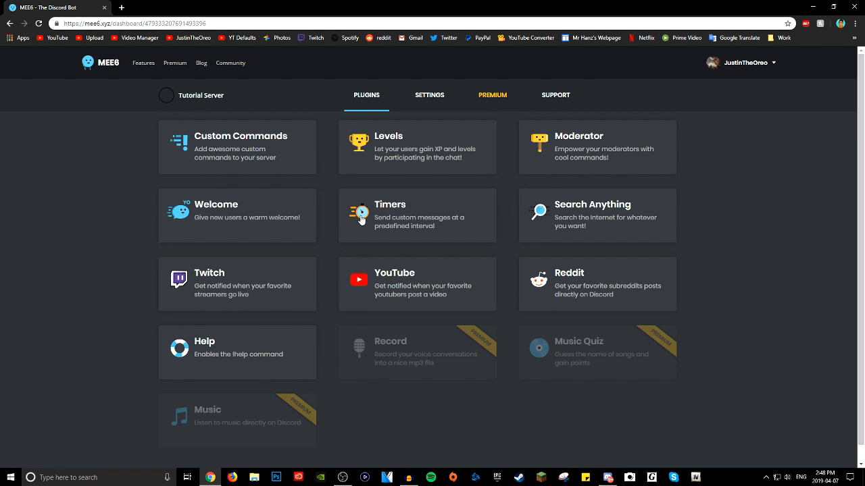
mouse_move(331, 295)
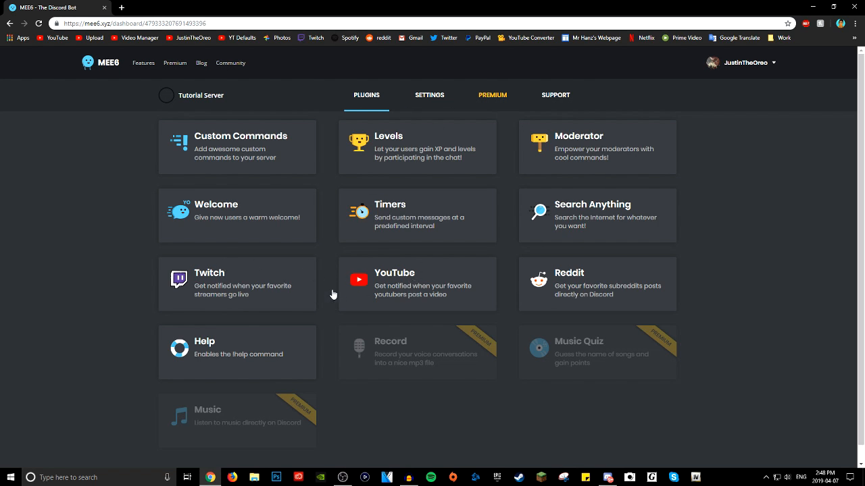
mouse_move(405, 302)
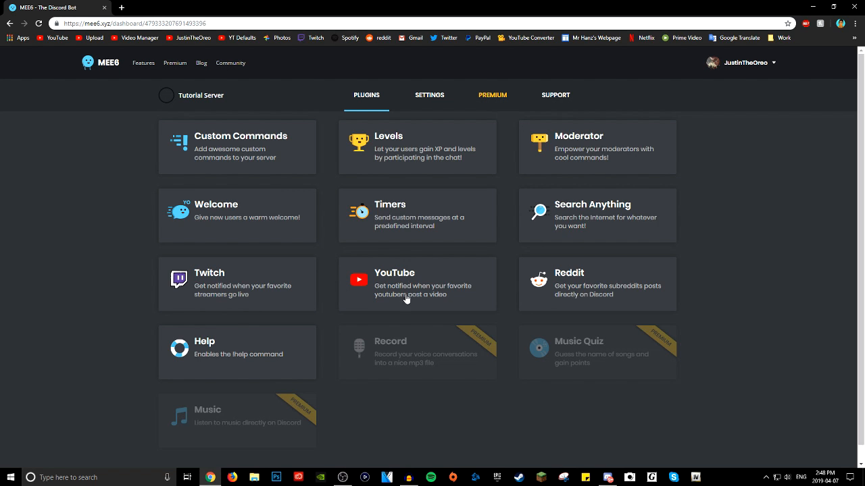
Step: Switch to the Plugins view listing every plugin for the Tutorial Server
click(429, 94)
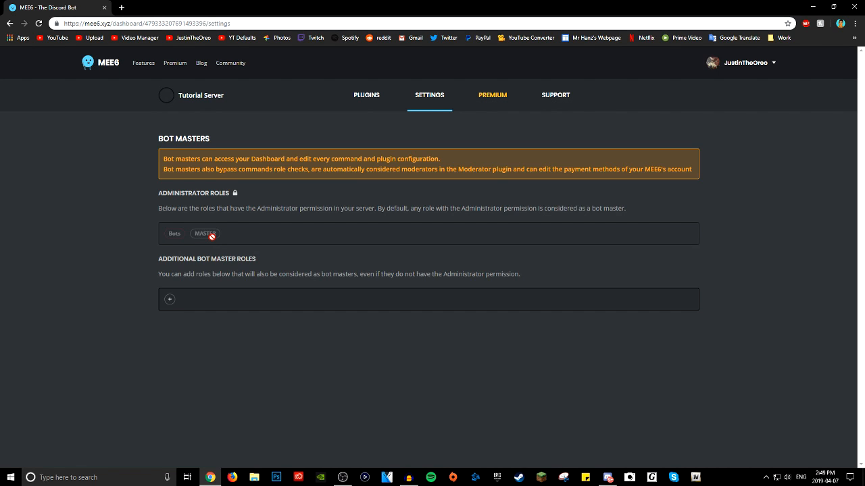
mouse_move(408, 223)
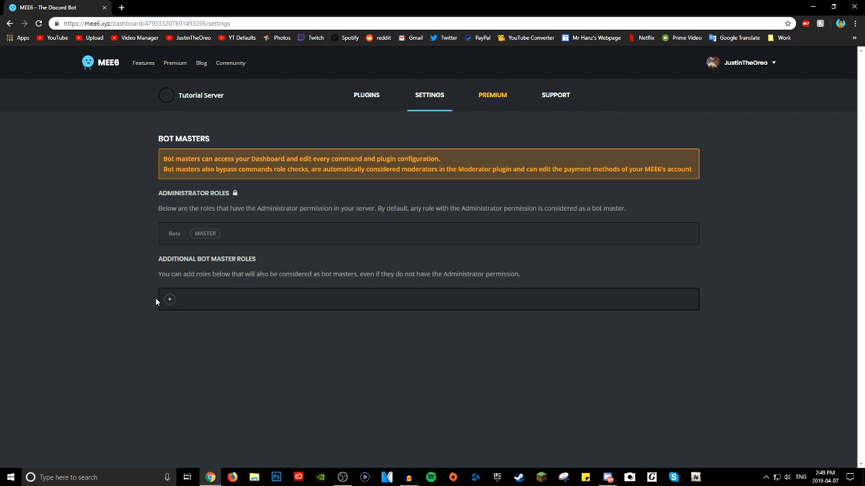
Step: Start adding an extra bot master role, then view Premium monthly/yearly pricing and perks
click(169, 300)
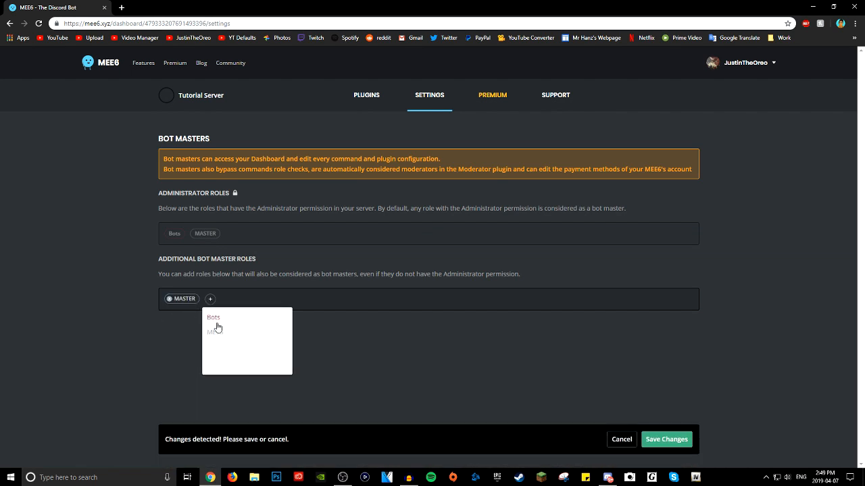
click(492, 95)
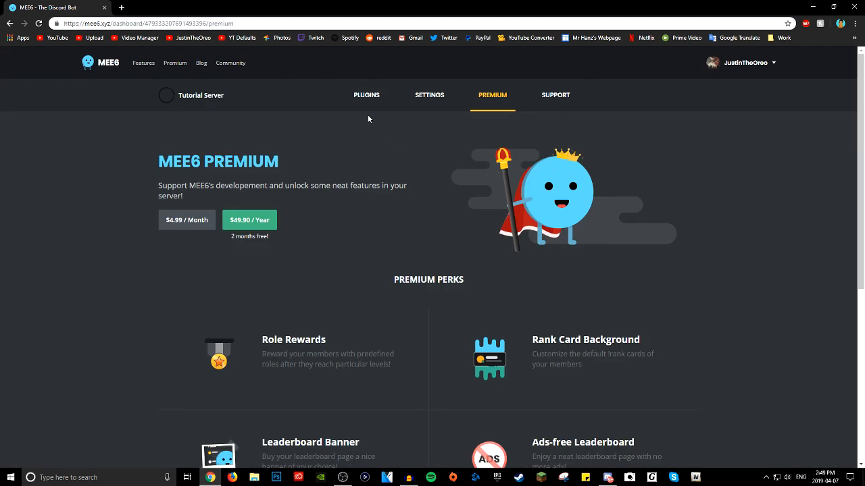
Step: Leave the dashboard for Discord's #support-channel conversation about changing MEE6's prefix
click(366, 95)
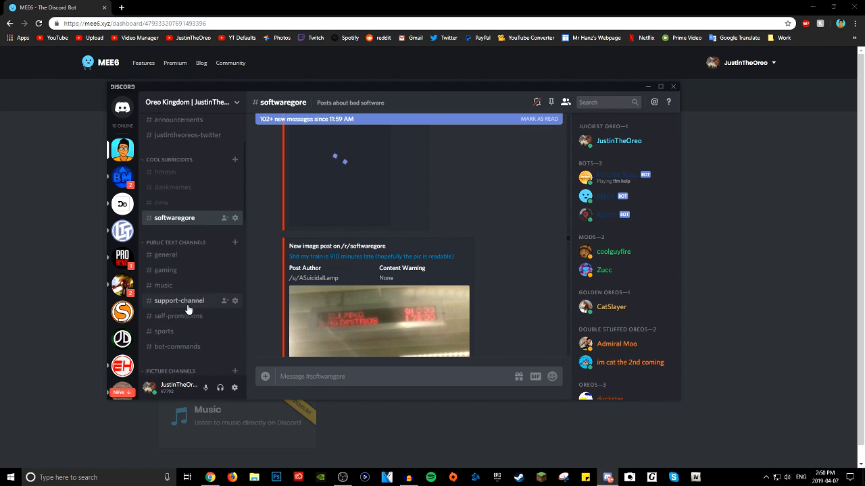
click(178, 300)
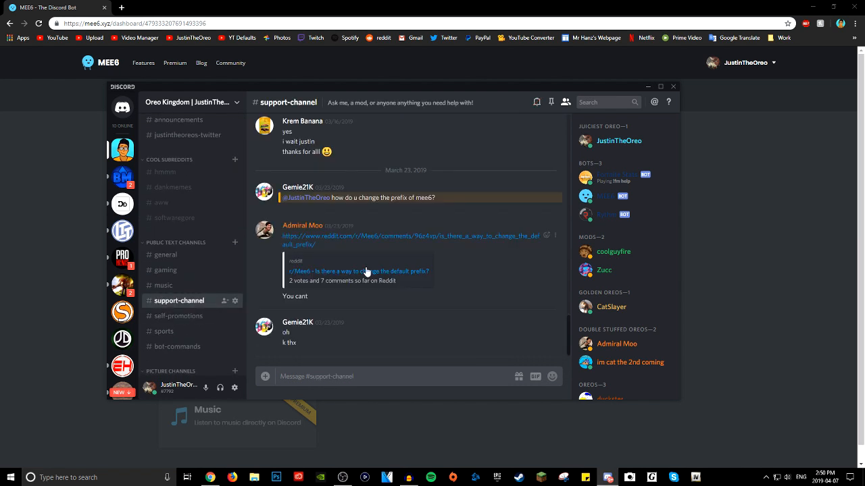